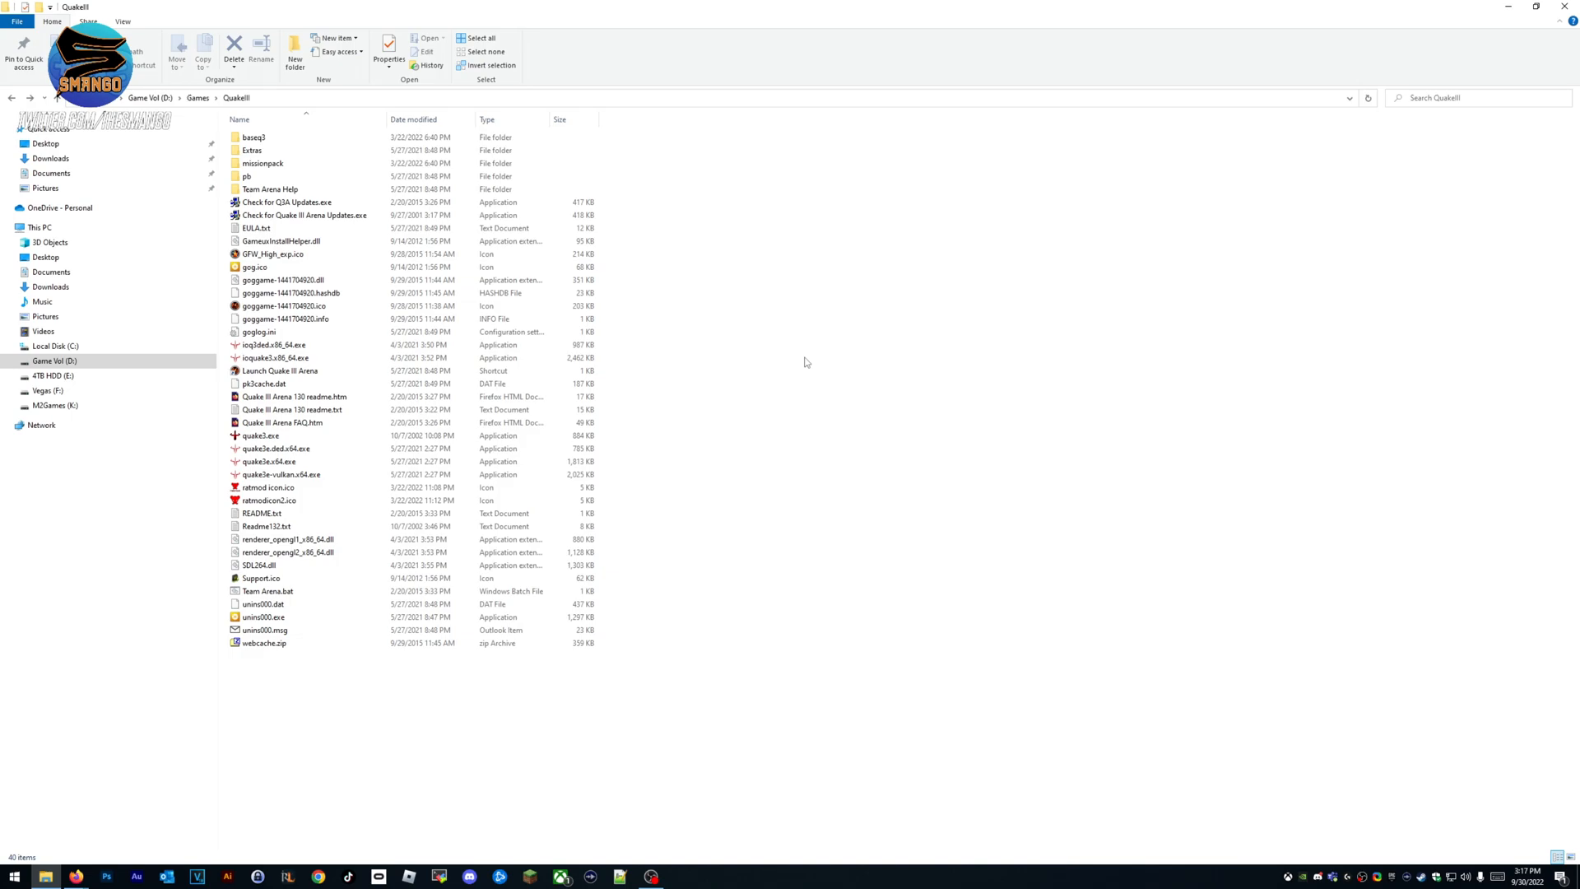
mouse_move(674, 701)
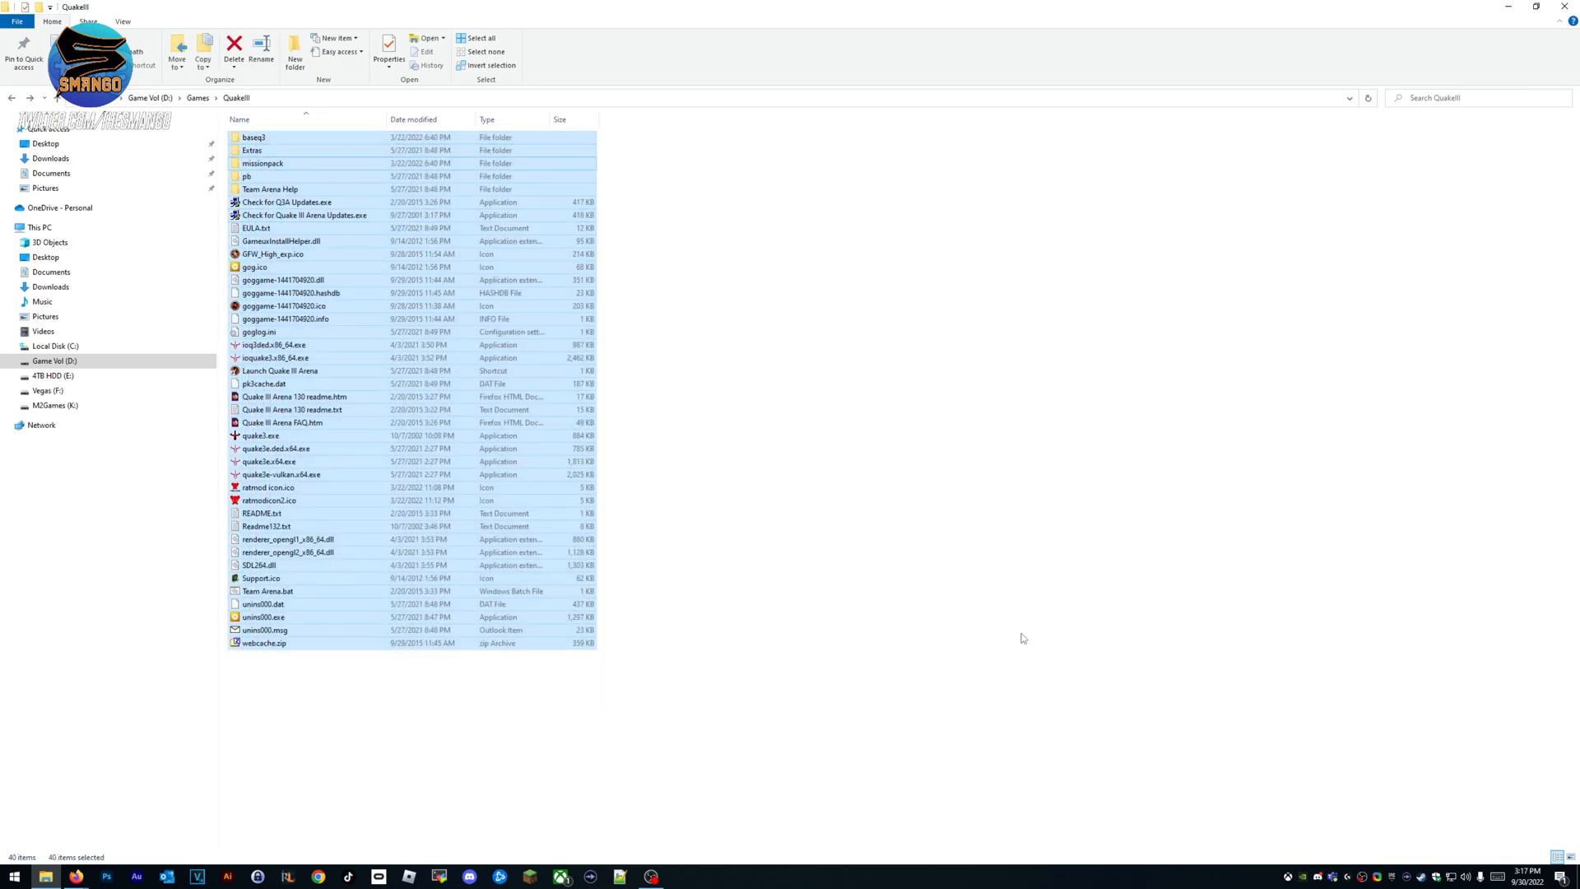
Review the QuakeIII game files, noting the three quake3e executables, and clear the selection.
click(262, 163)
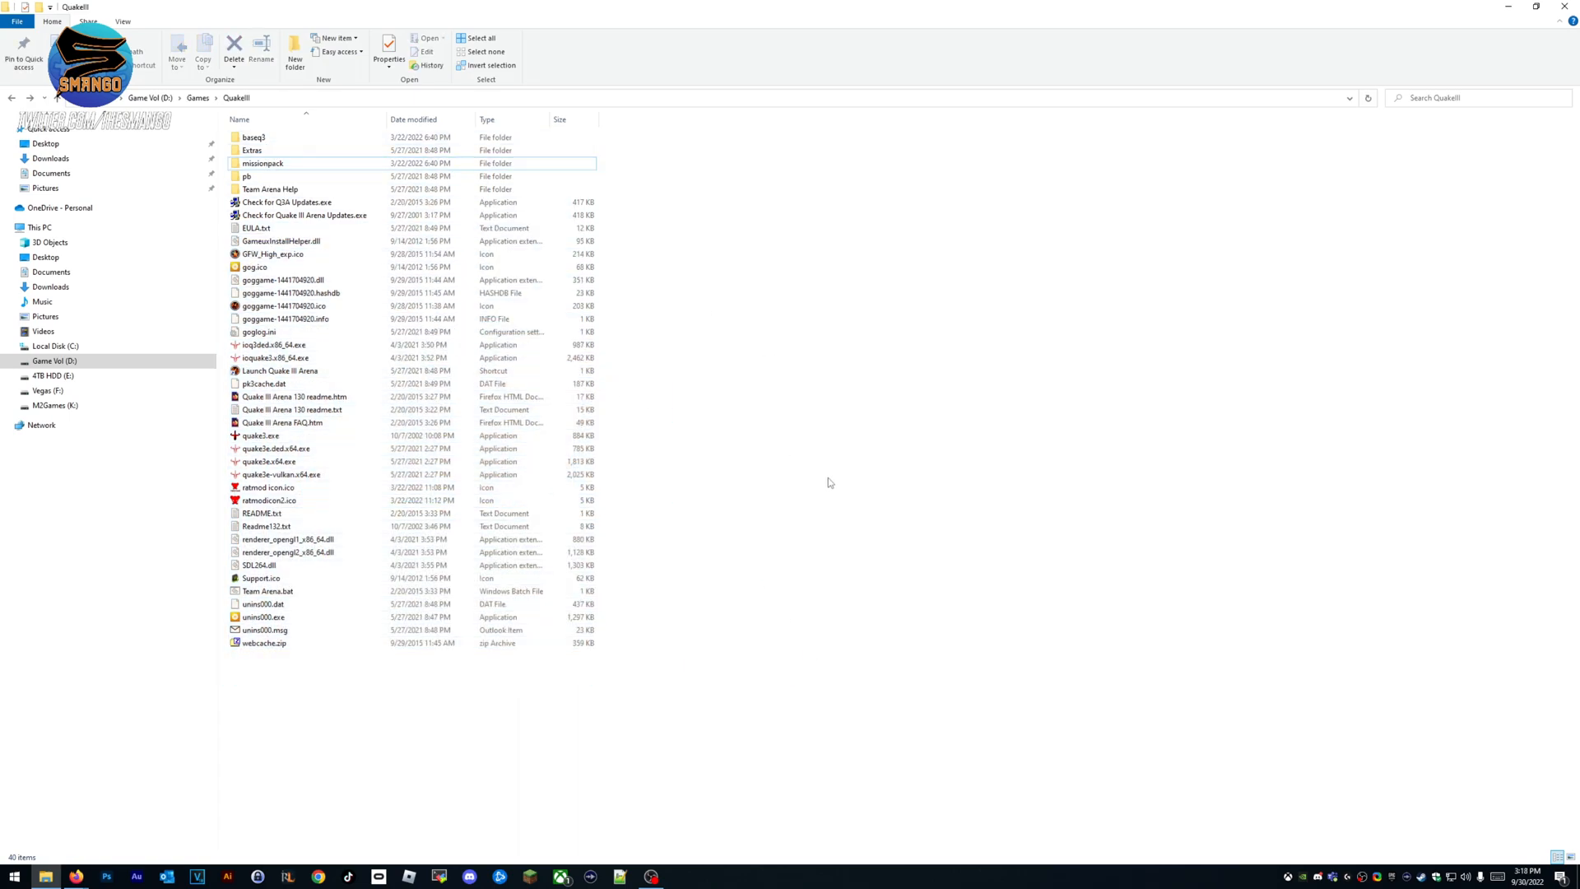
click(268, 500)
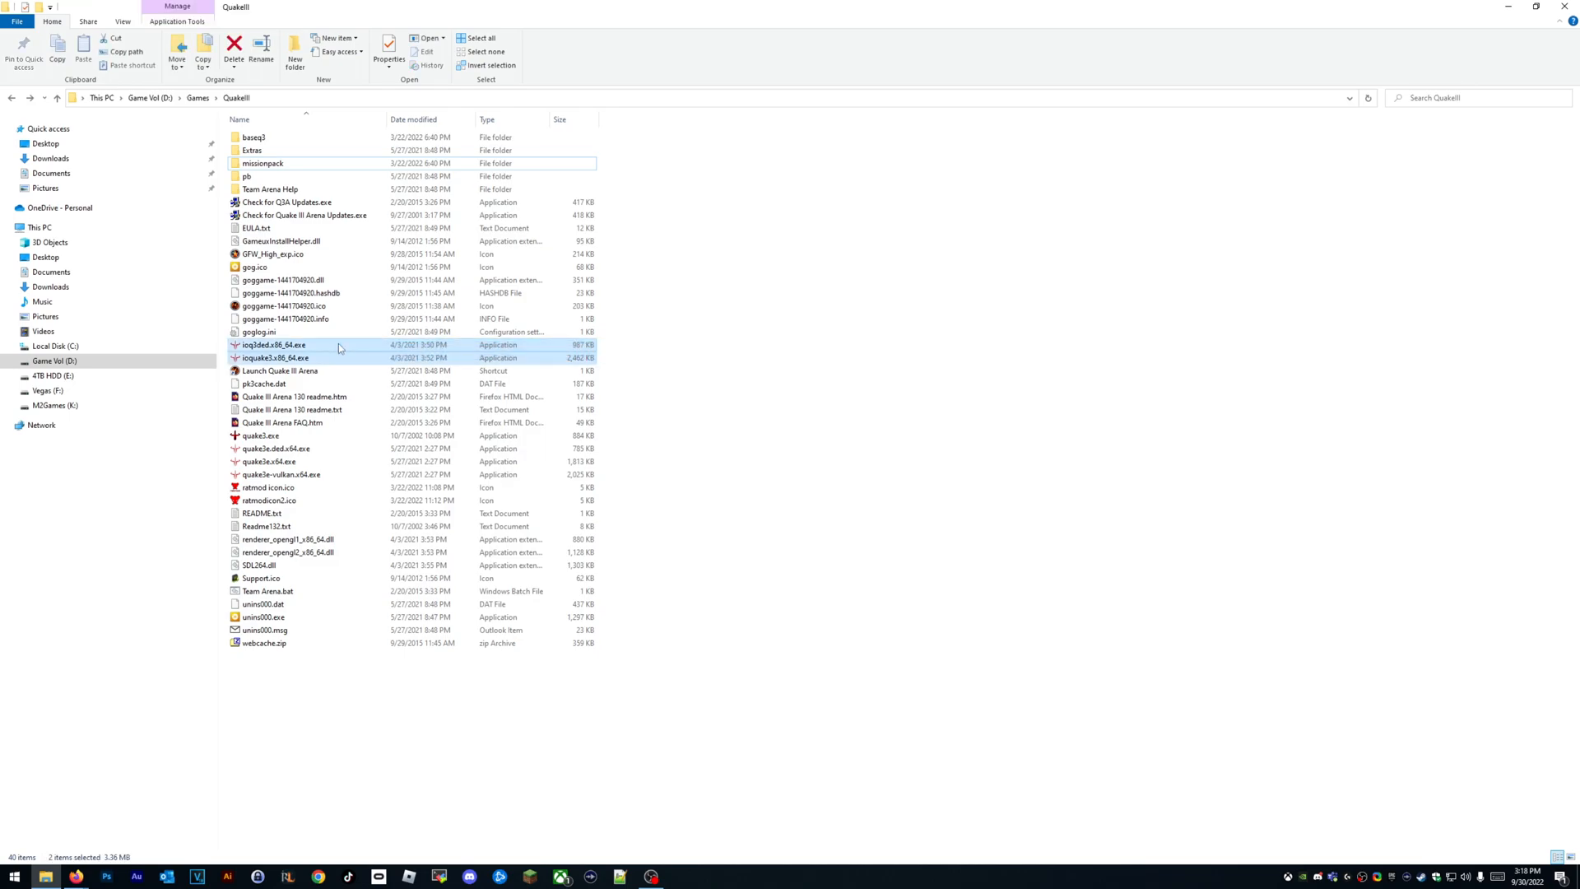
click(671, 466)
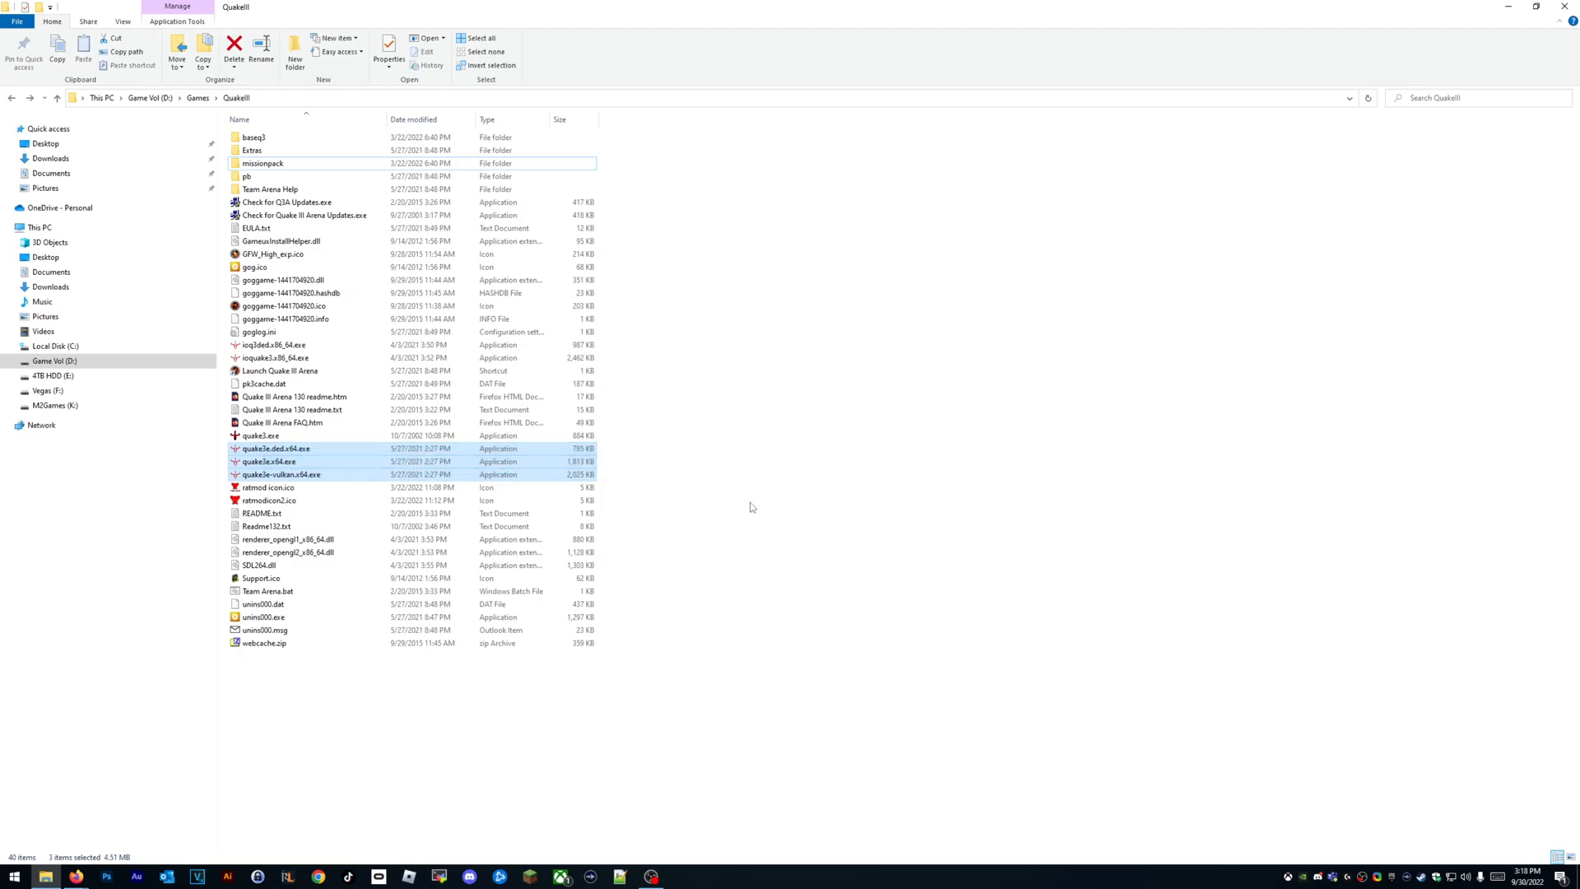
click(784, 508)
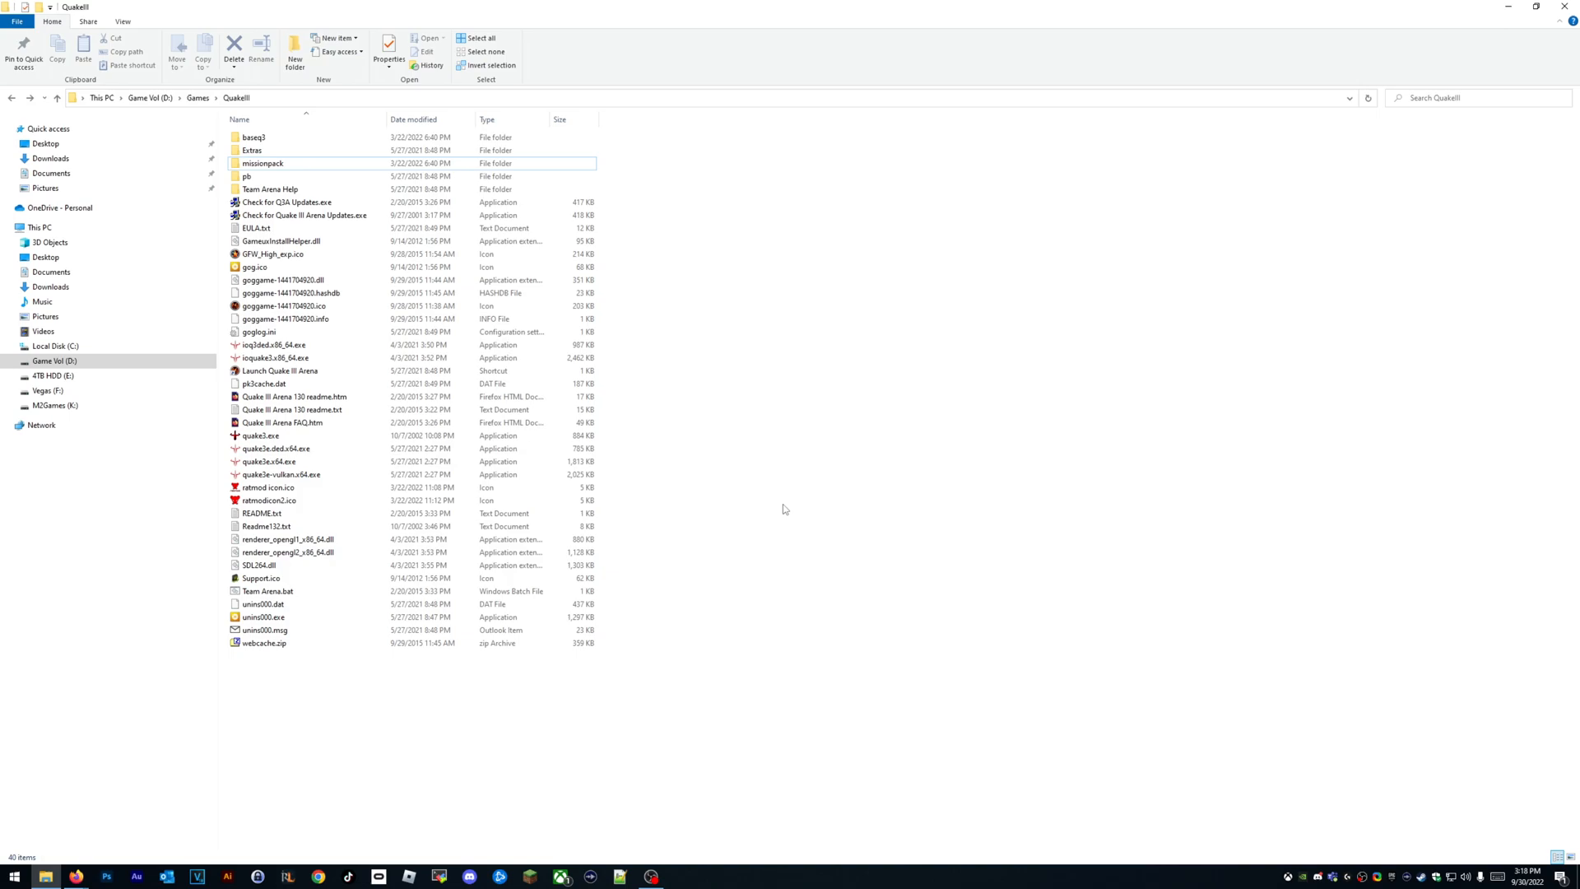
mouse_move(46, 876)
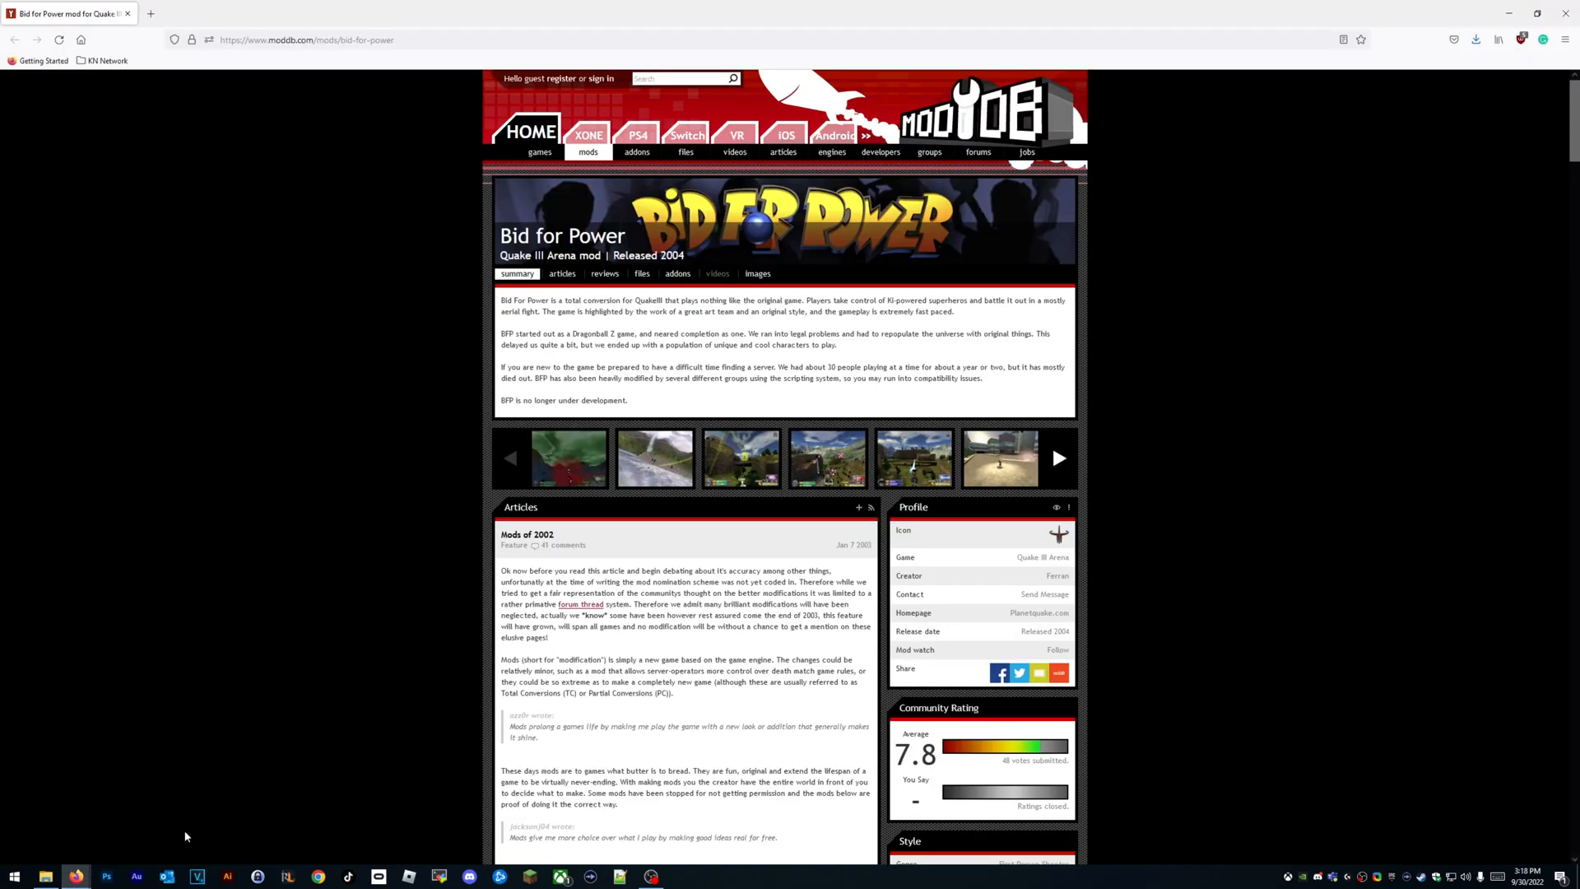
Open Bid for Power's Dragonball Z Pack addon on ModDB and highlight its installation description.
click(306, 39)
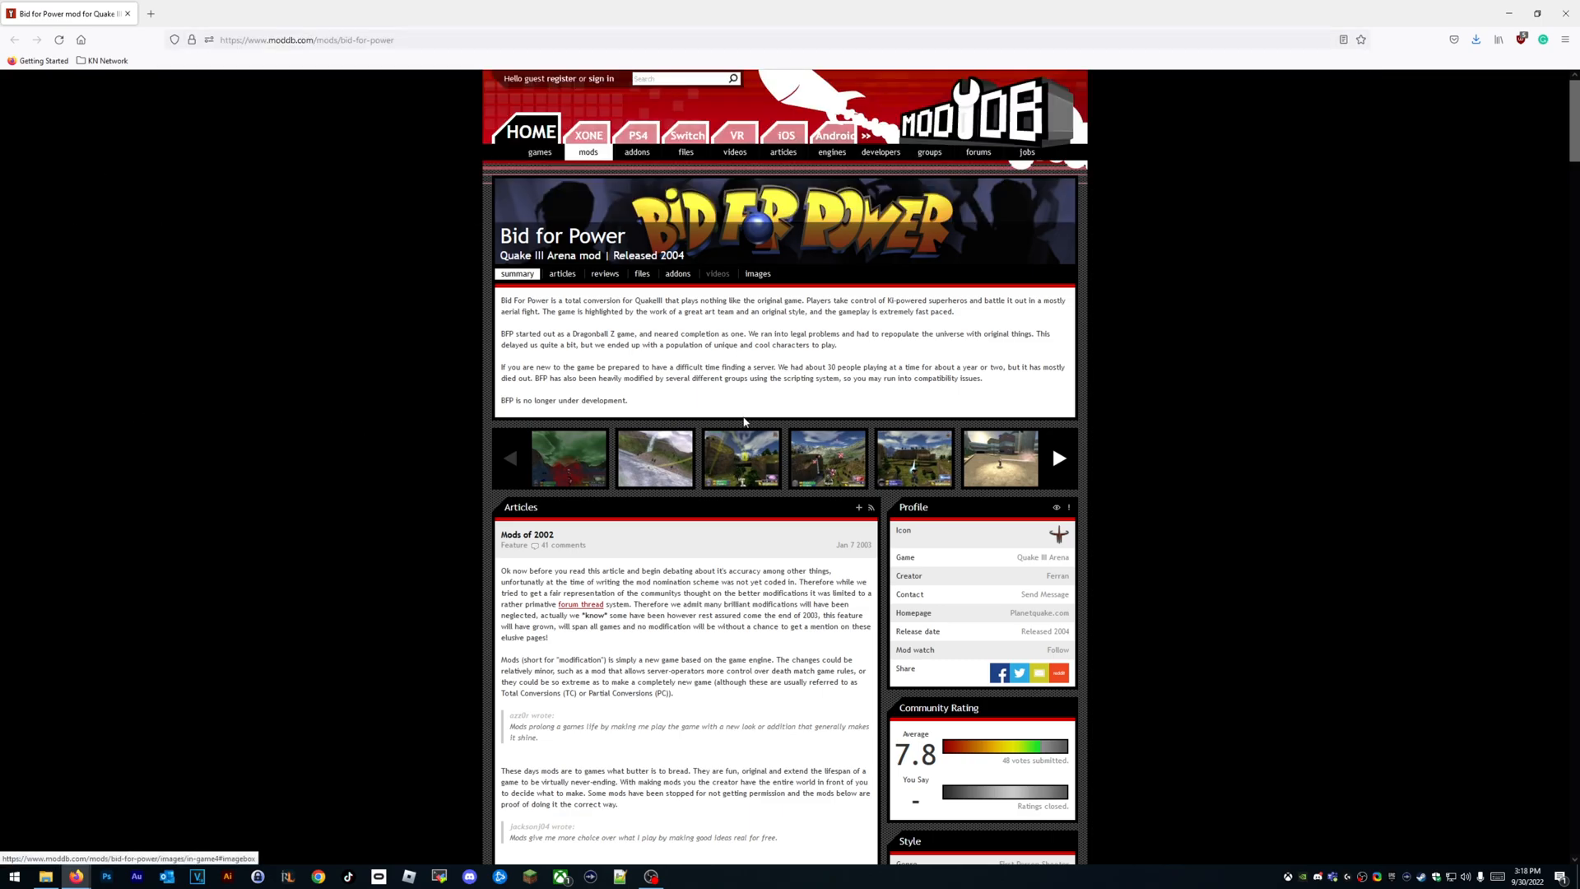
click(642, 273)
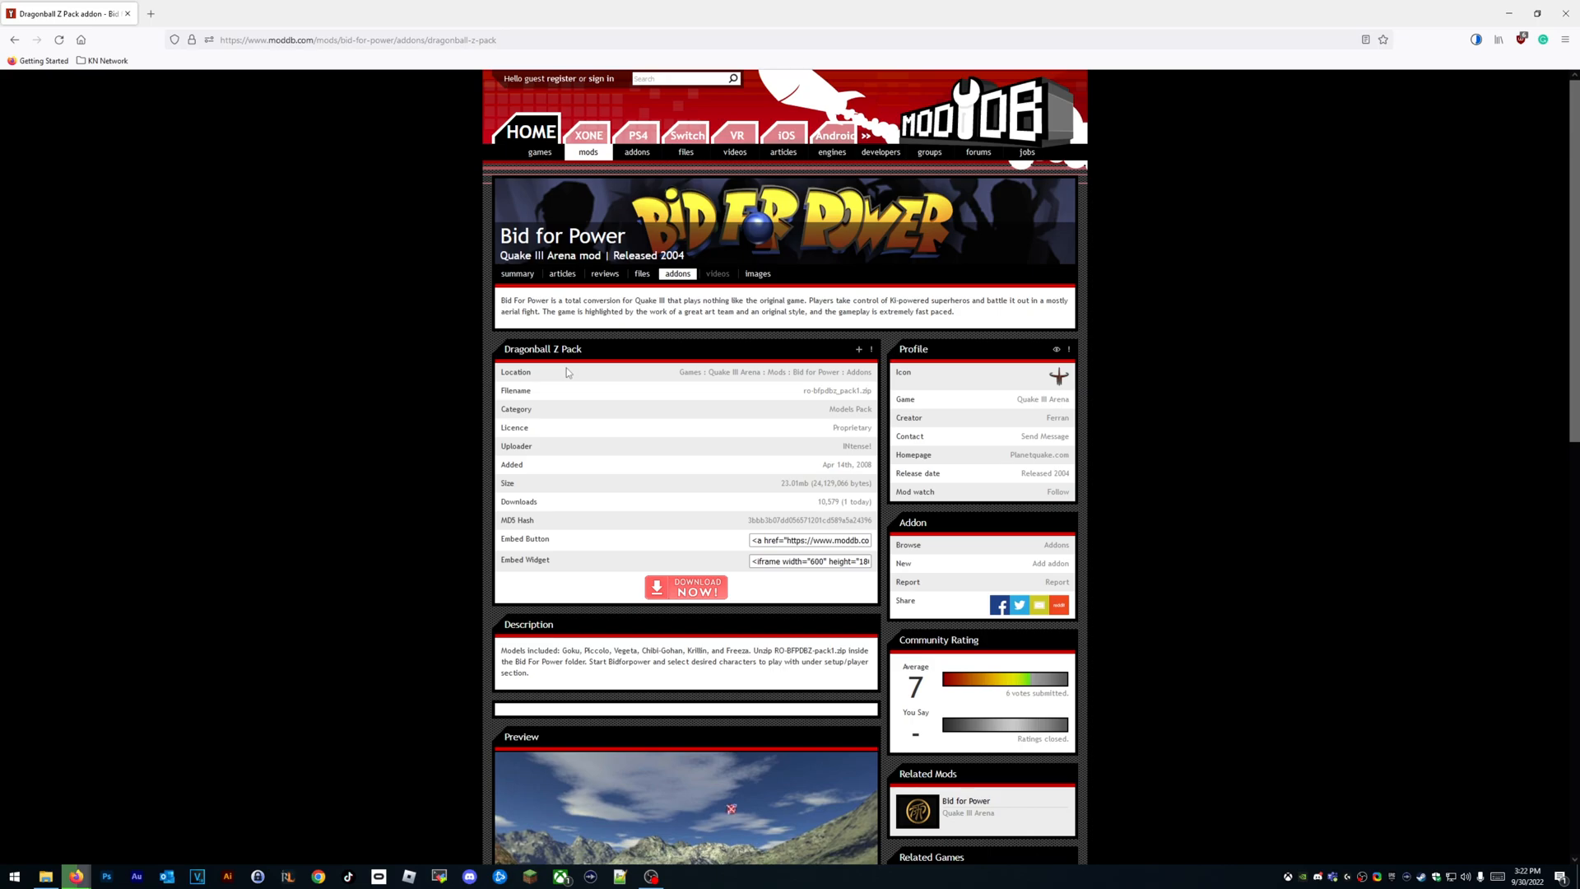
drag(504, 650, 662, 664)
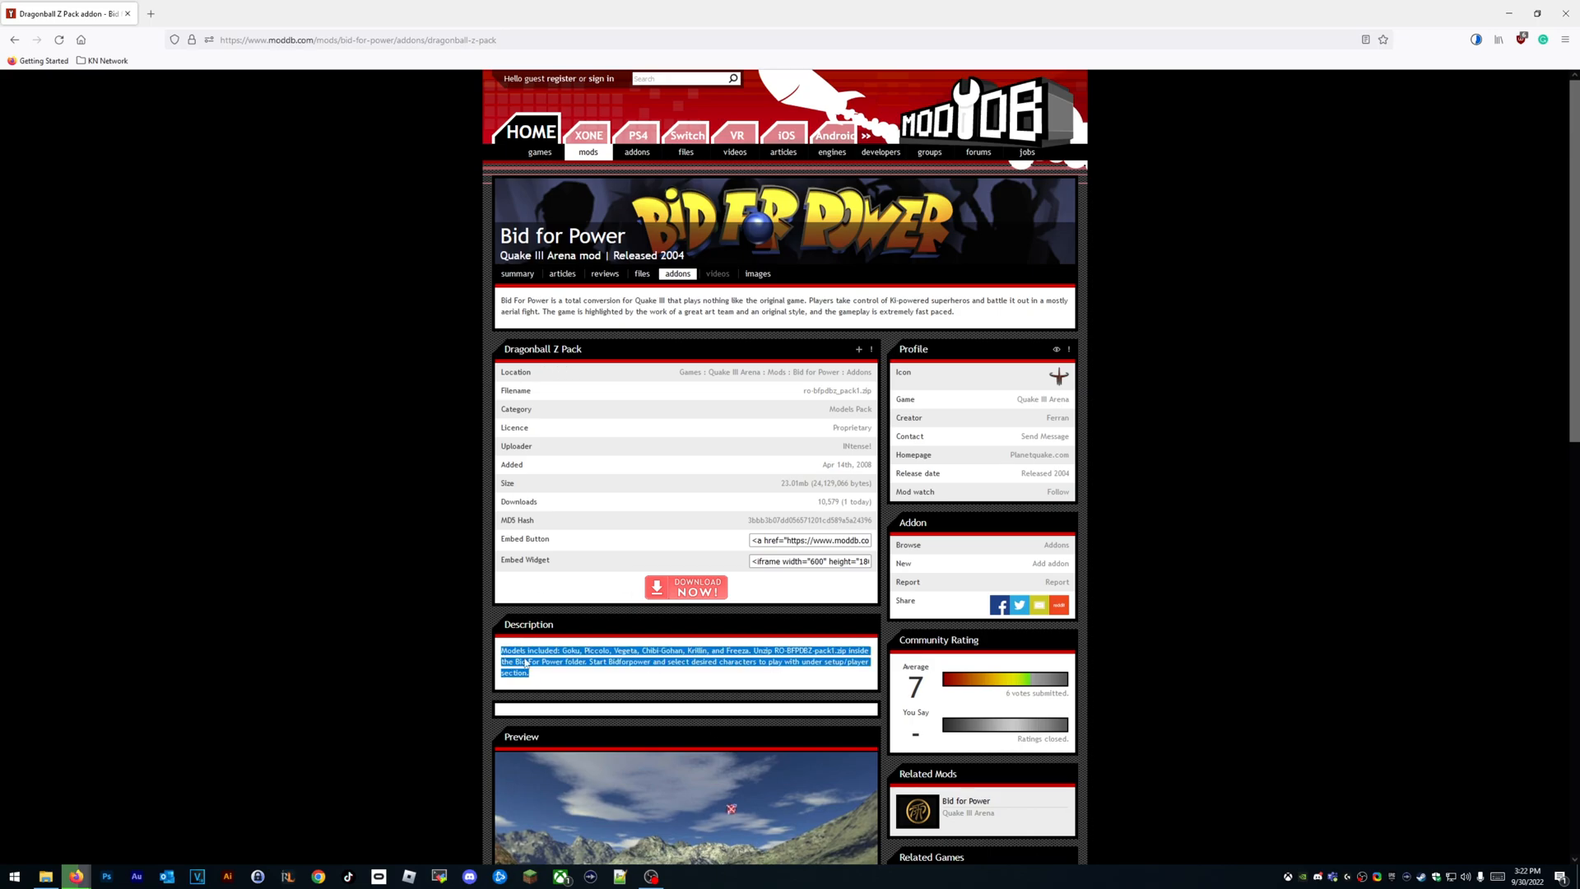
scroll(down, 3)
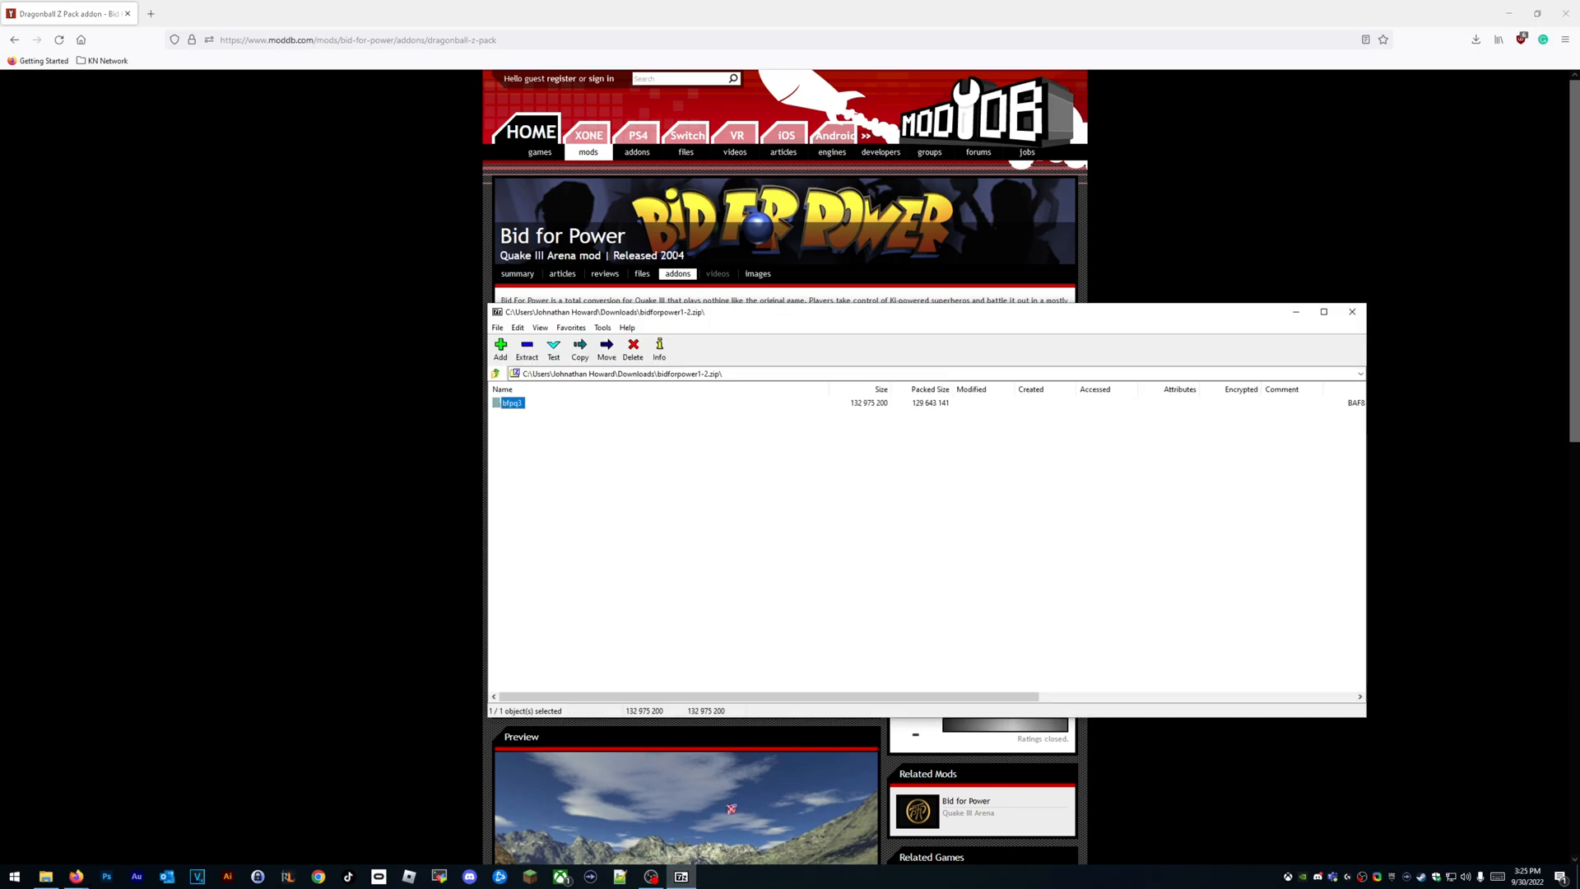
click(1323, 311)
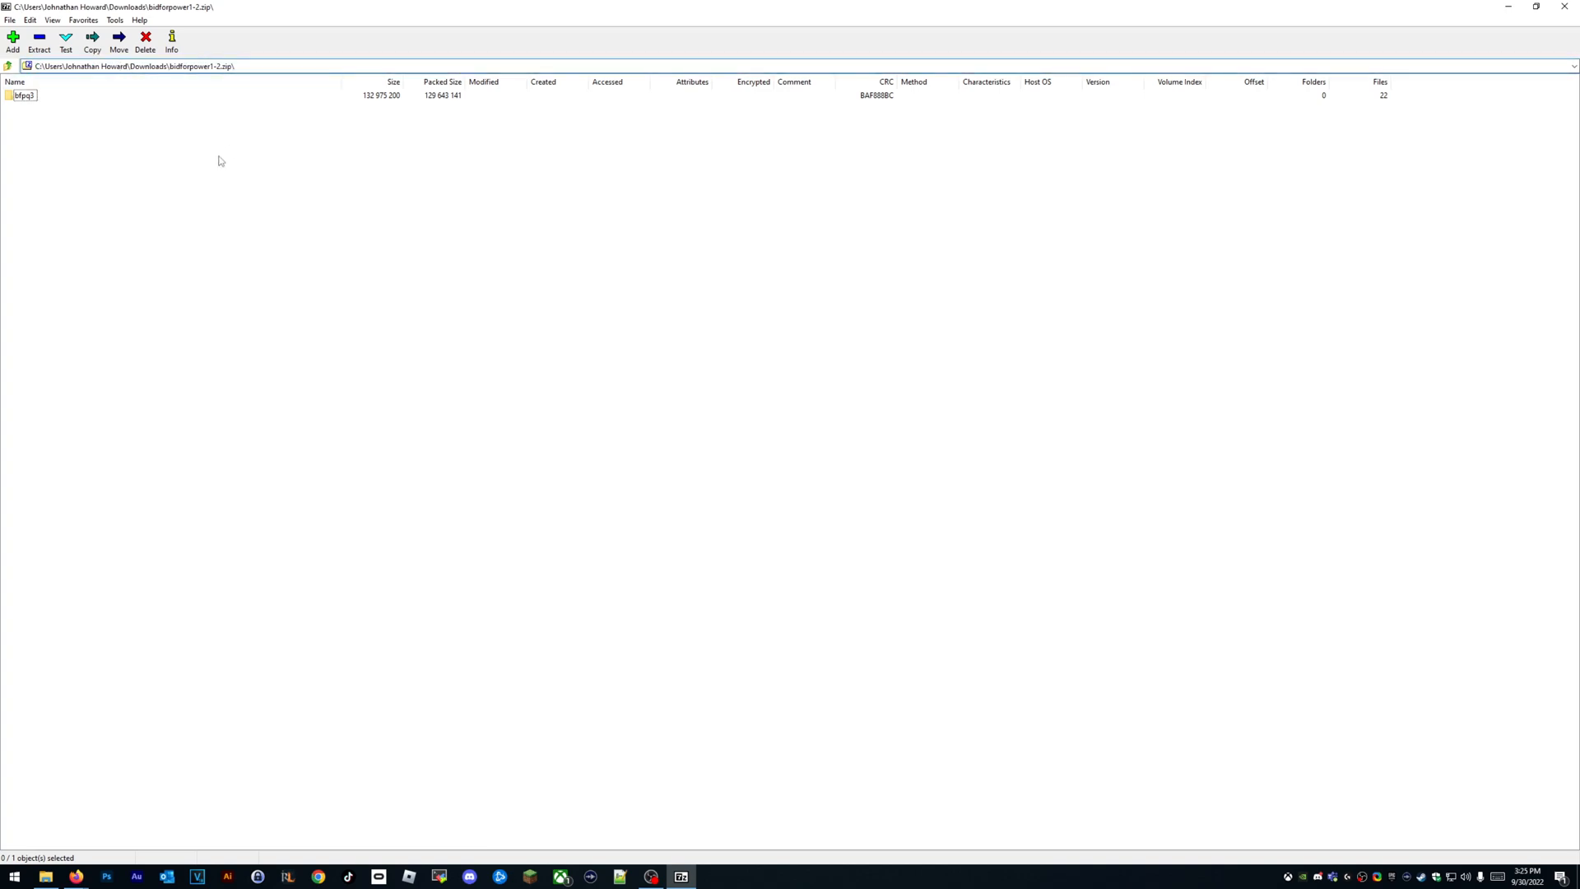
click(132, 66)
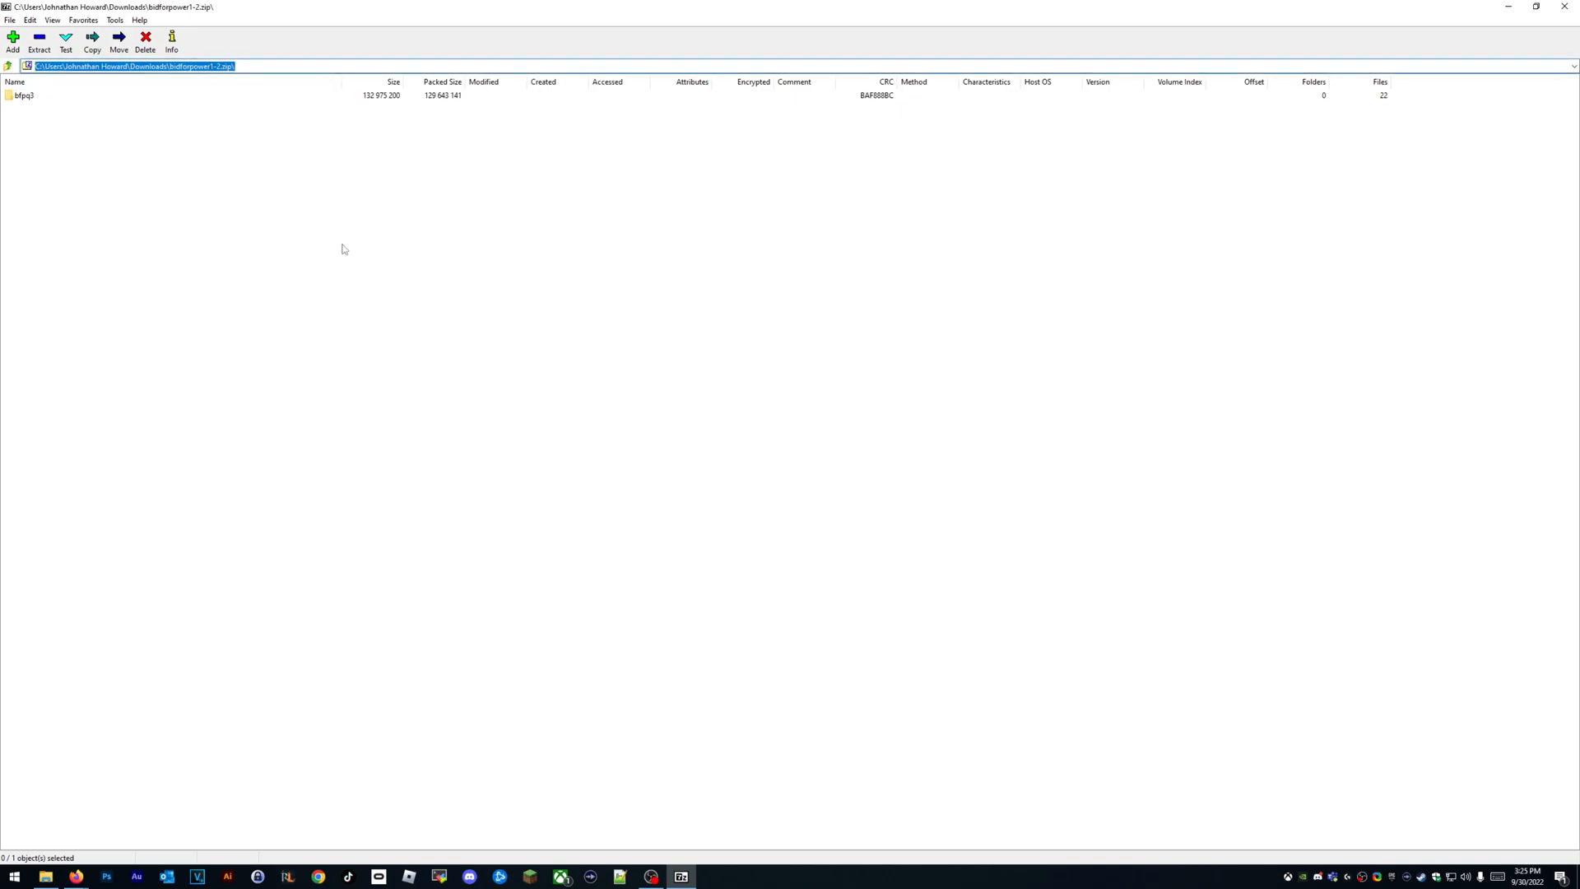
double_click(23, 95)
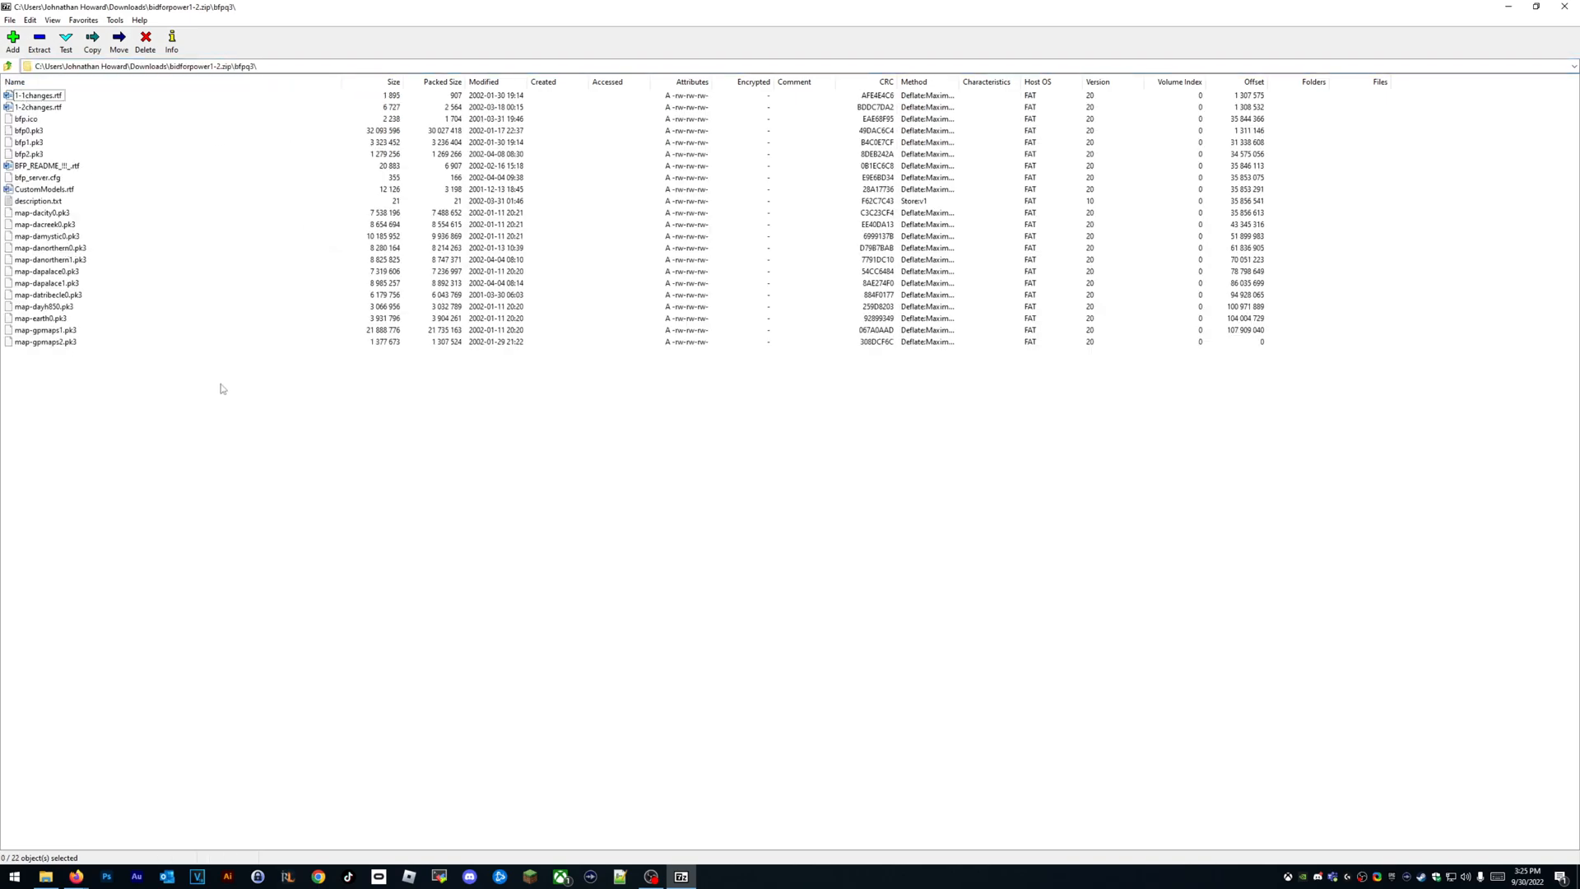
mouse_move(193, 393)
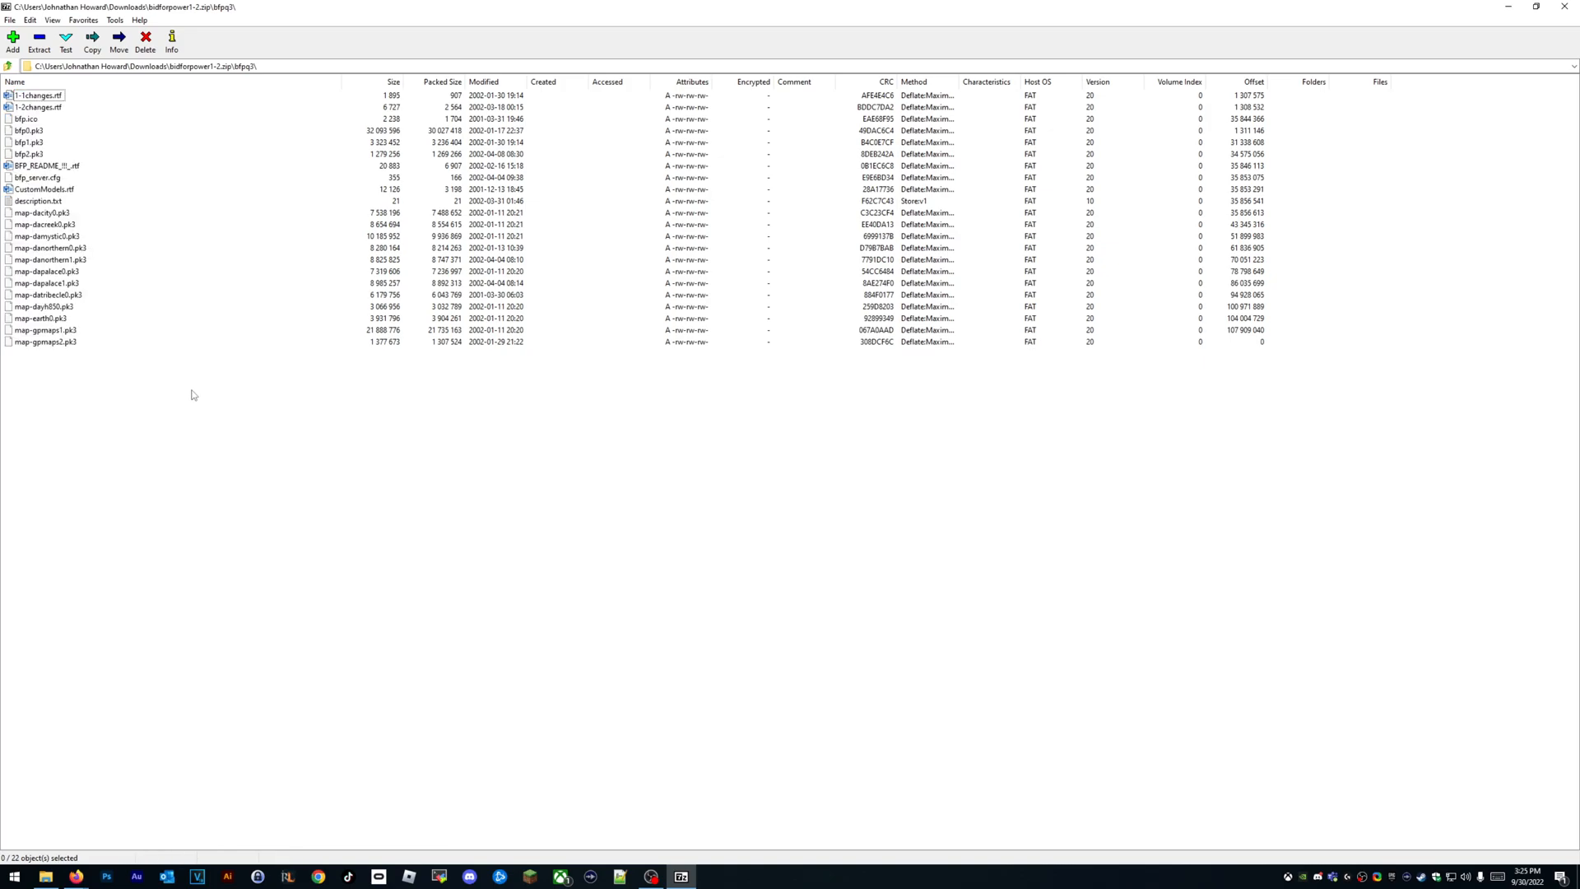
click(8, 66)
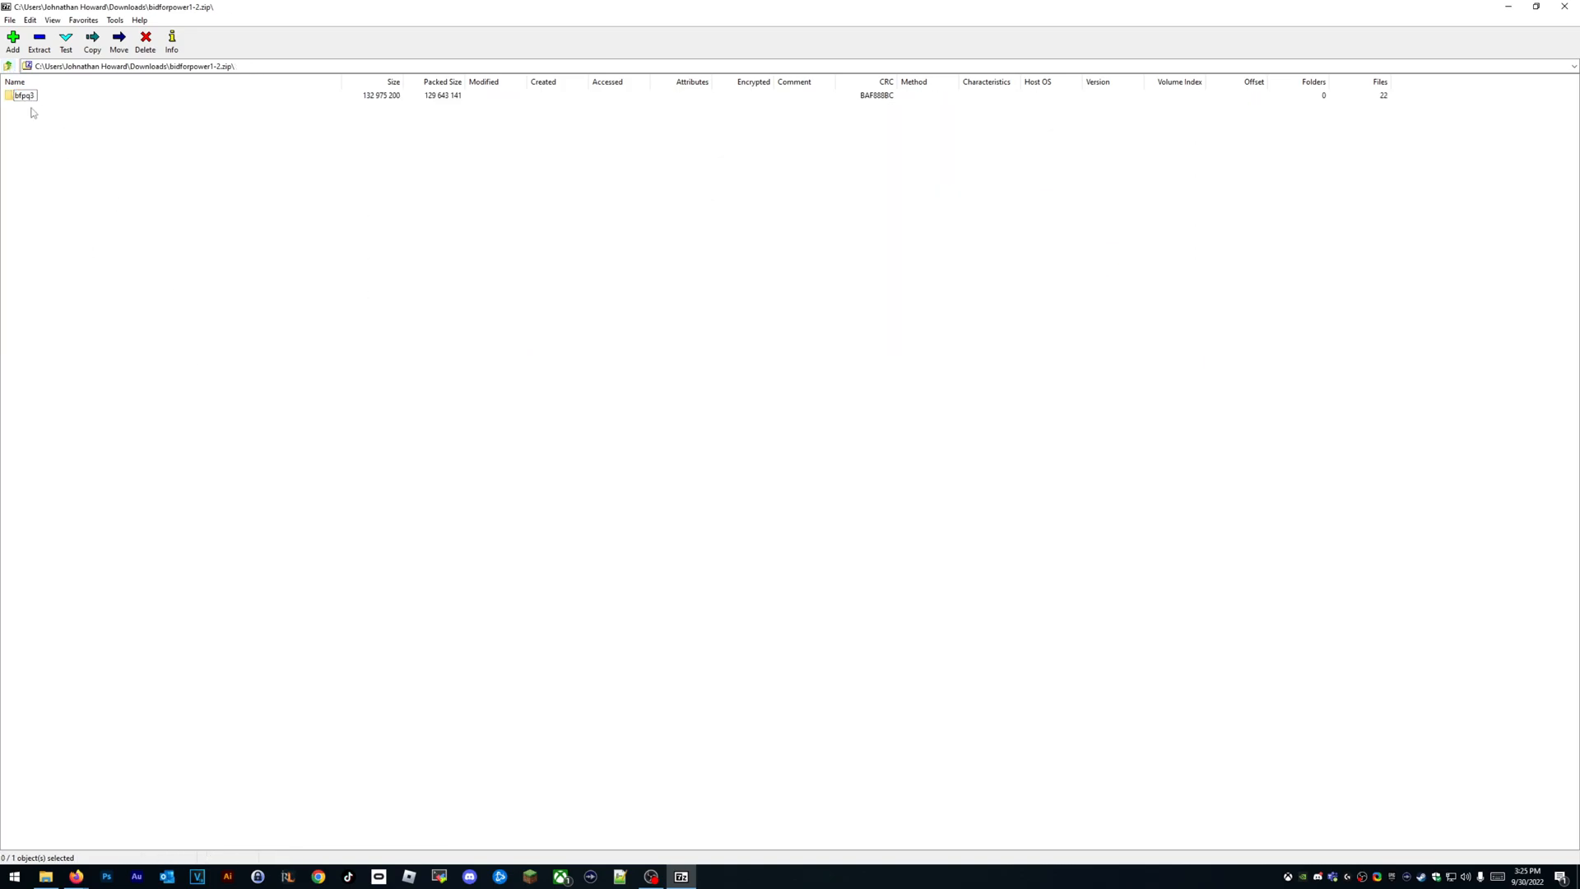
click(21, 96)
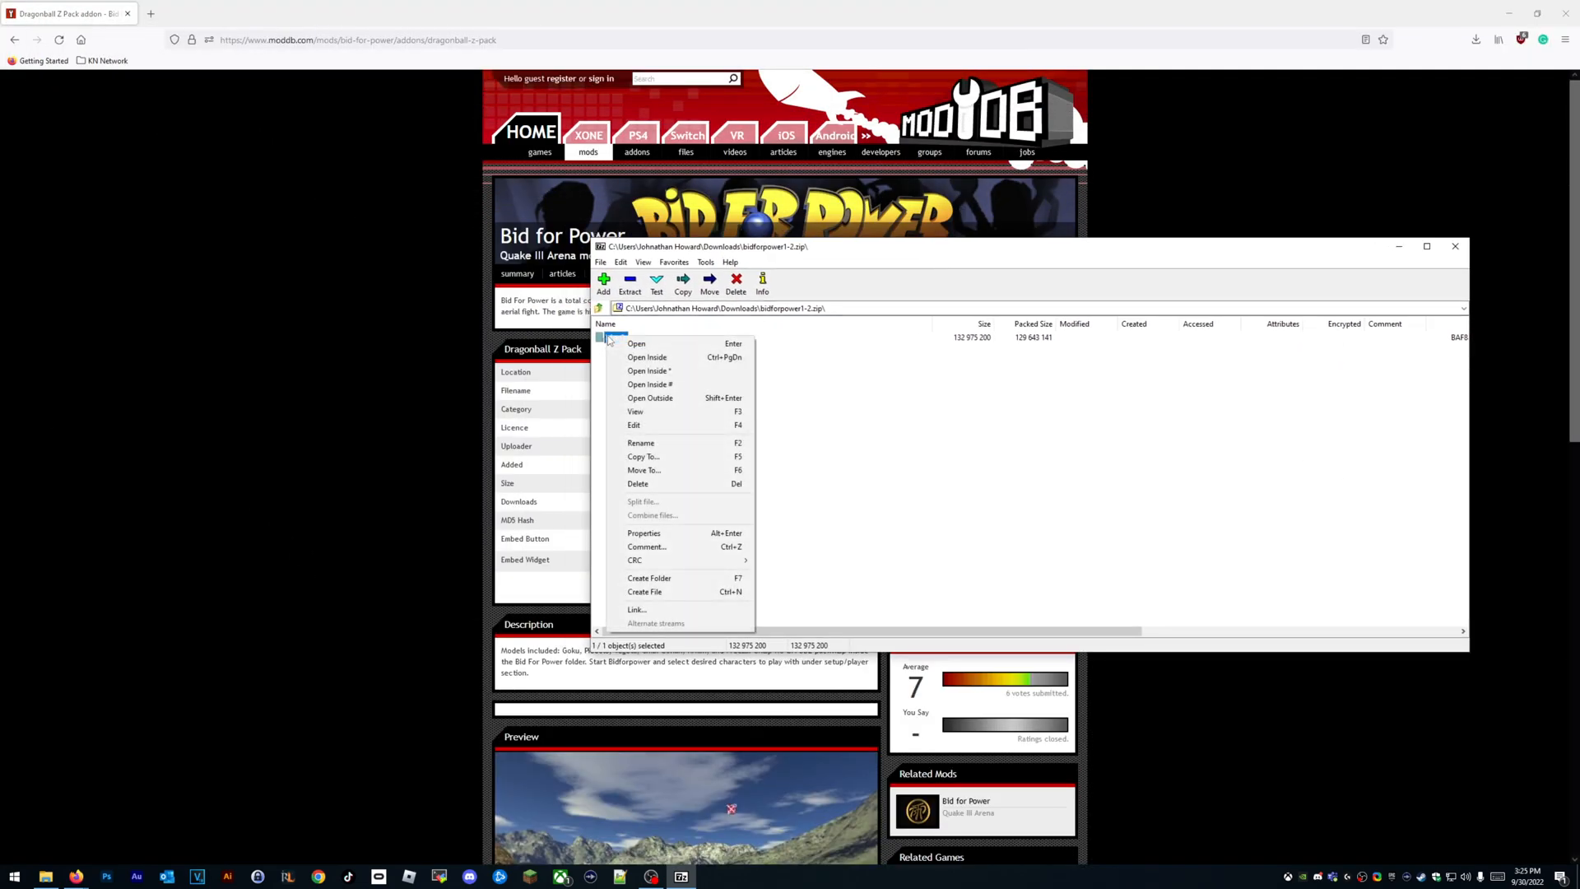
Drag bfpq3 from the archive into the QuakeIII folder and bring 7-Zip forward again.
click(850, 253)
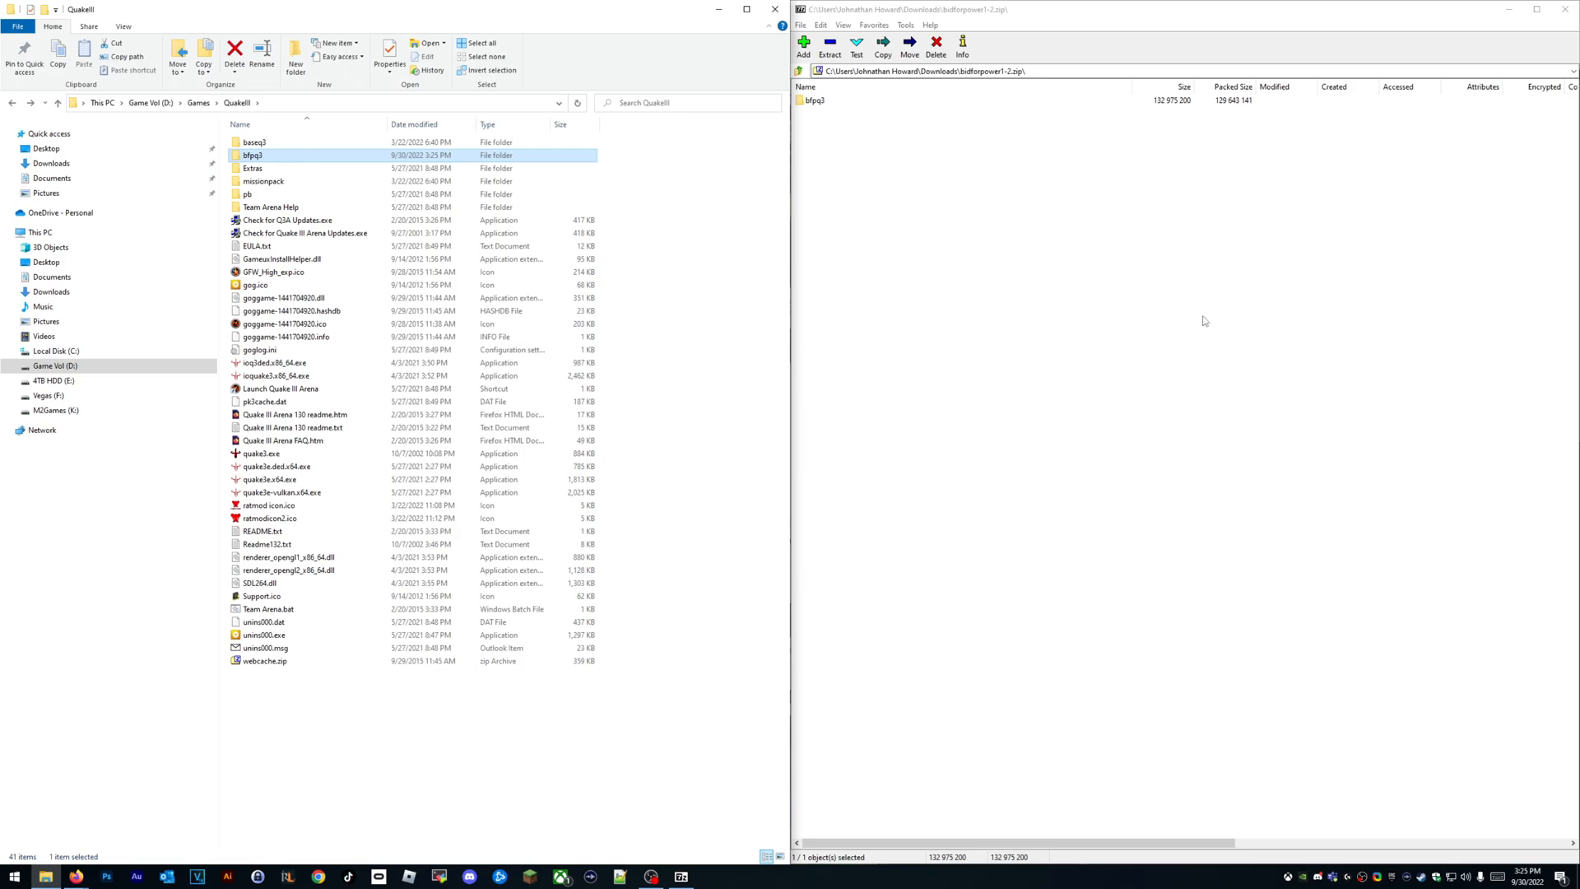
click(917, 71)
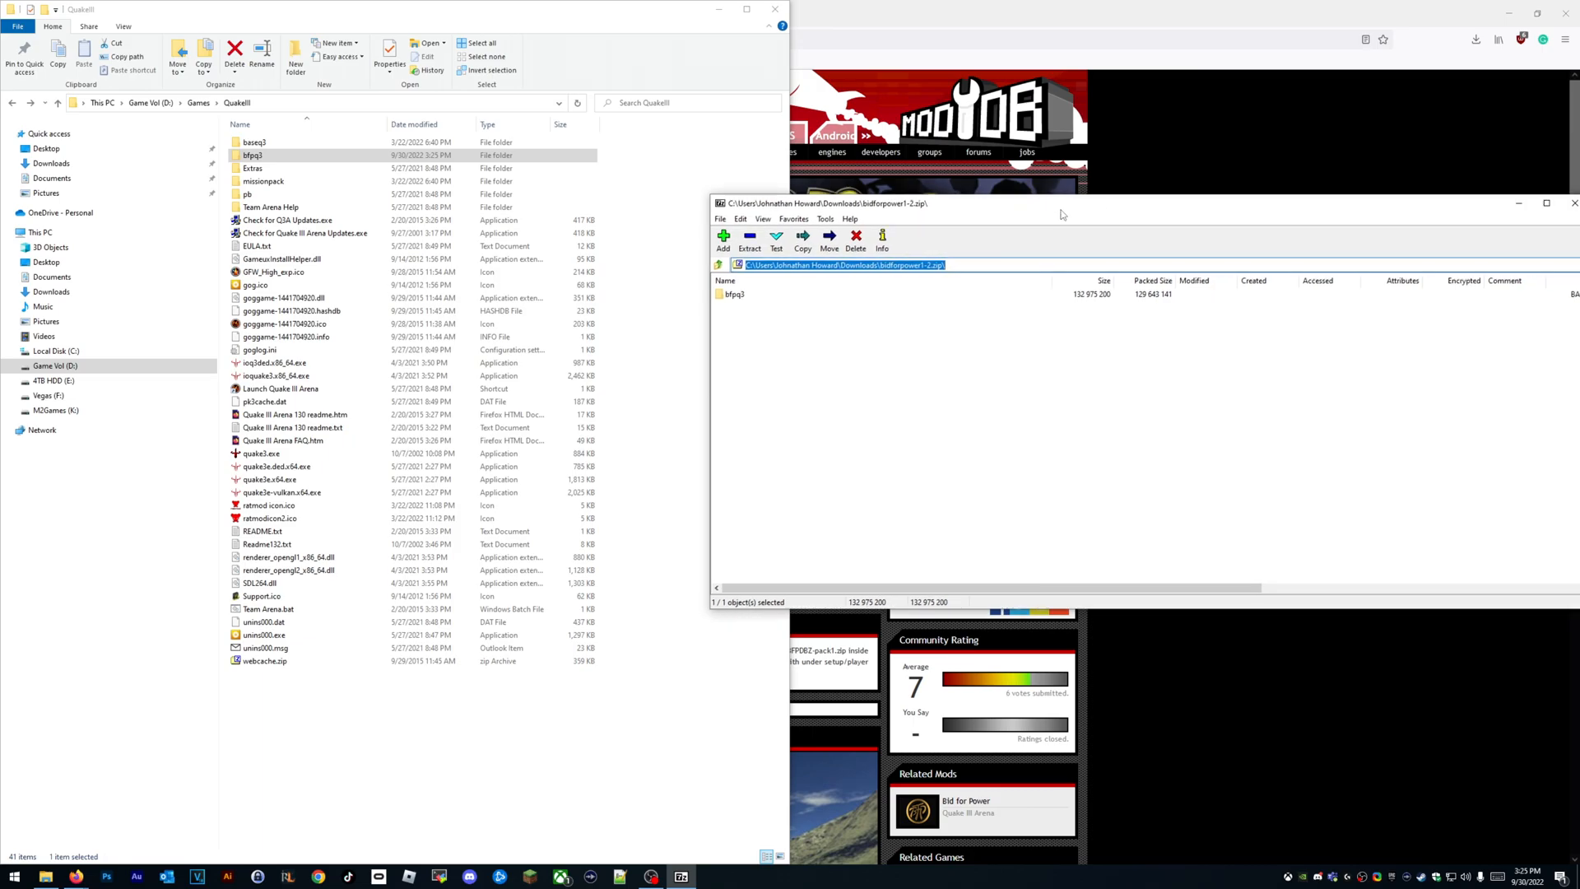
mouse_move(890, 224)
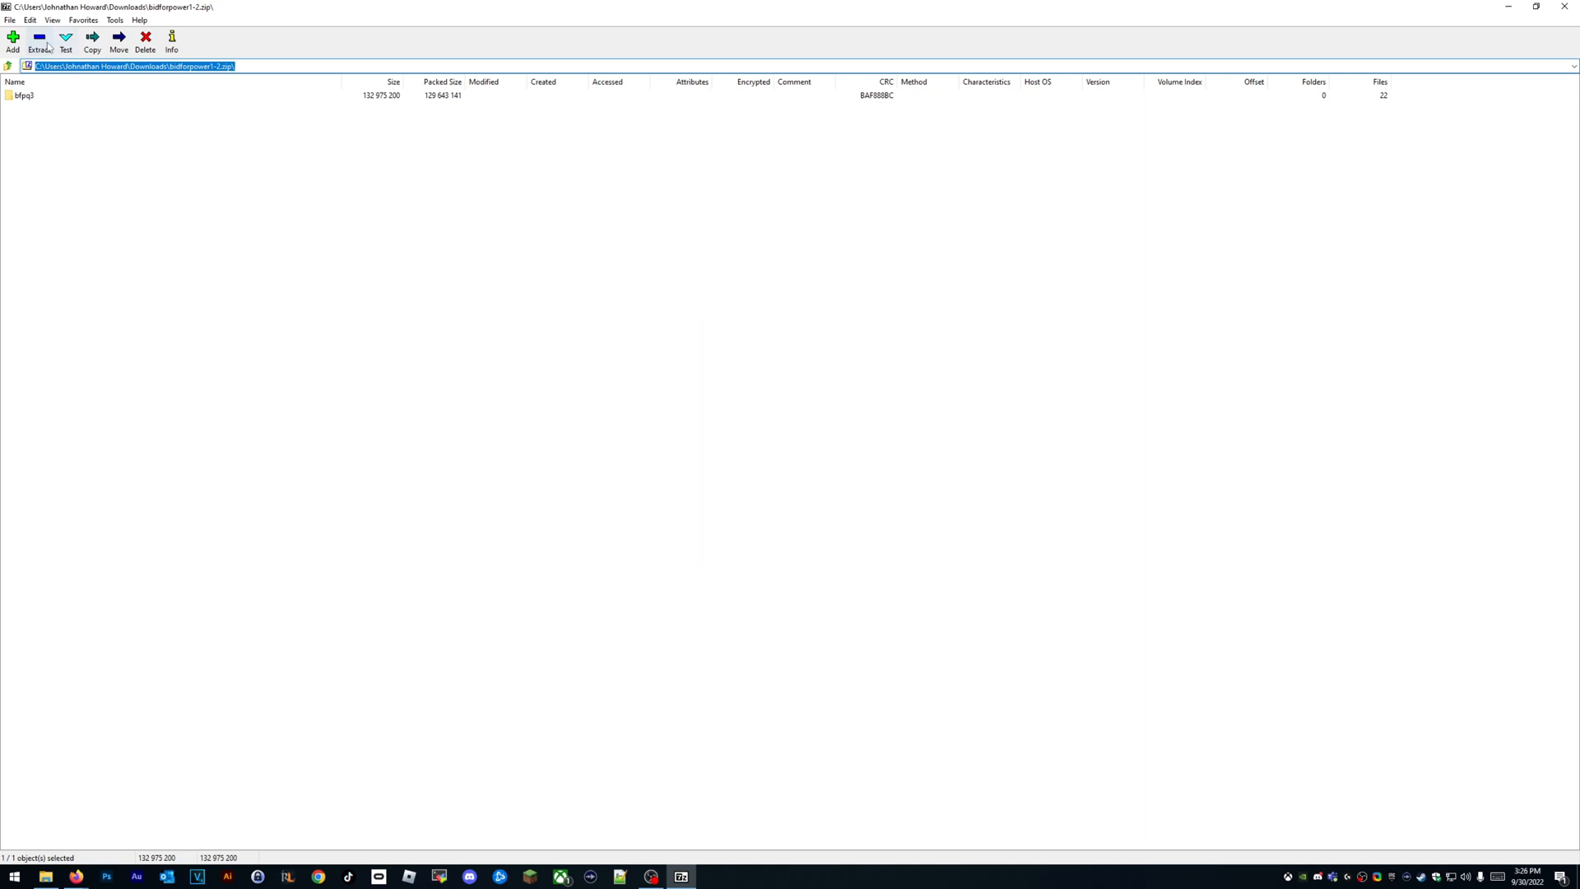
Start copying bfpq3, browse Game Vol (D:) > Games > QuakeIII, then cancel to keep the current destination.
click(92, 40)
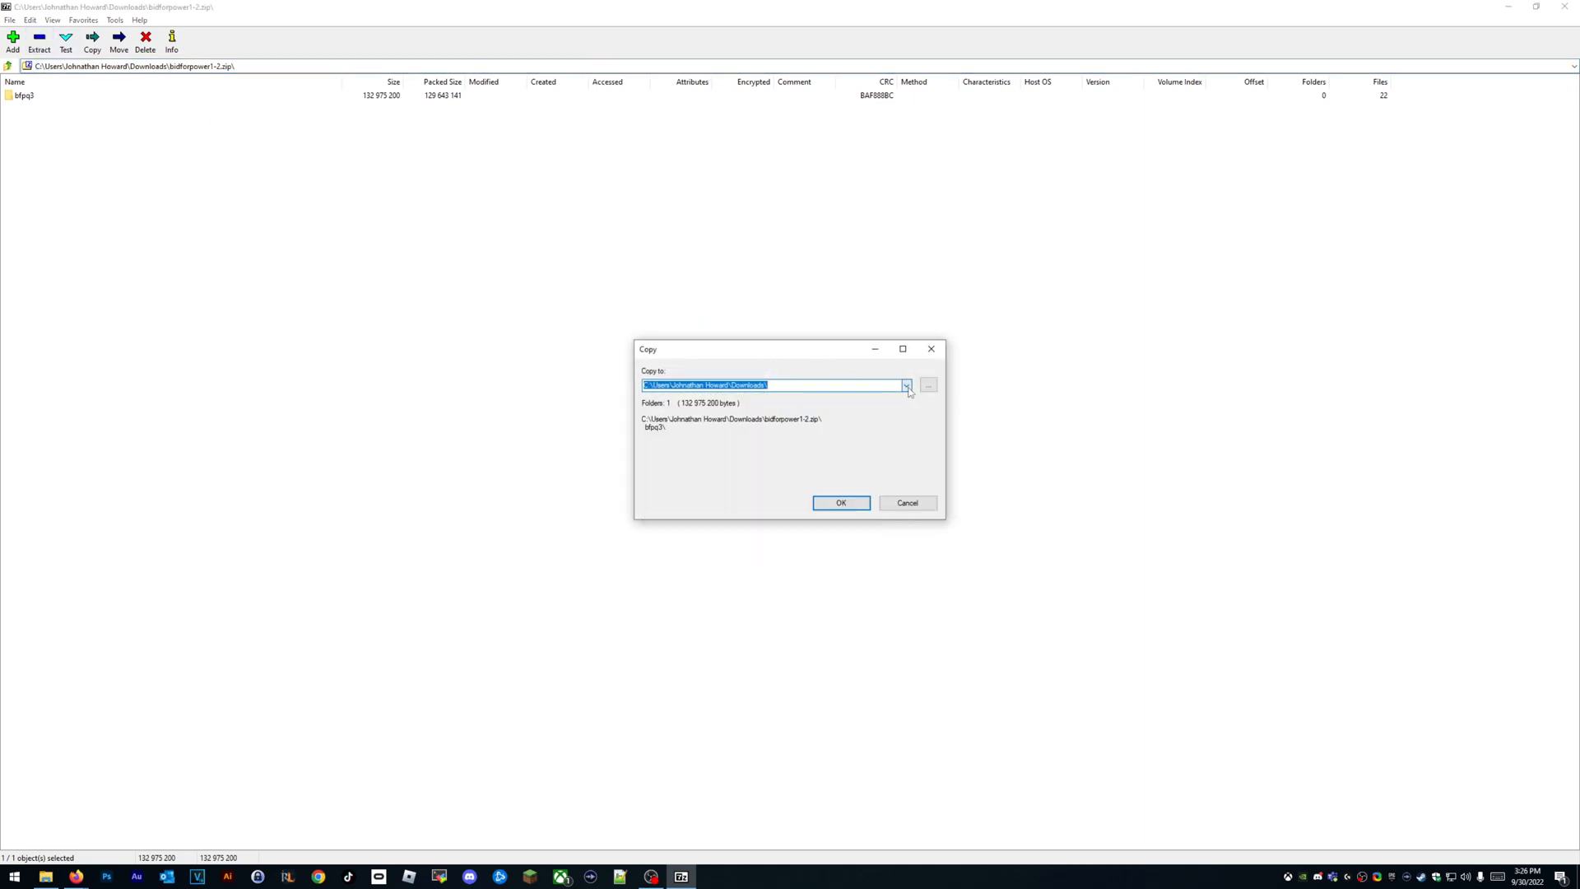
click(927, 385)
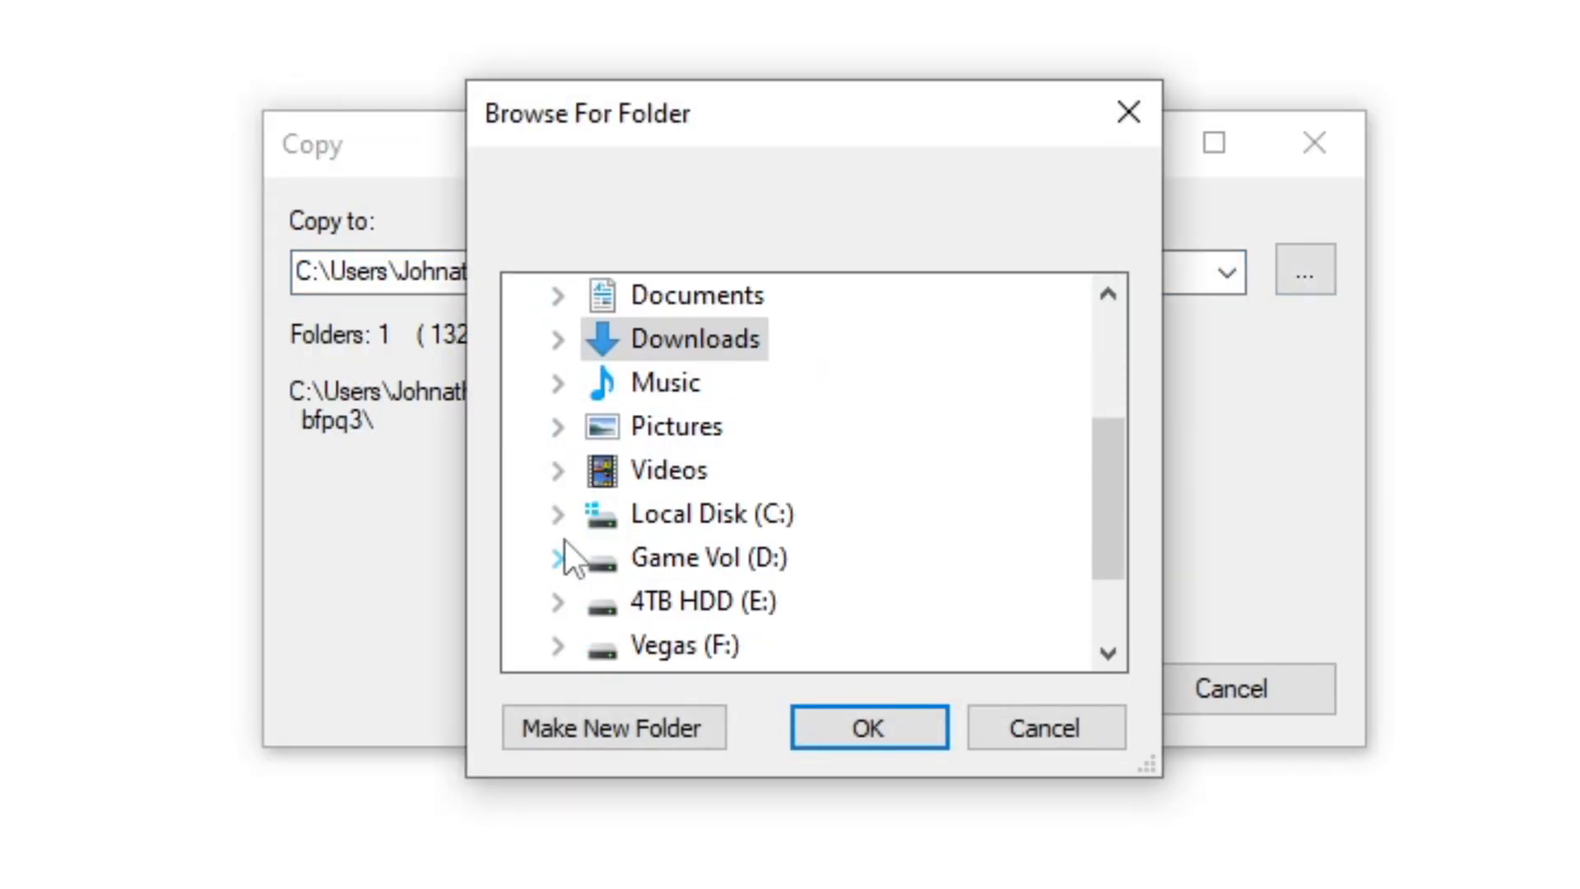
click(557, 558)
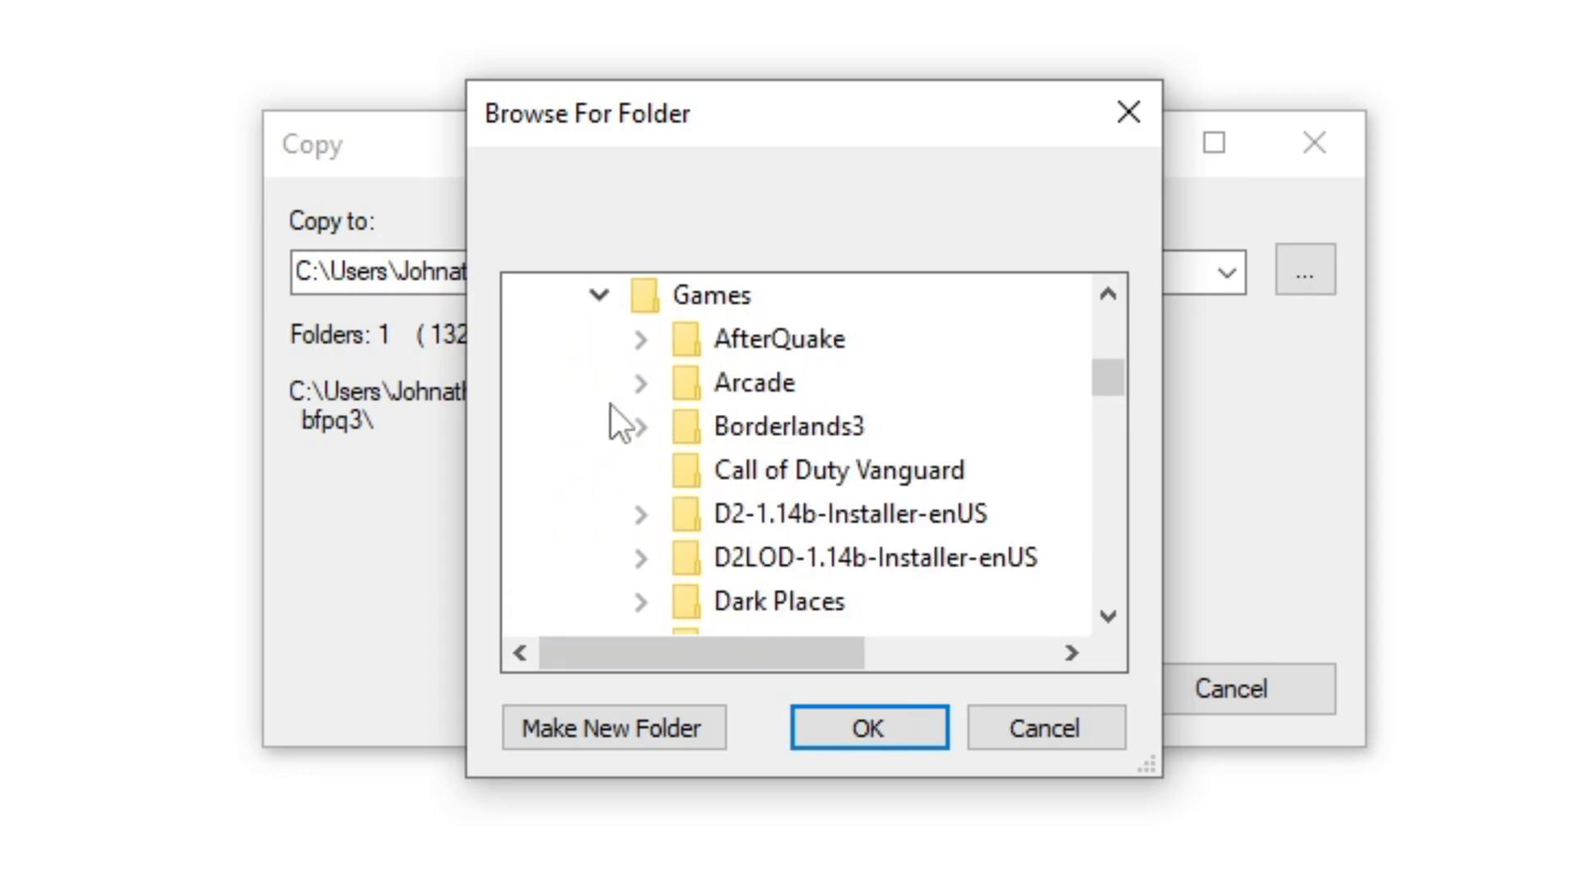
scroll(down, 3)
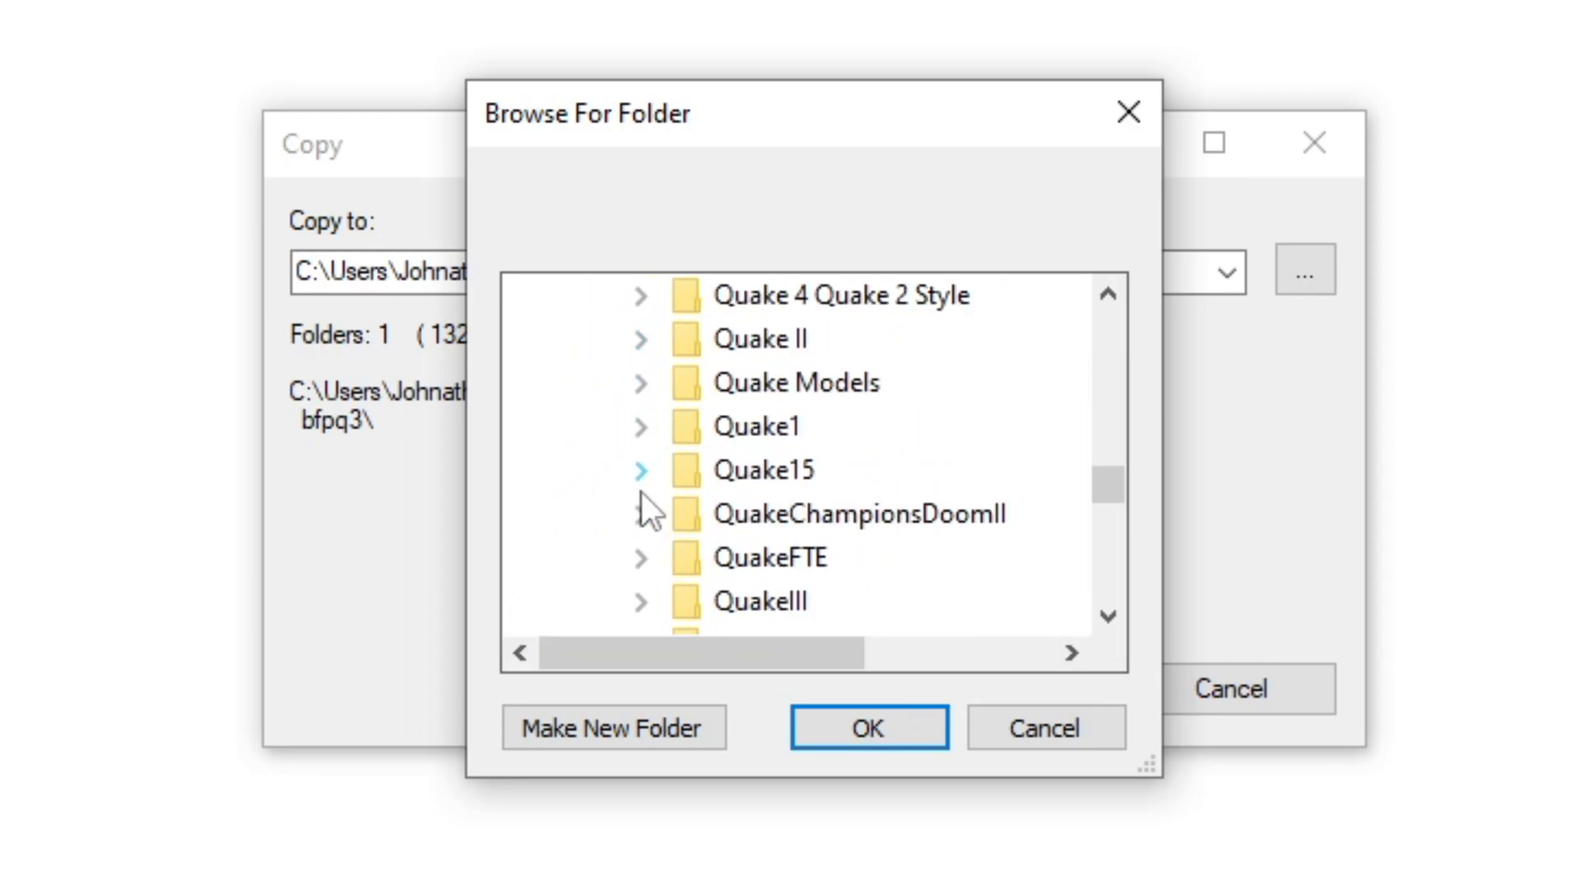
click(640, 602)
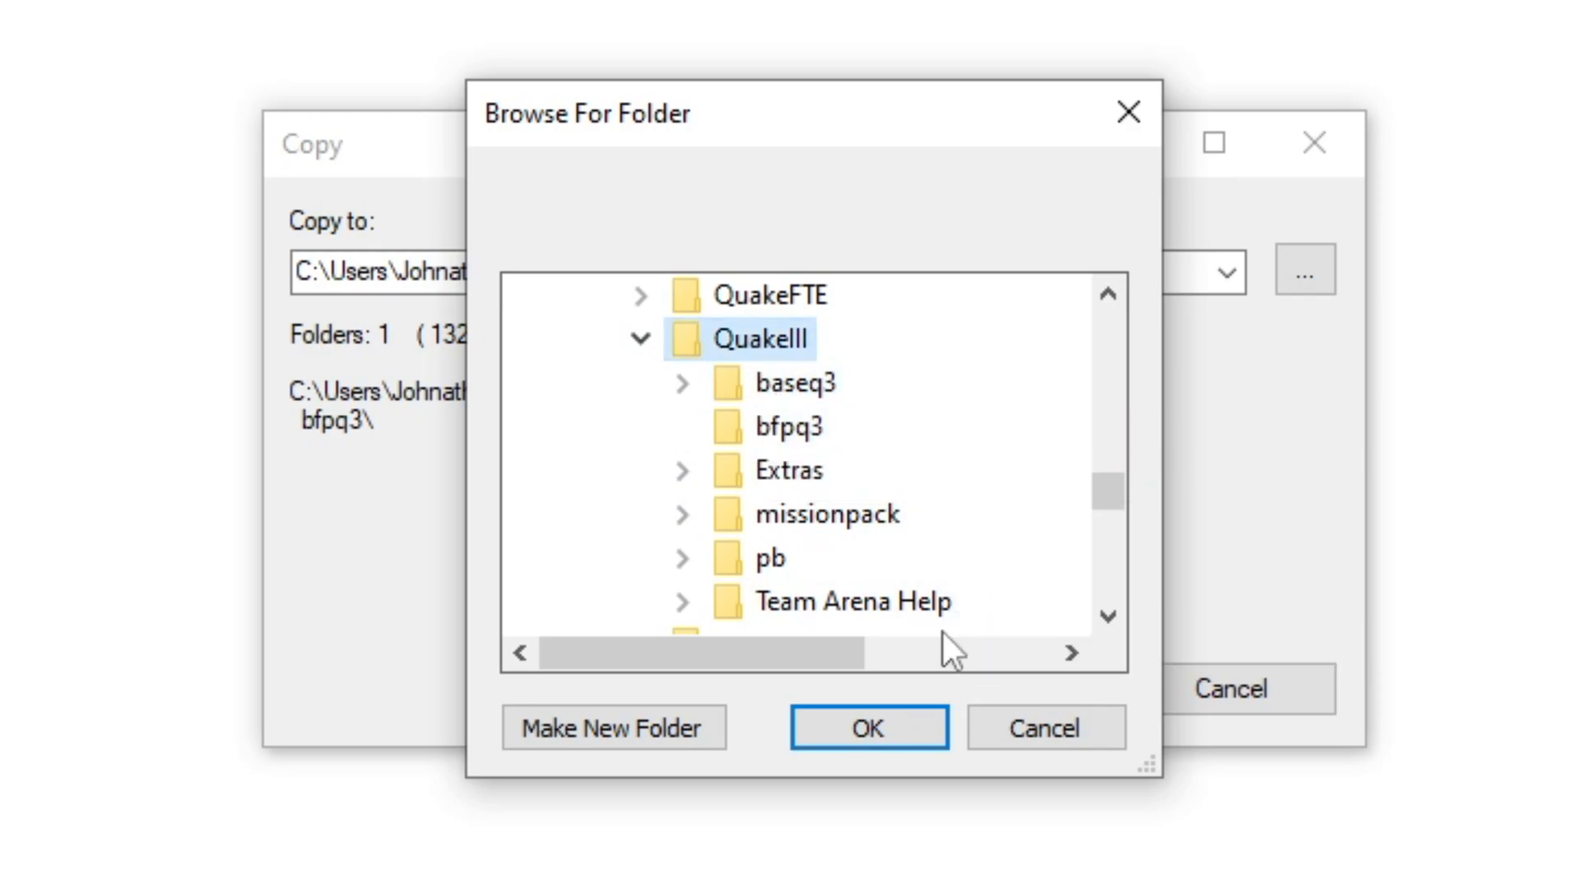
mouse_move(789, 471)
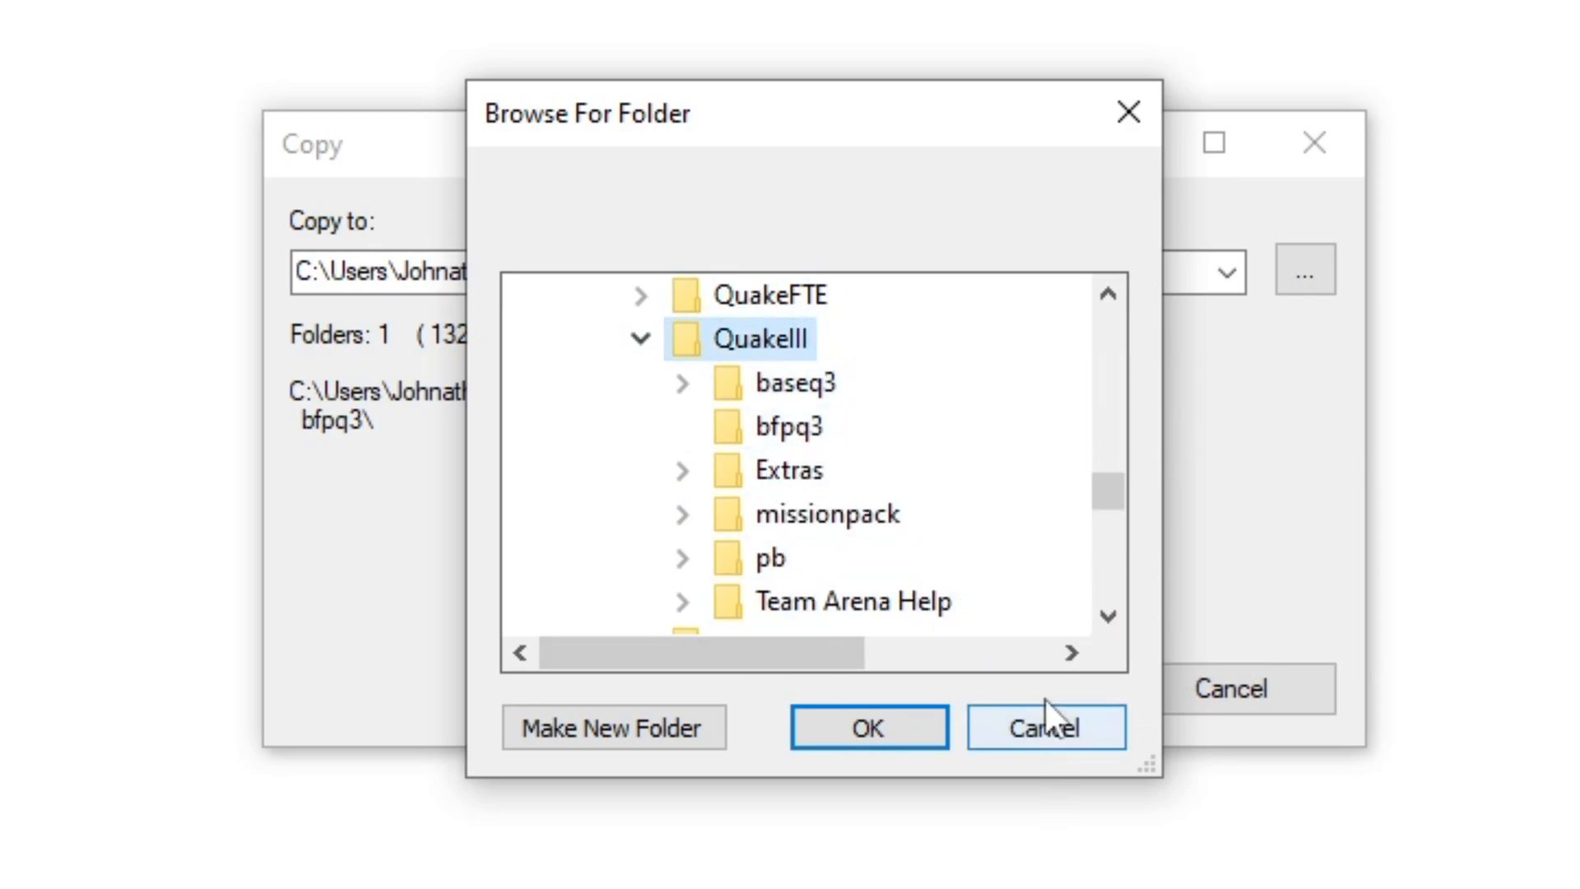
click(1047, 725)
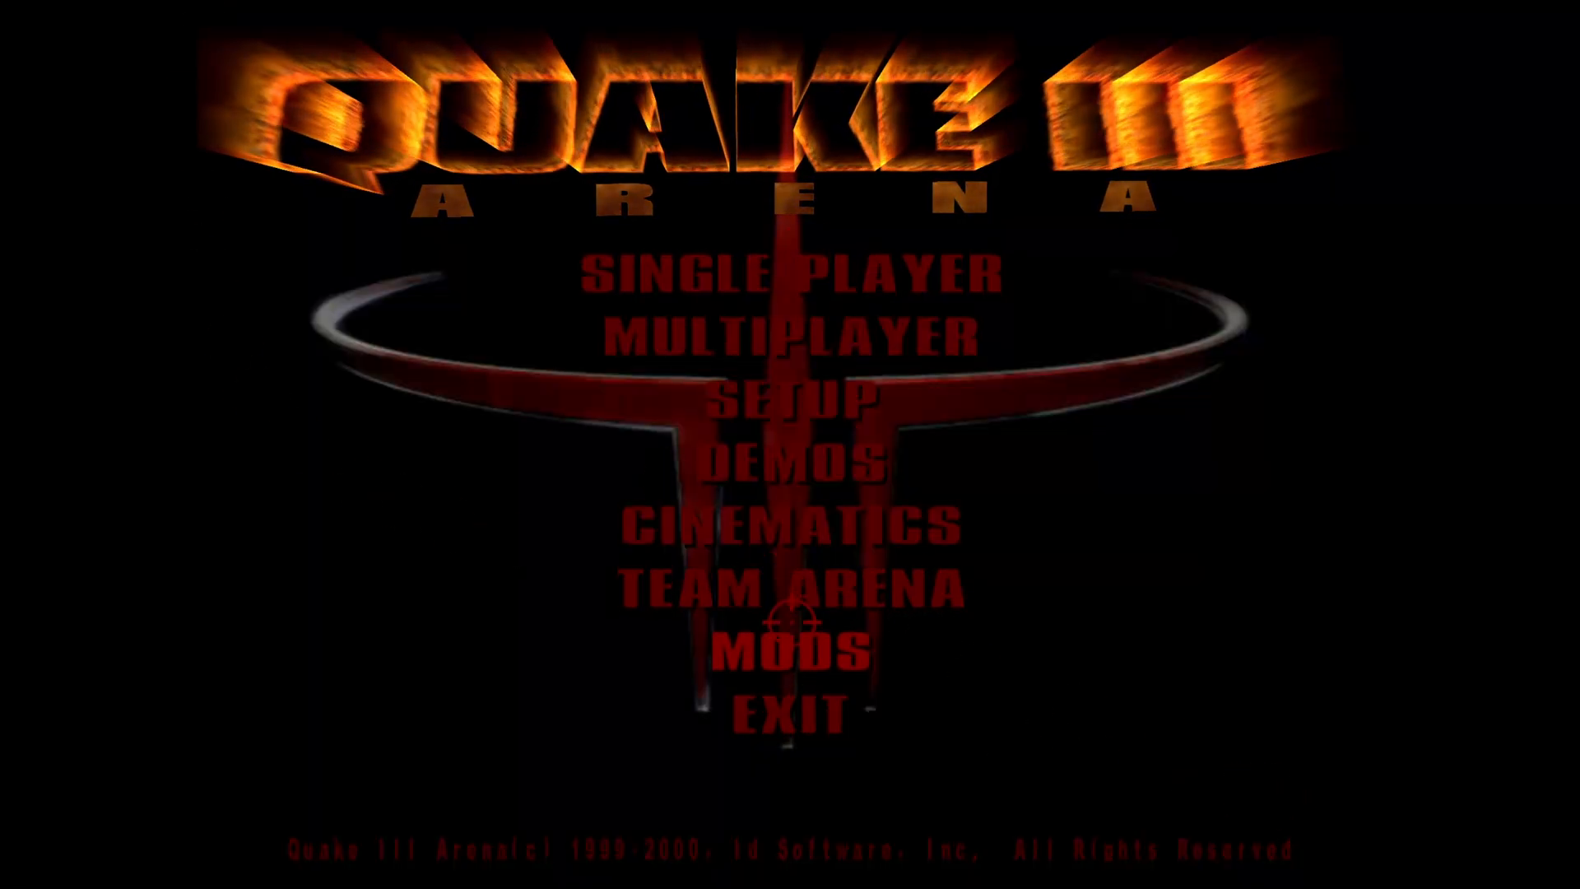
Load the Bid for Power mod, start a new match and reach its map selection.
click(796, 655)
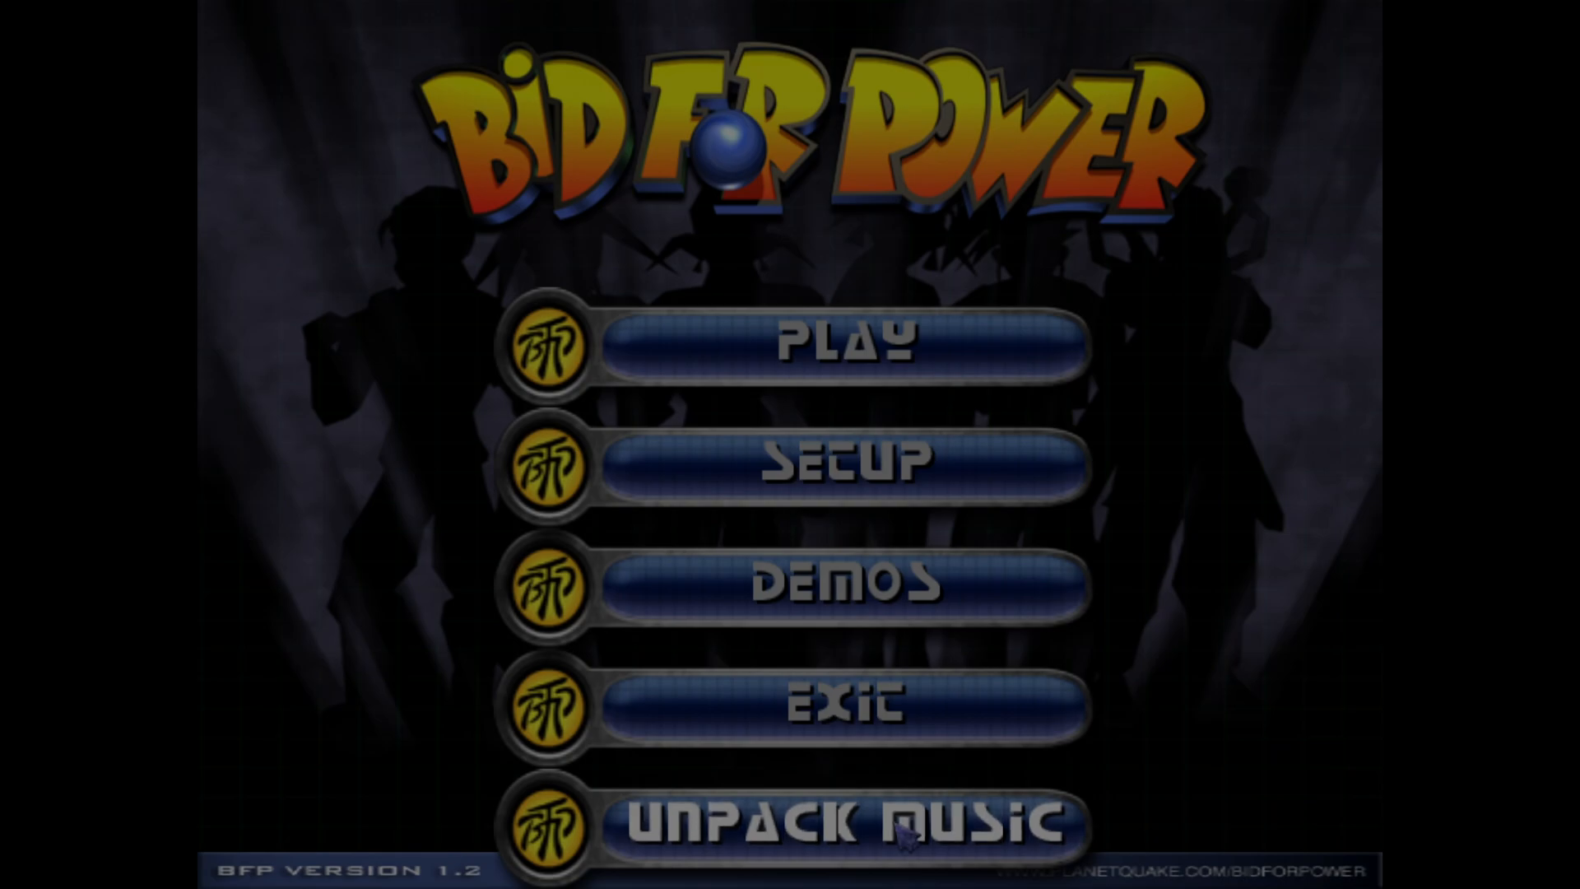
click(836, 342)
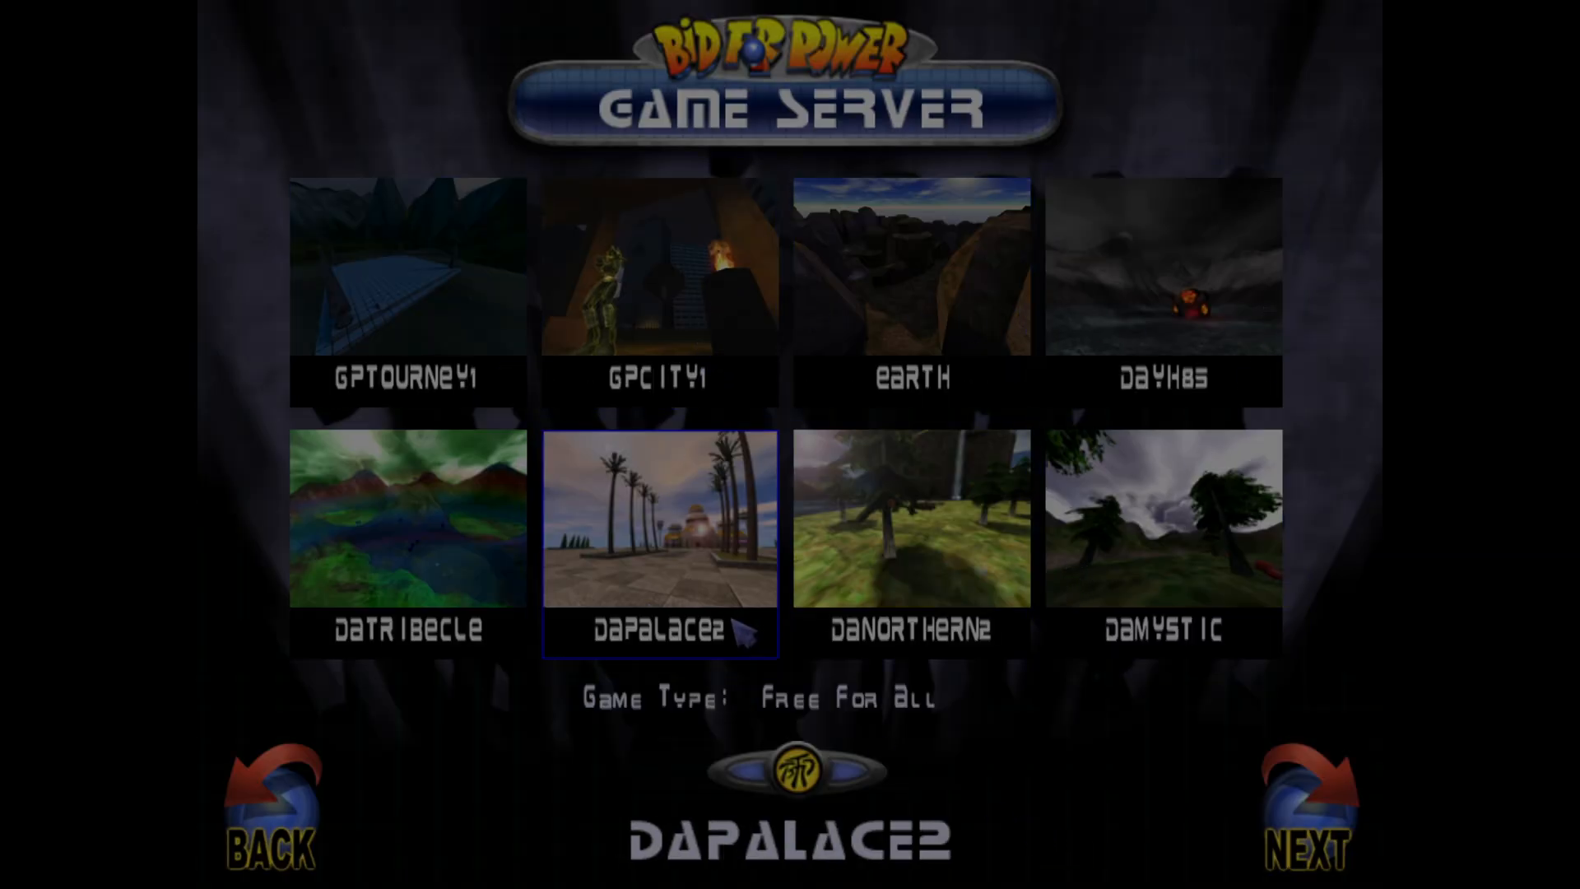
click(1305, 796)
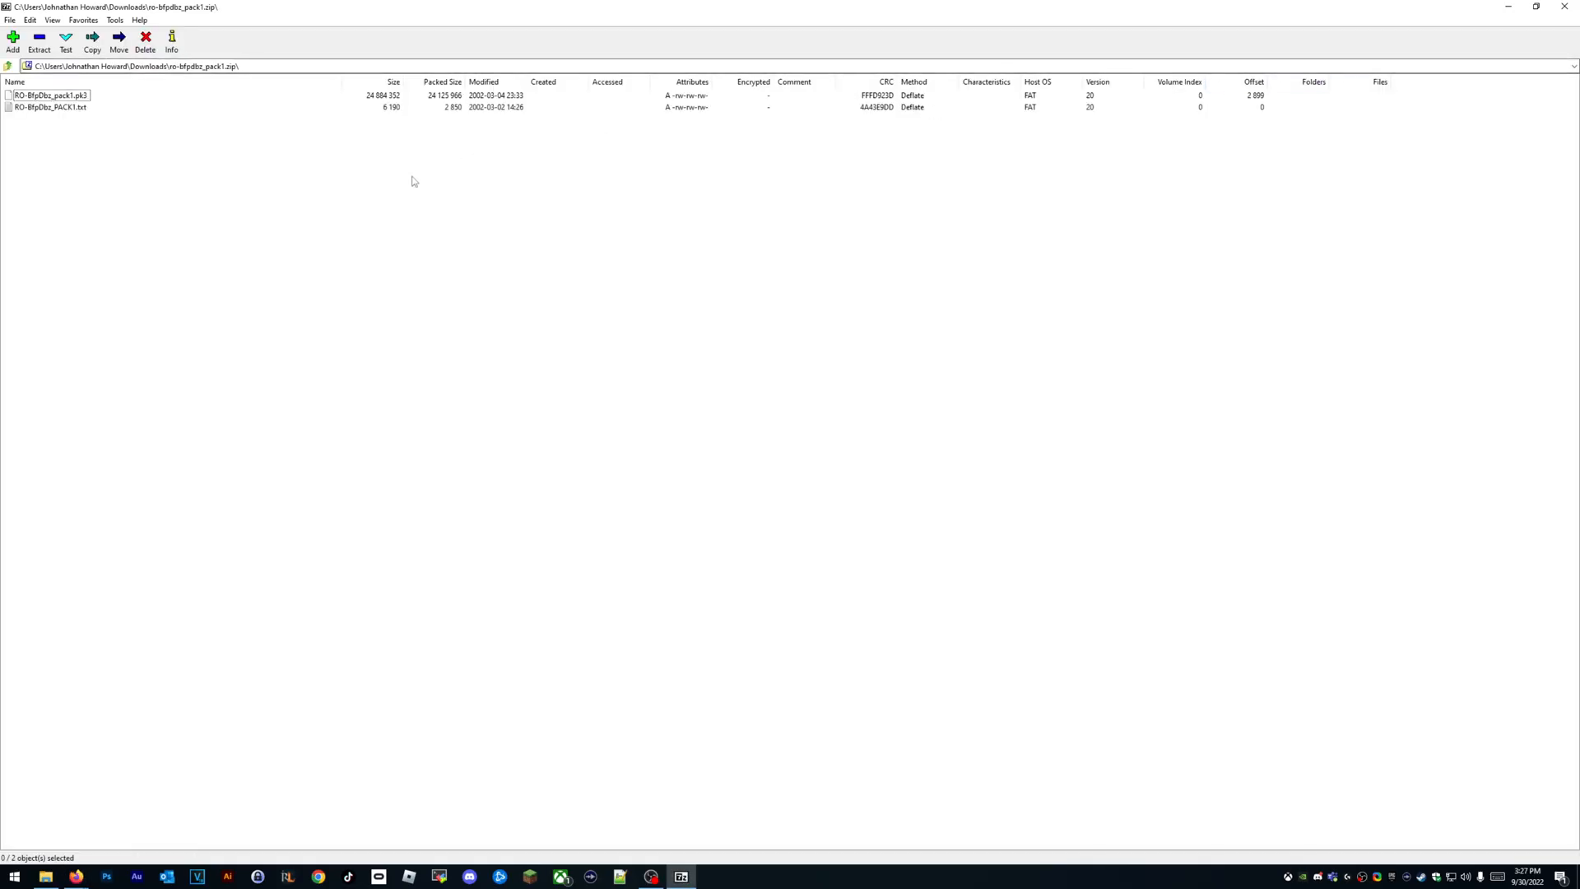
Read the INSTALLATION notes in RO-BfpDbz_PACK1.txt, then show the QuakeIII folder beside the archive.
double_click(48, 107)
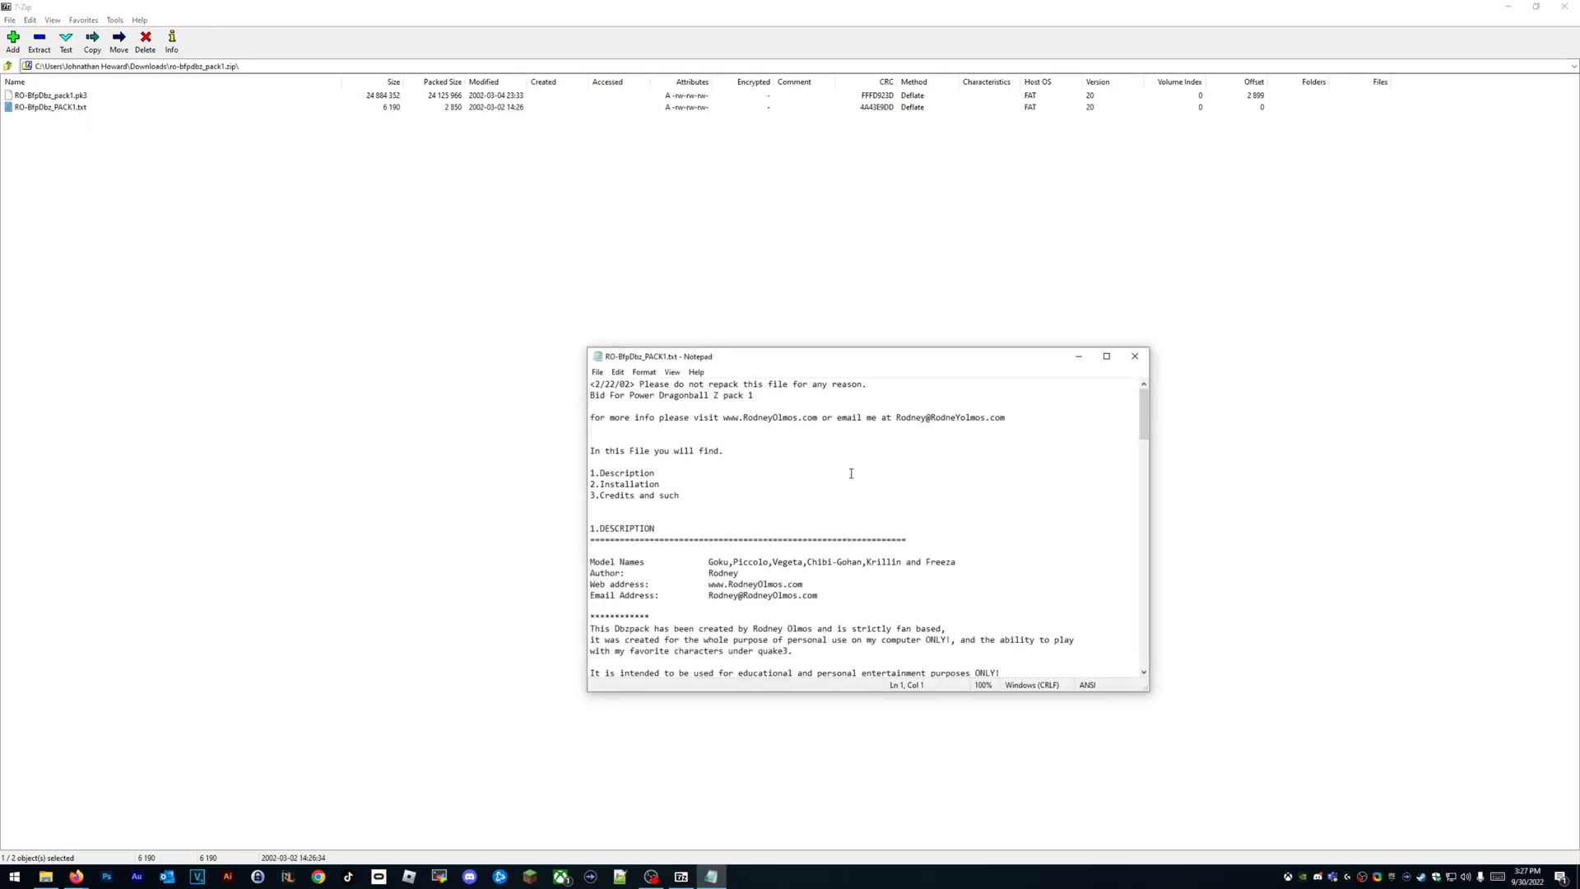
scroll(down, 3)
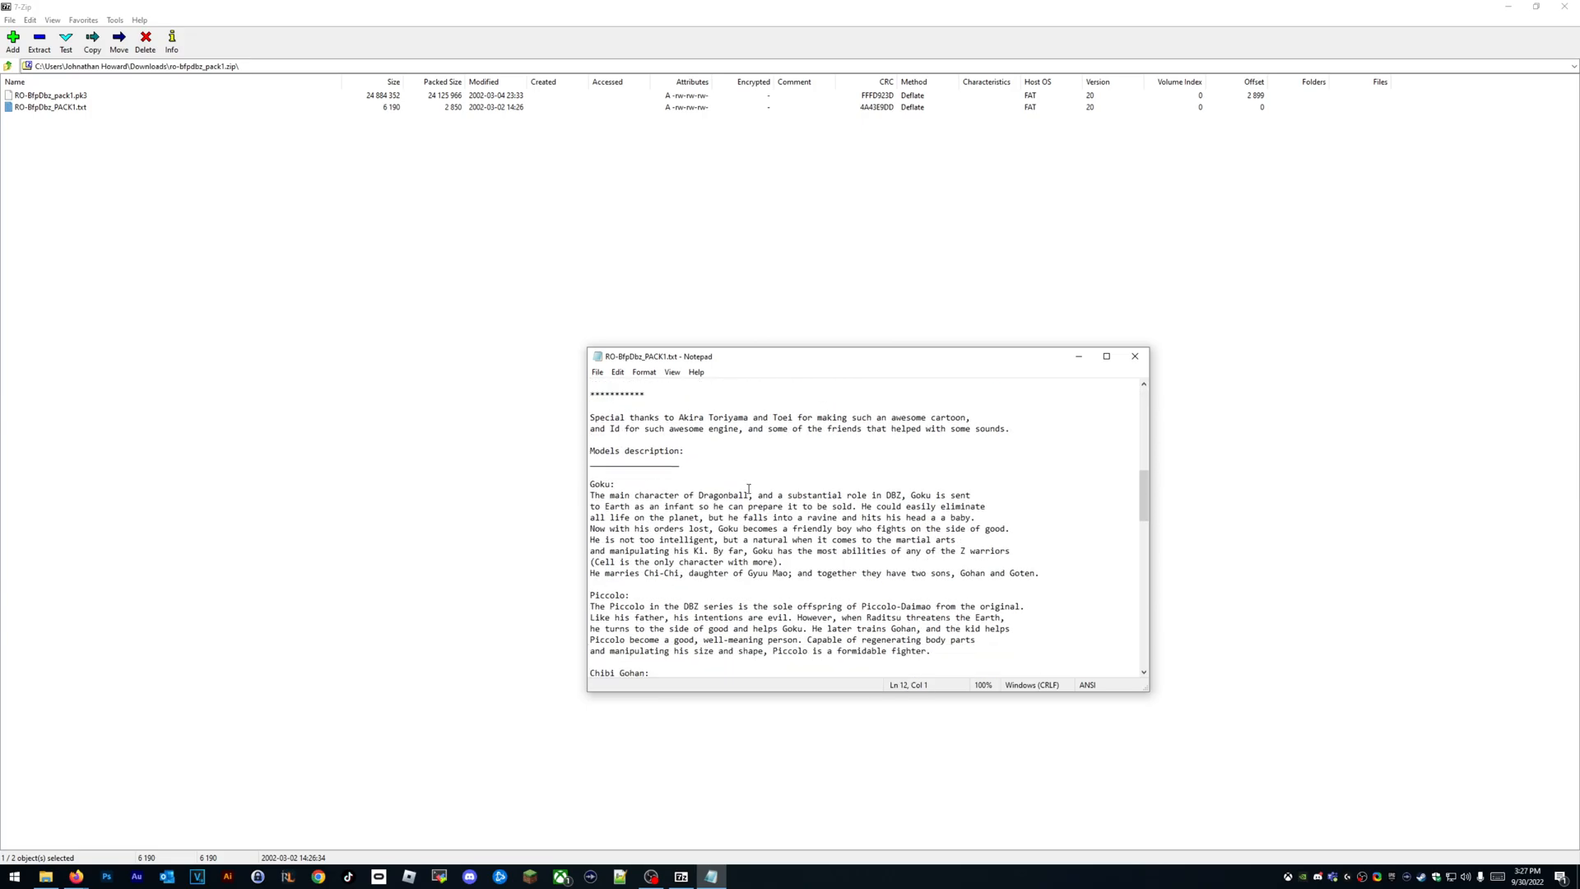
scroll(down, 3)
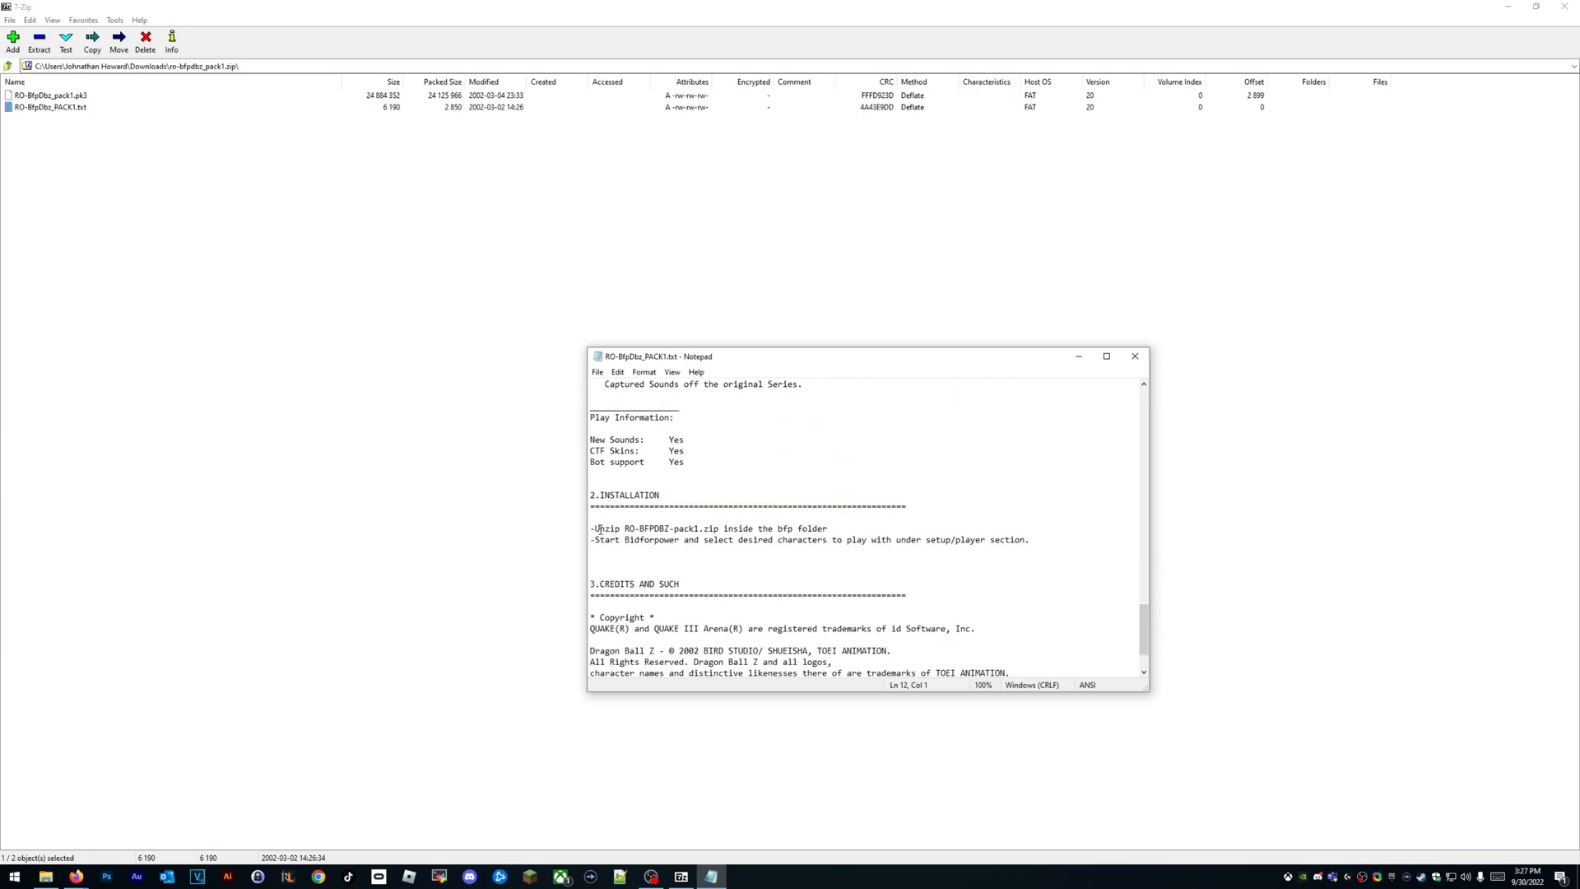
double_click(804, 528)
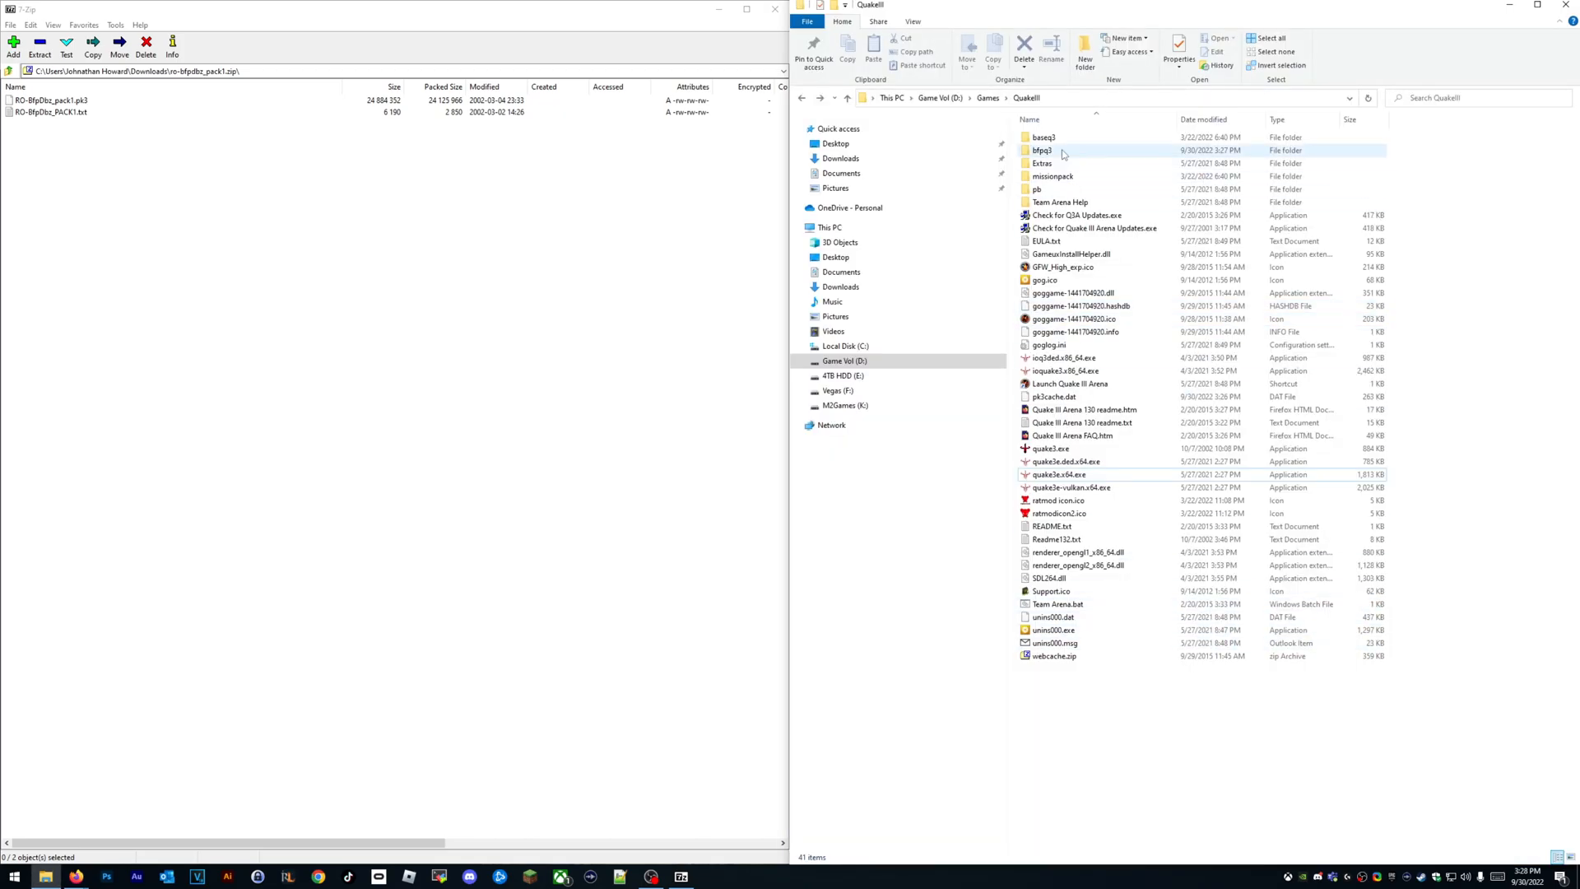
Drop RO-BfpDbz_pack1.pk3 into the bfpq3 mod folder and return to Quake III.
double_click(1043, 149)
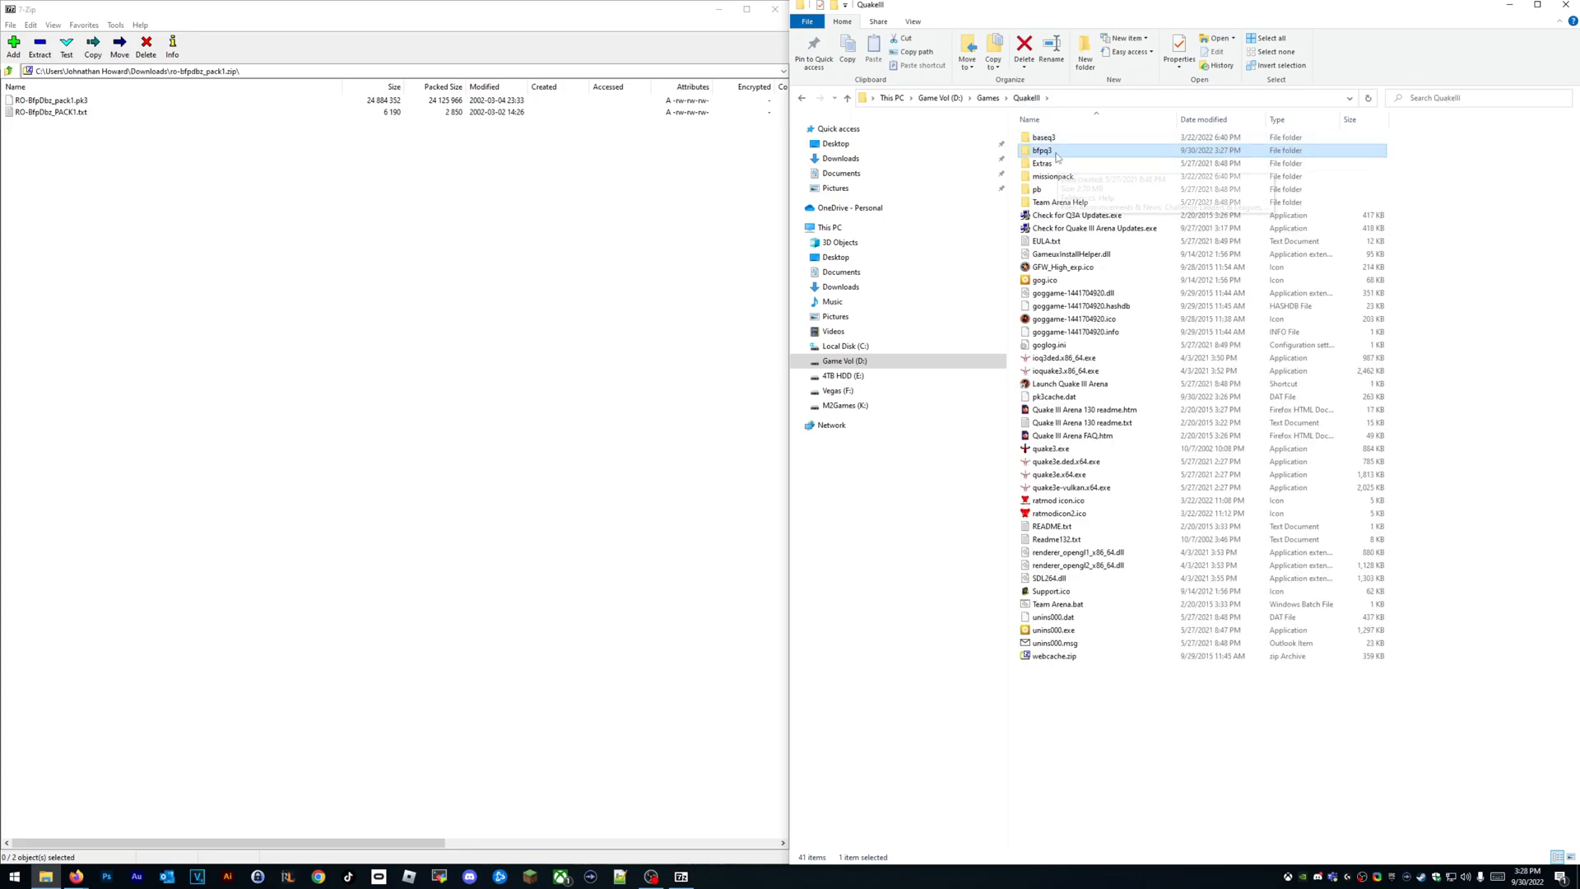
mouse_move(1056, 158)
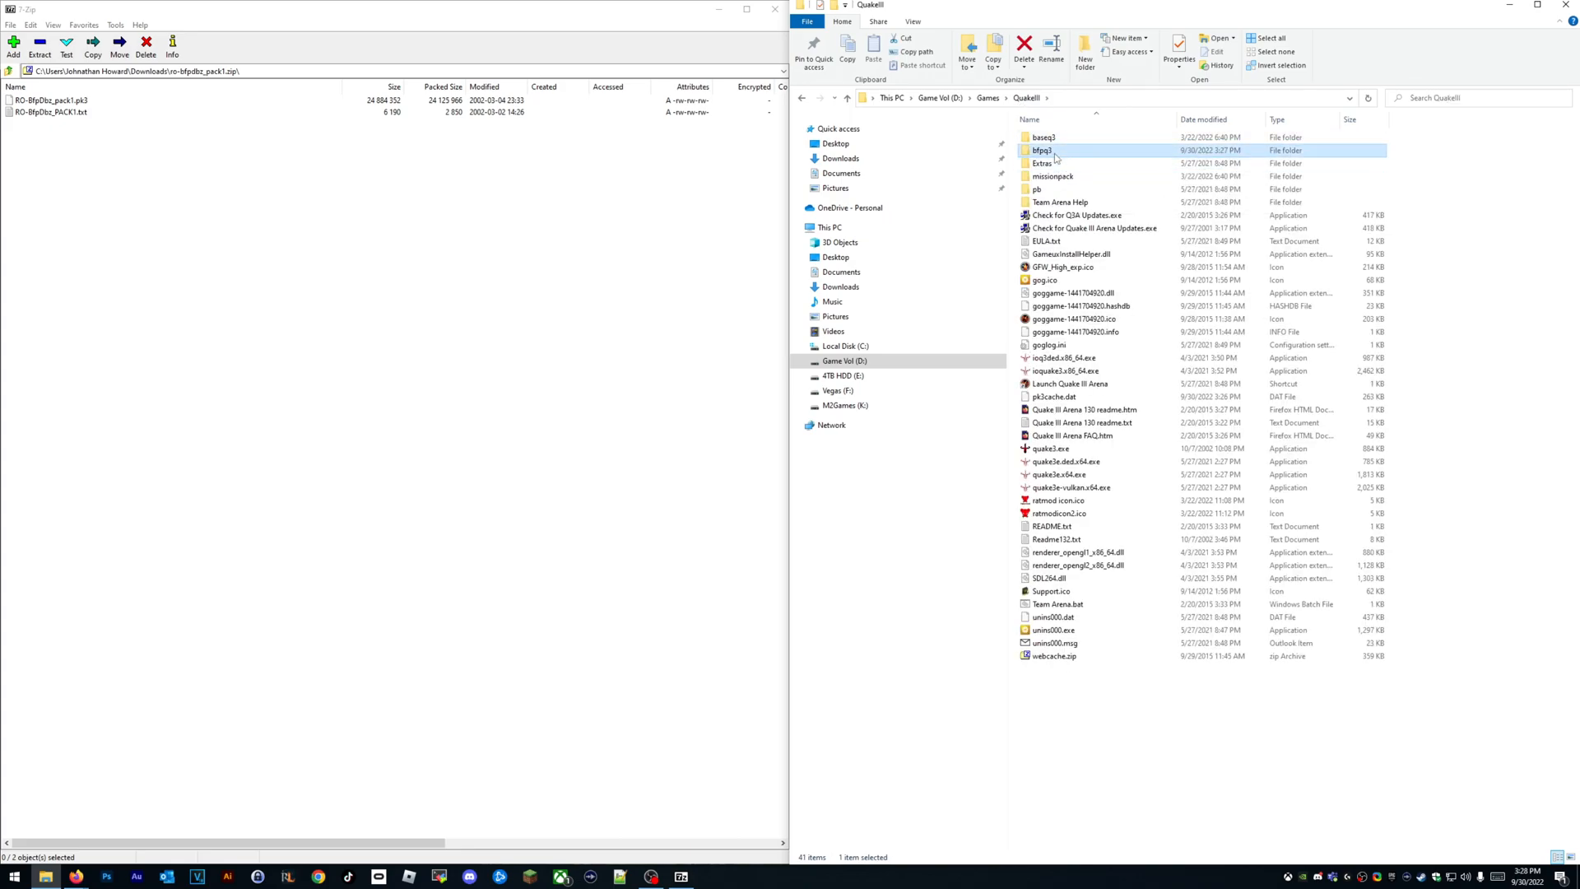
mouse_move(1043, 163)
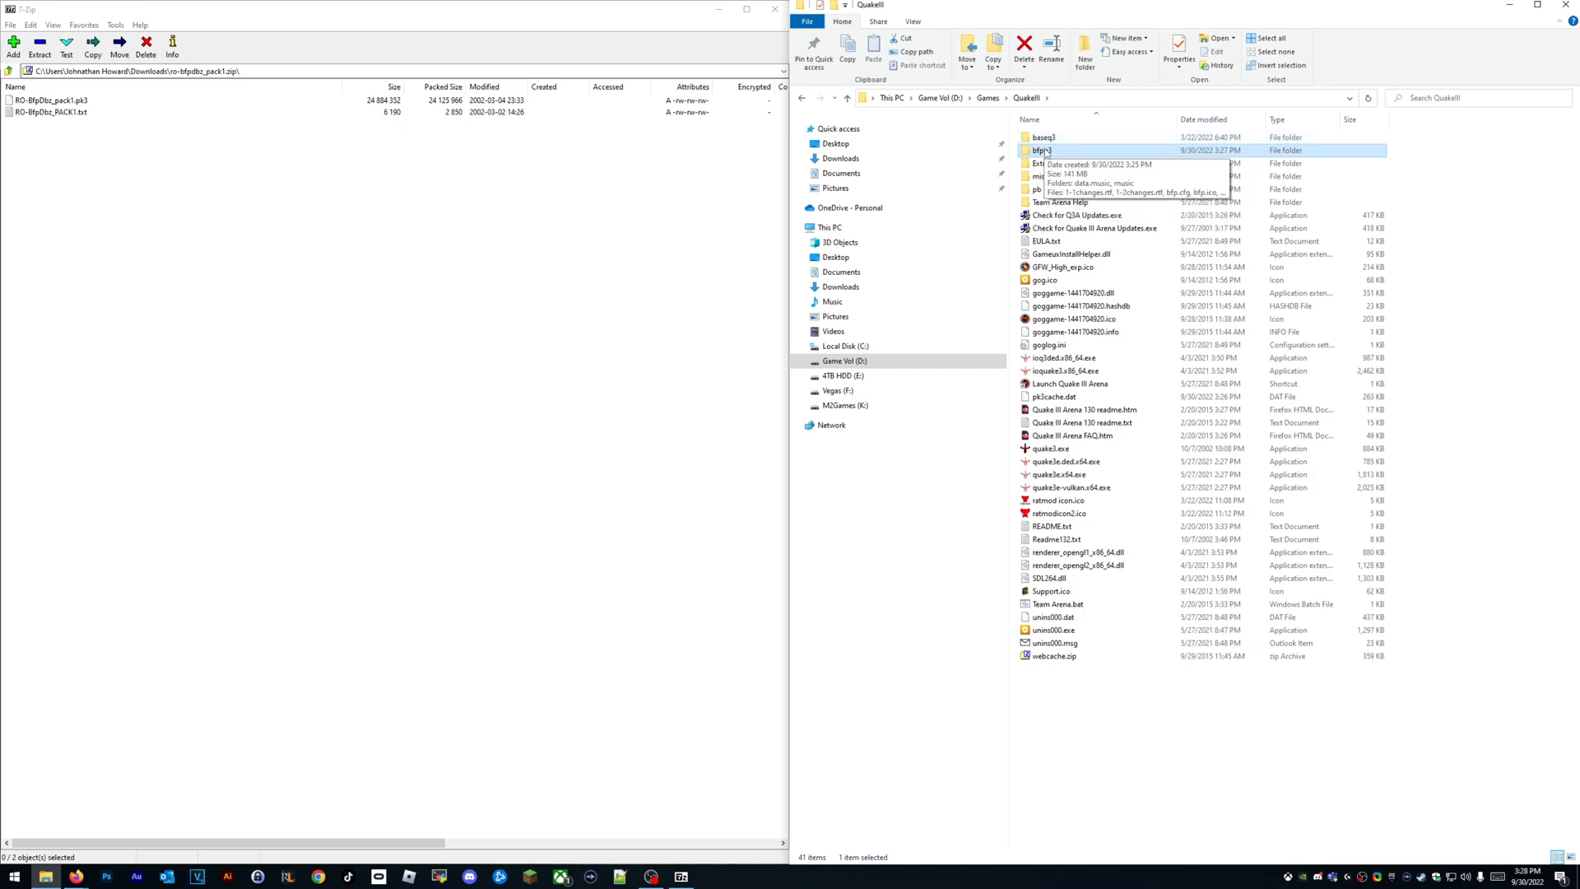
double_click(1044, 136)
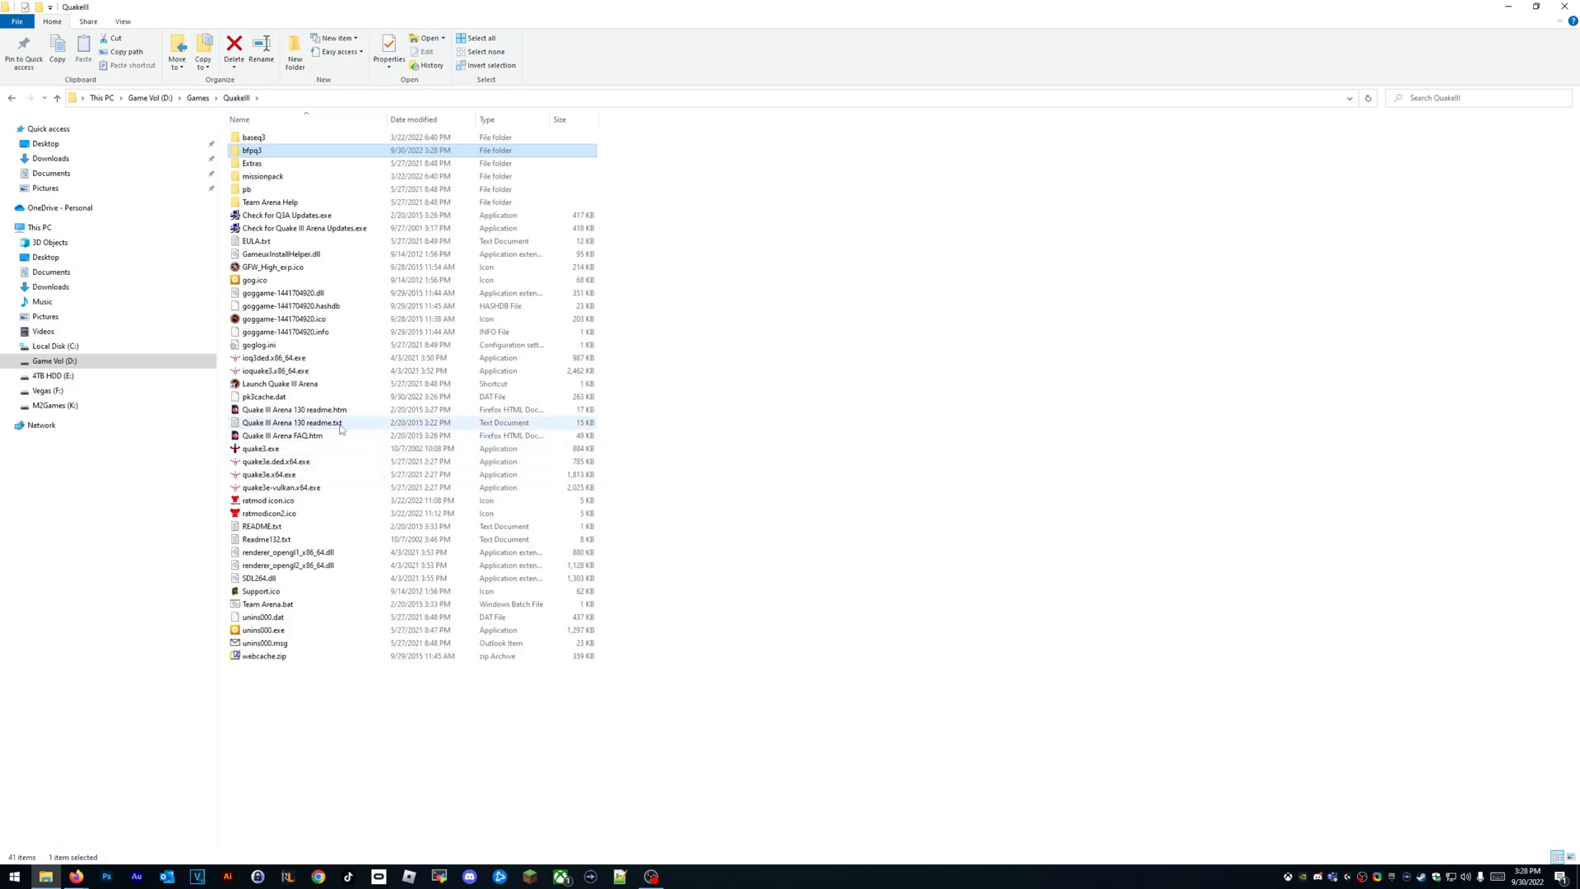
mouse_move(294, 474)
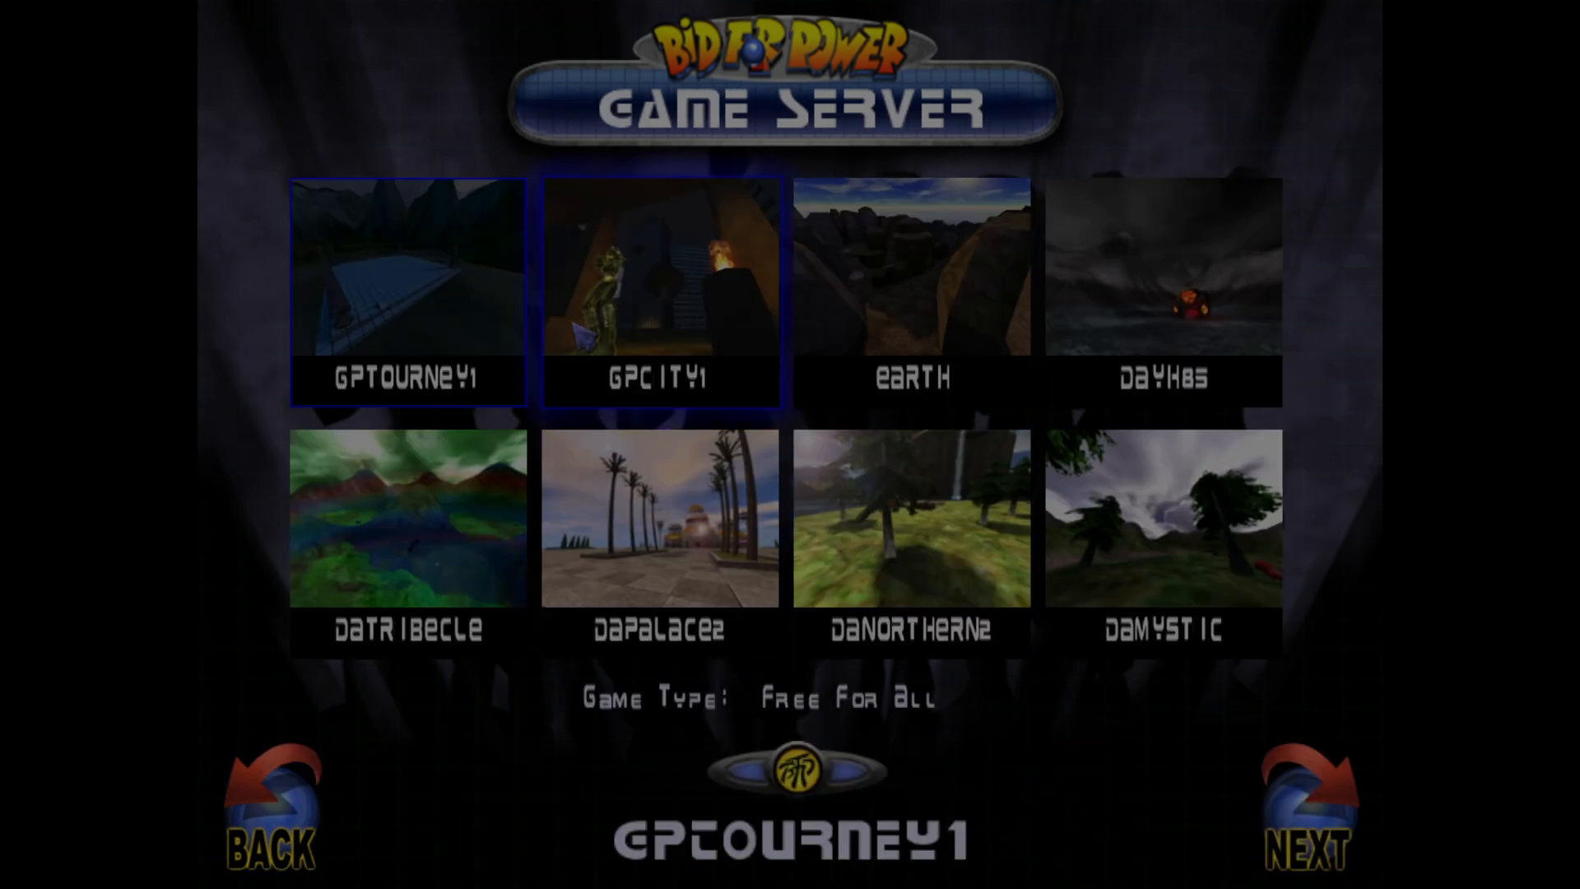
Start a free-for-all on GPTOURNEY1 with one bot opponent, then bring up Select Character.
click(1305, 797)
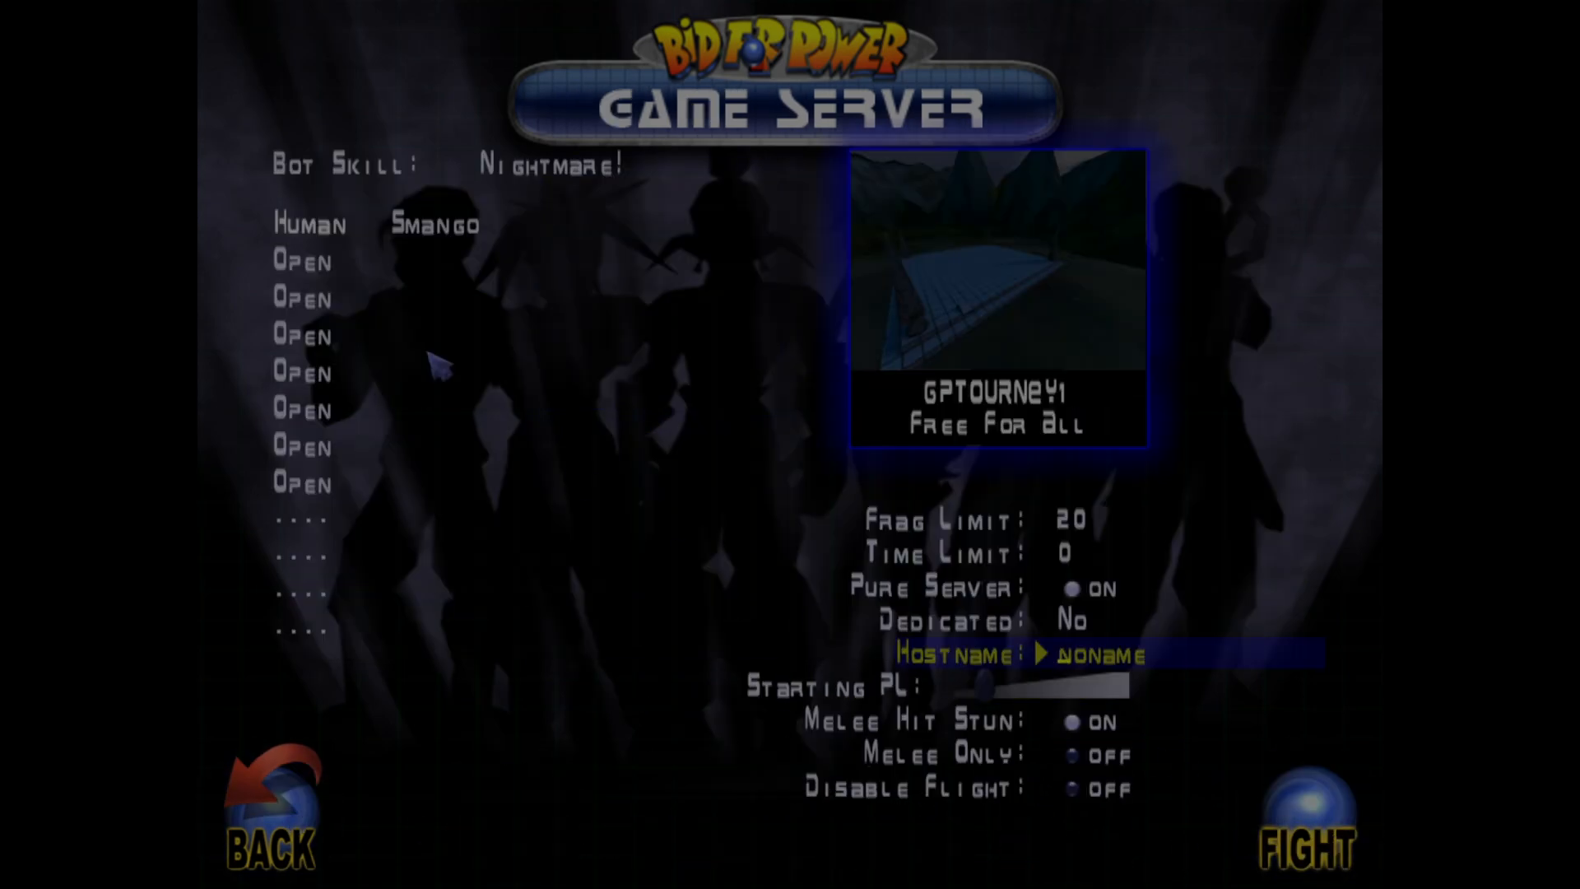
click(299, 261)
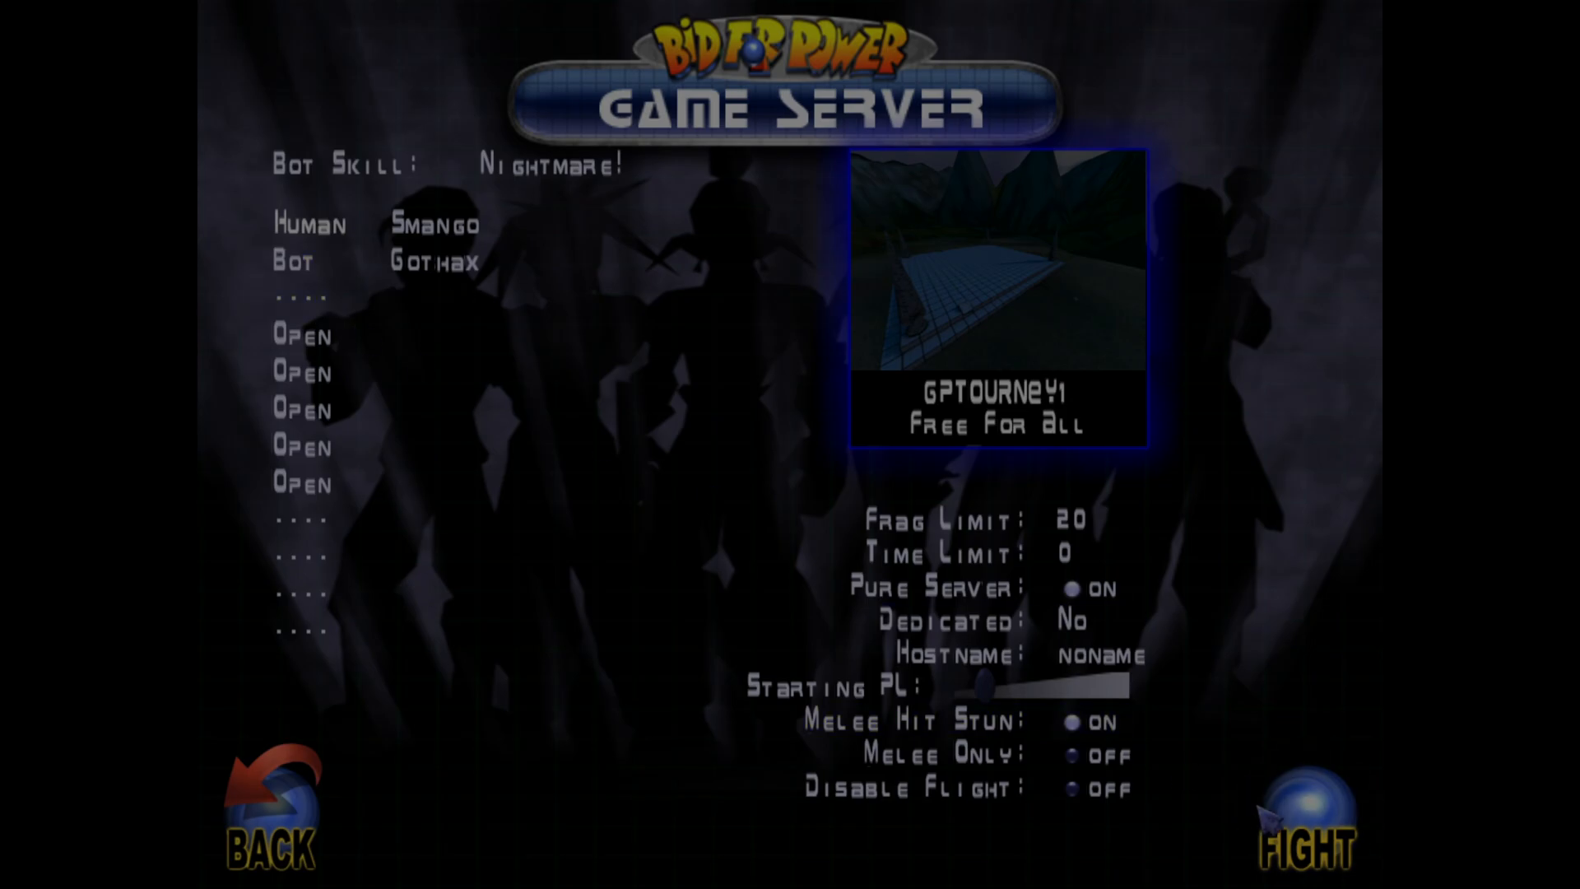
click(1297, 849)
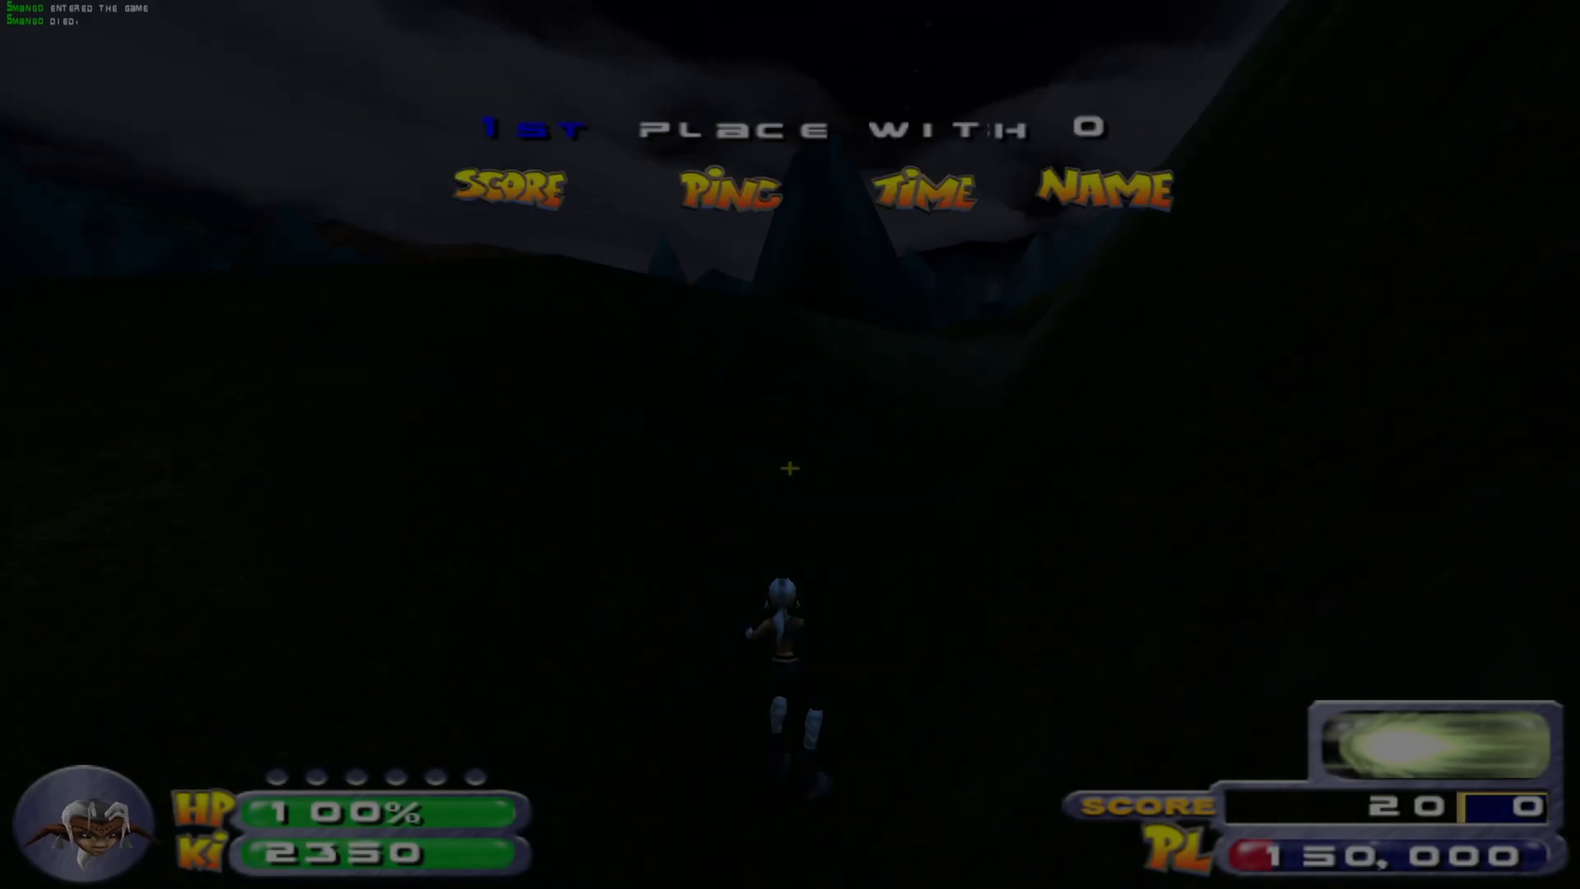
key(Escape)
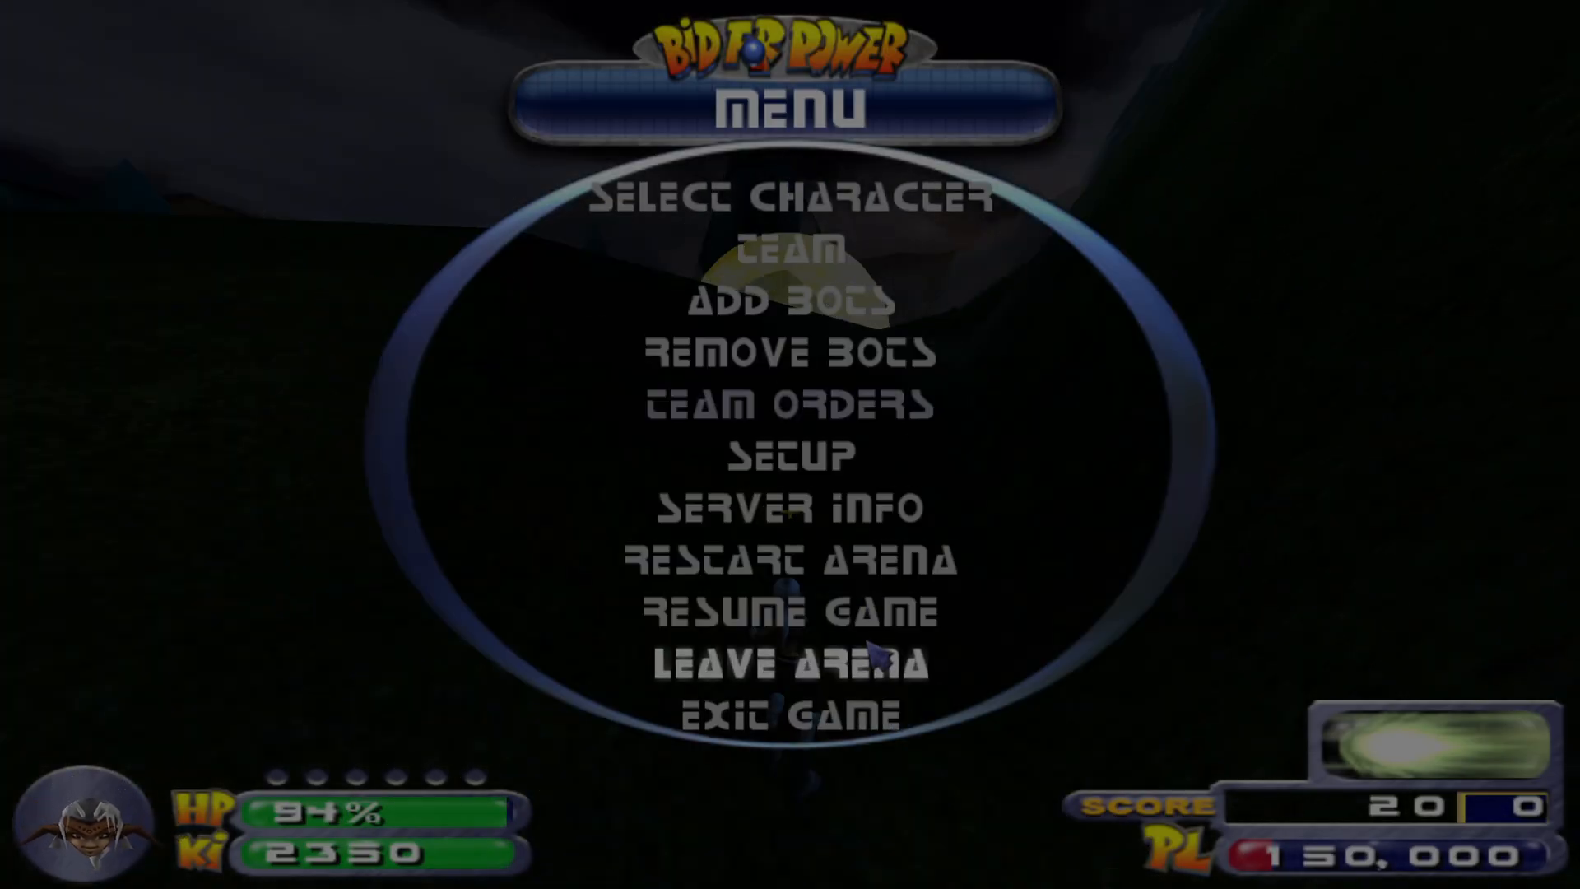
click(790, 194)
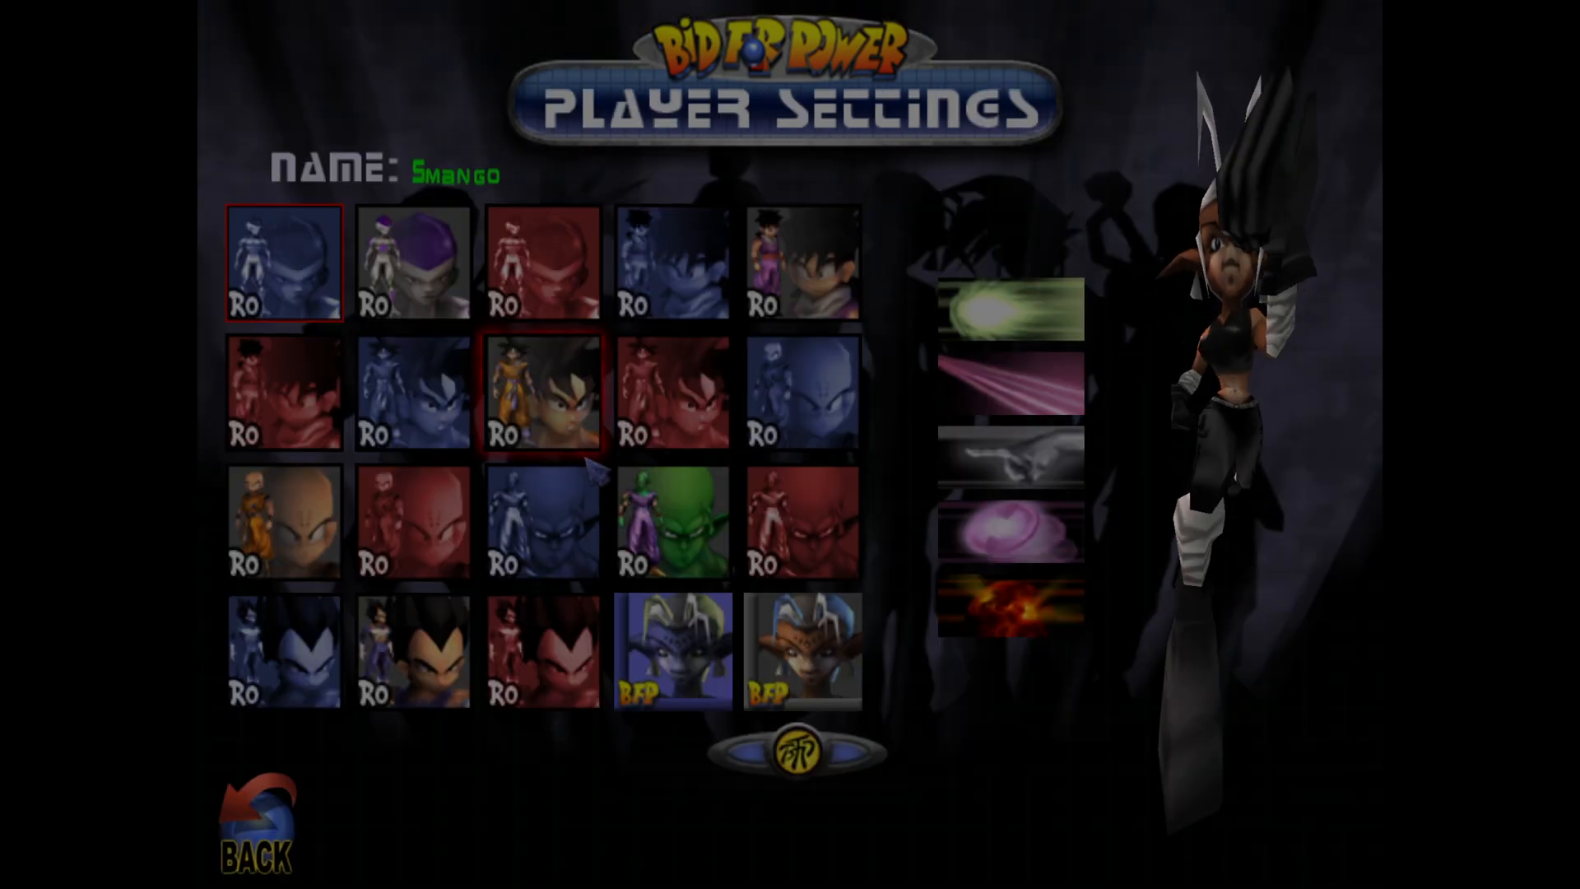
Preview the RO pack's Vegeta and Freeza portraits, choose the first Vegeta and resume the match.
click(283, 651)
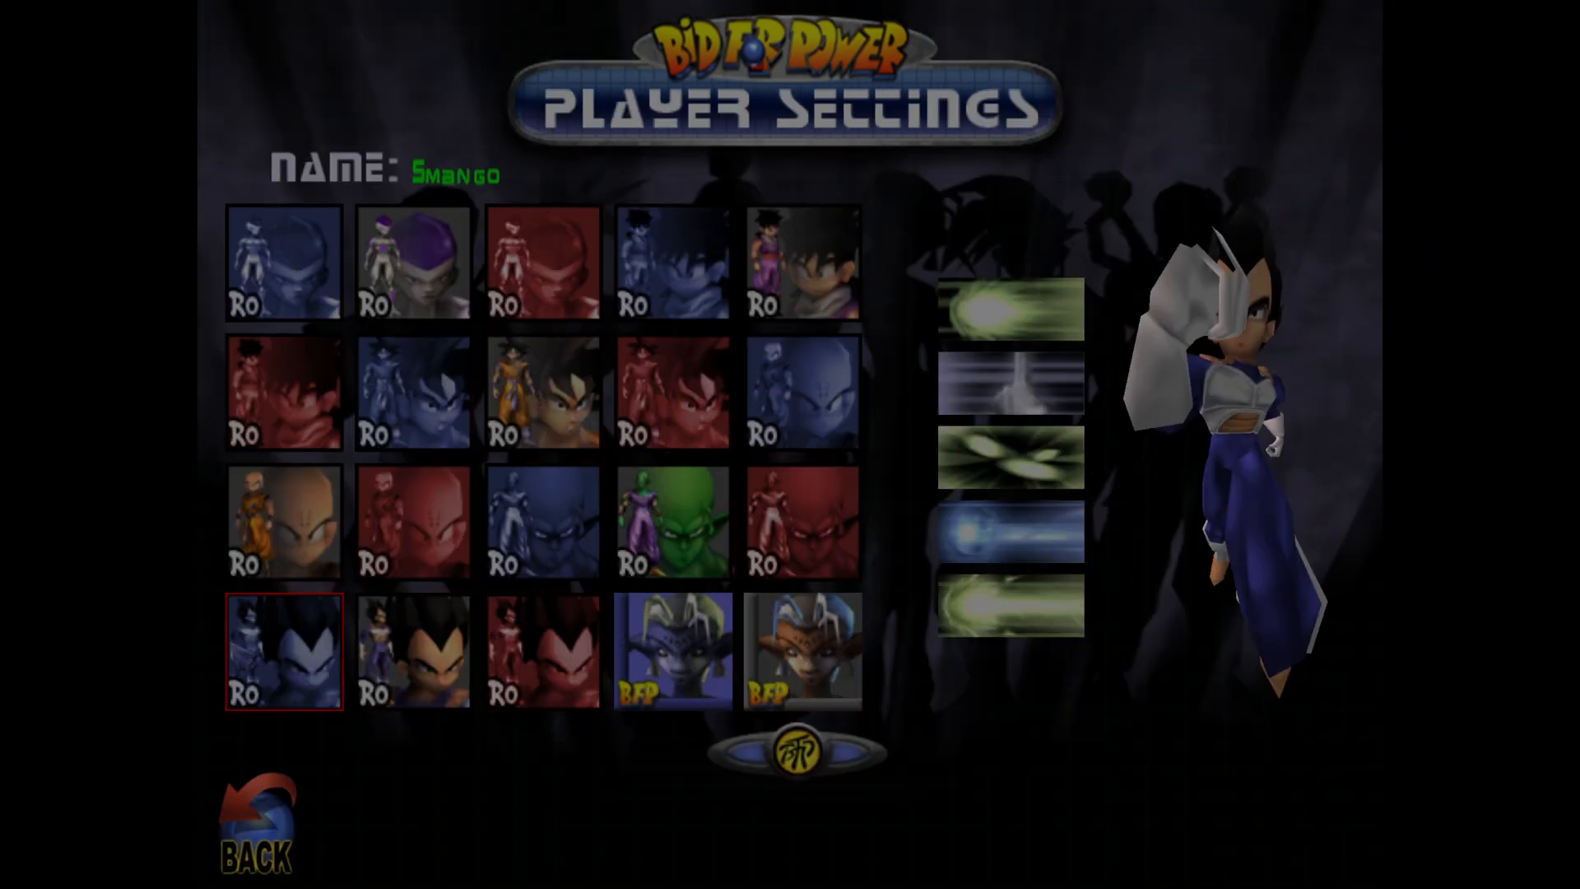
click(412, 651)
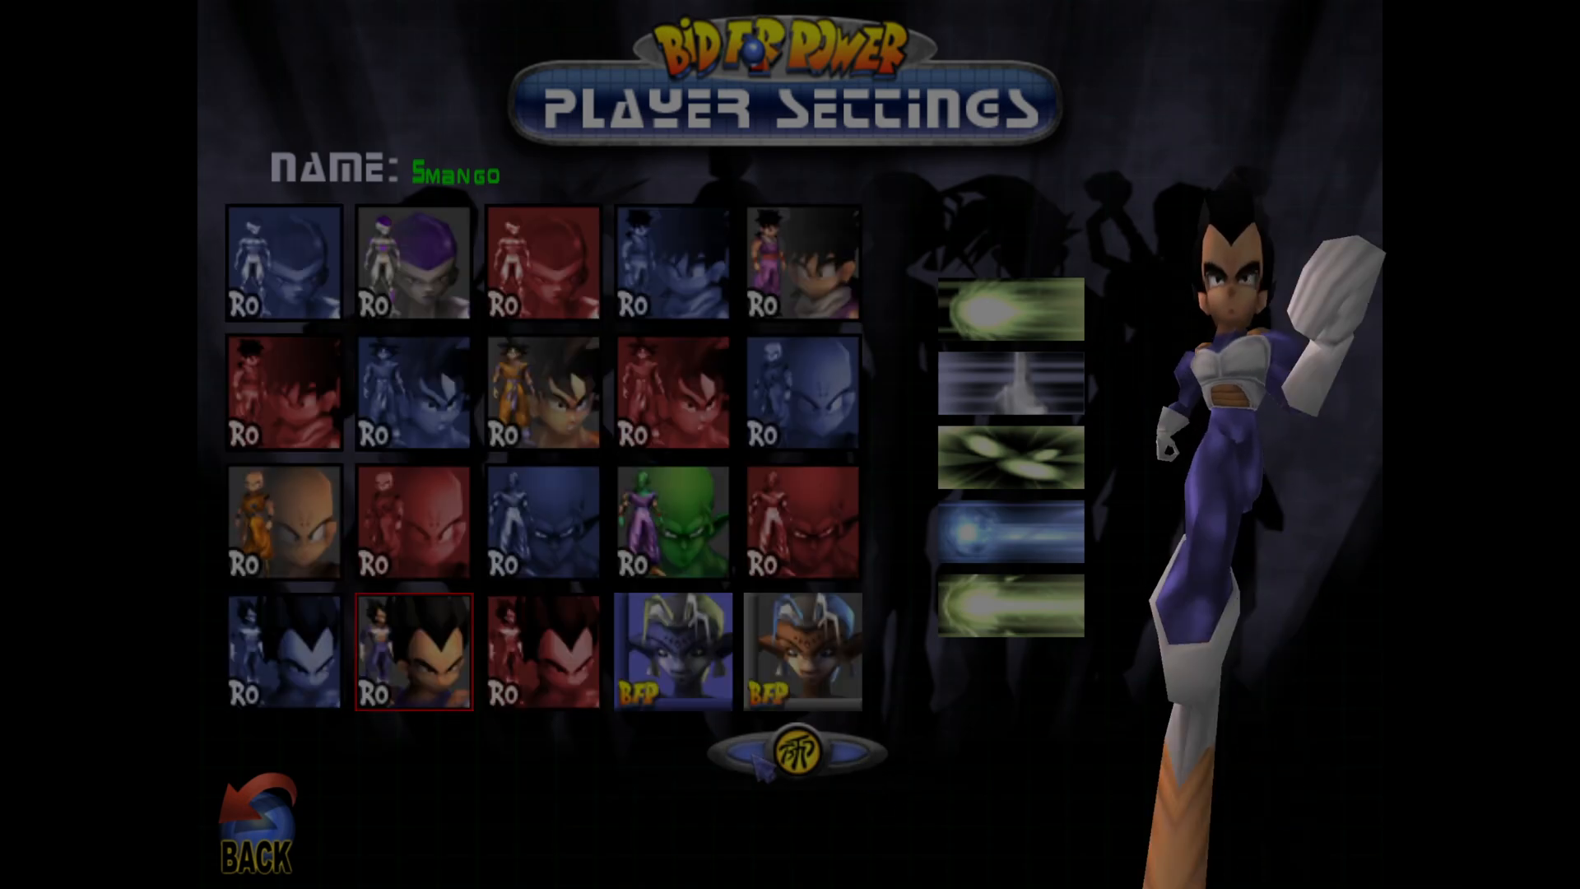
click(801, 260)
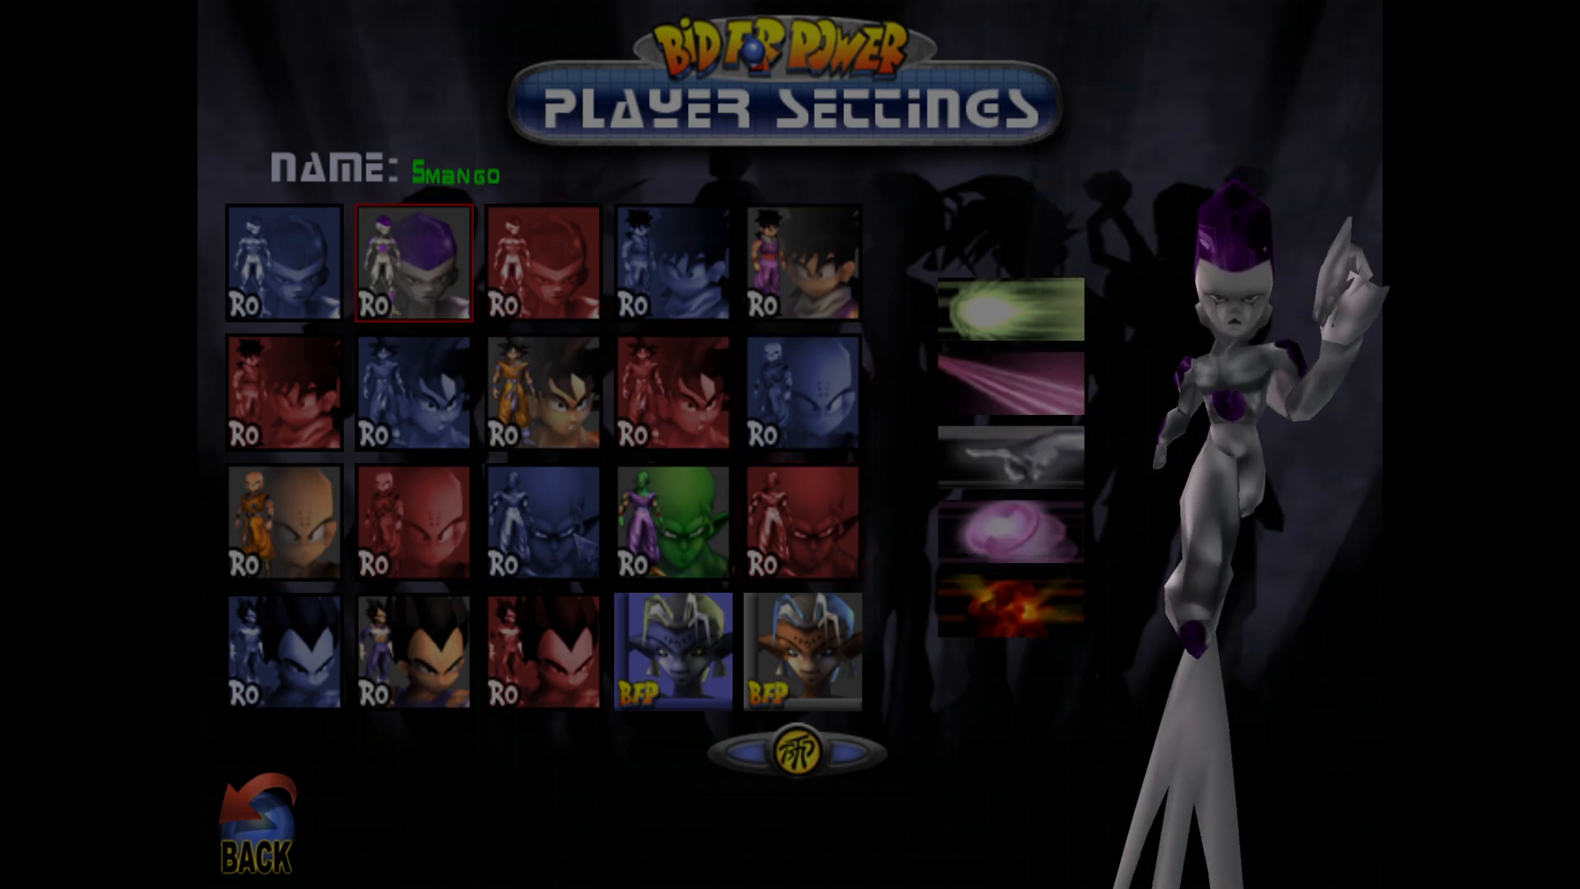
click(801, 651)
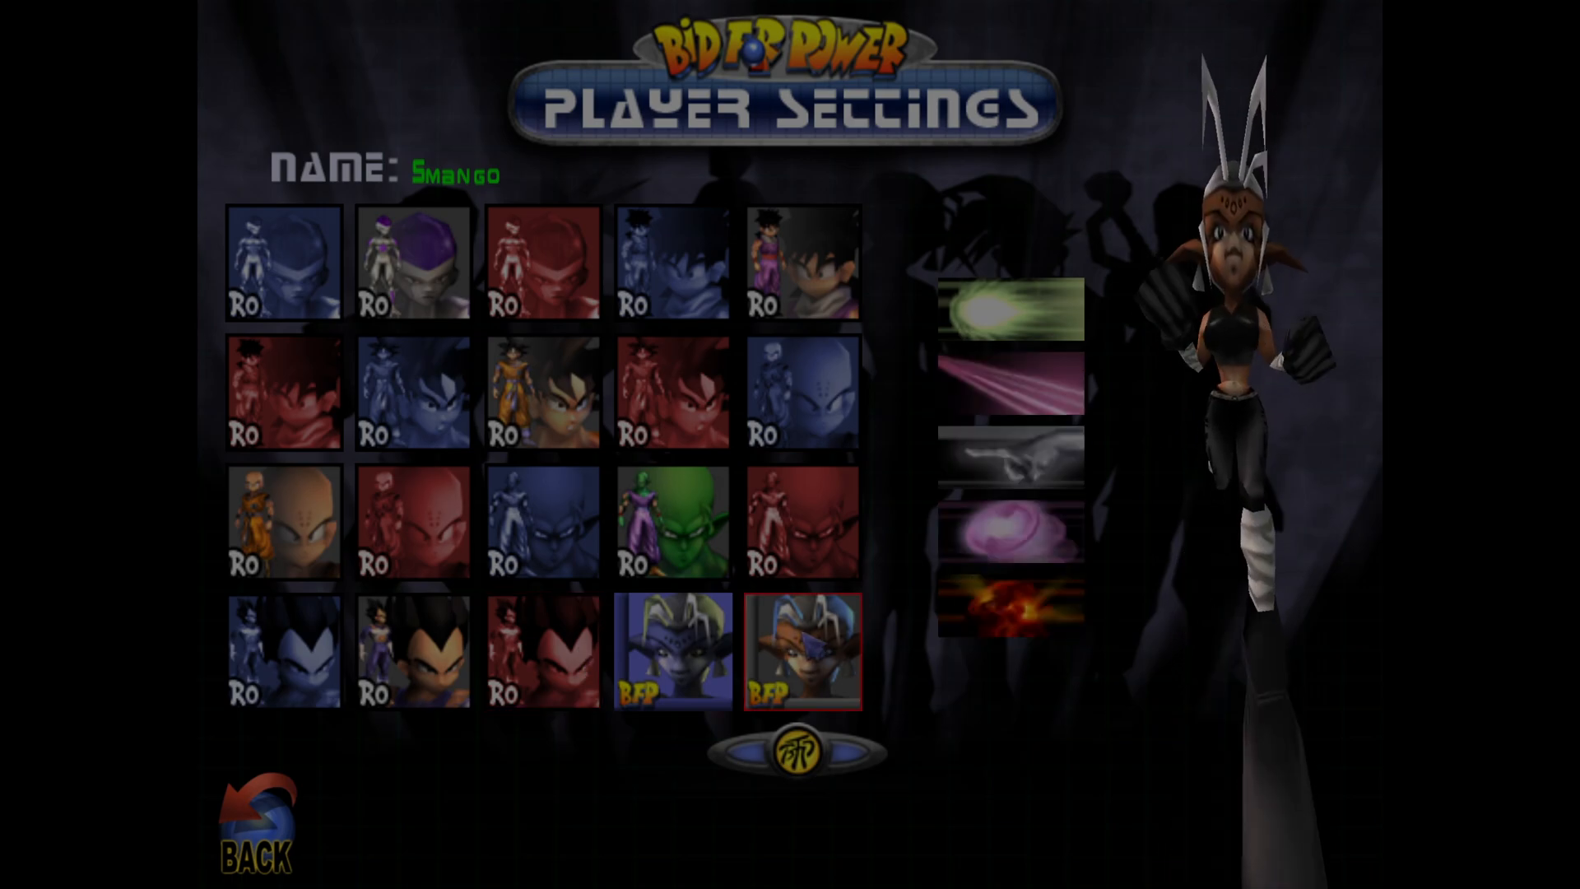
click(283, 652)
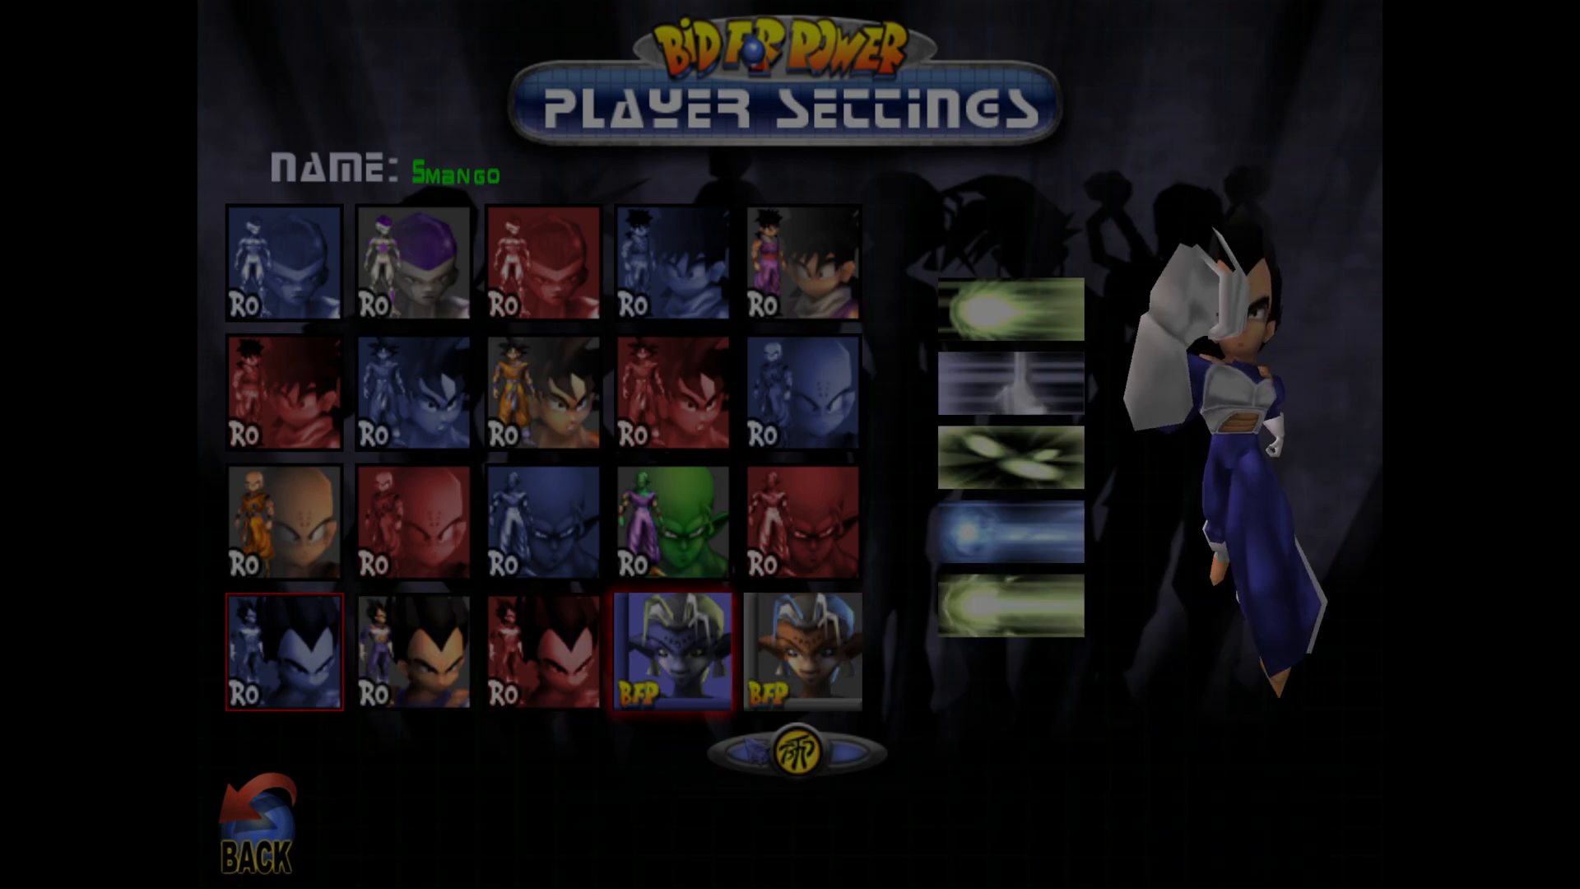
click(254, 819)
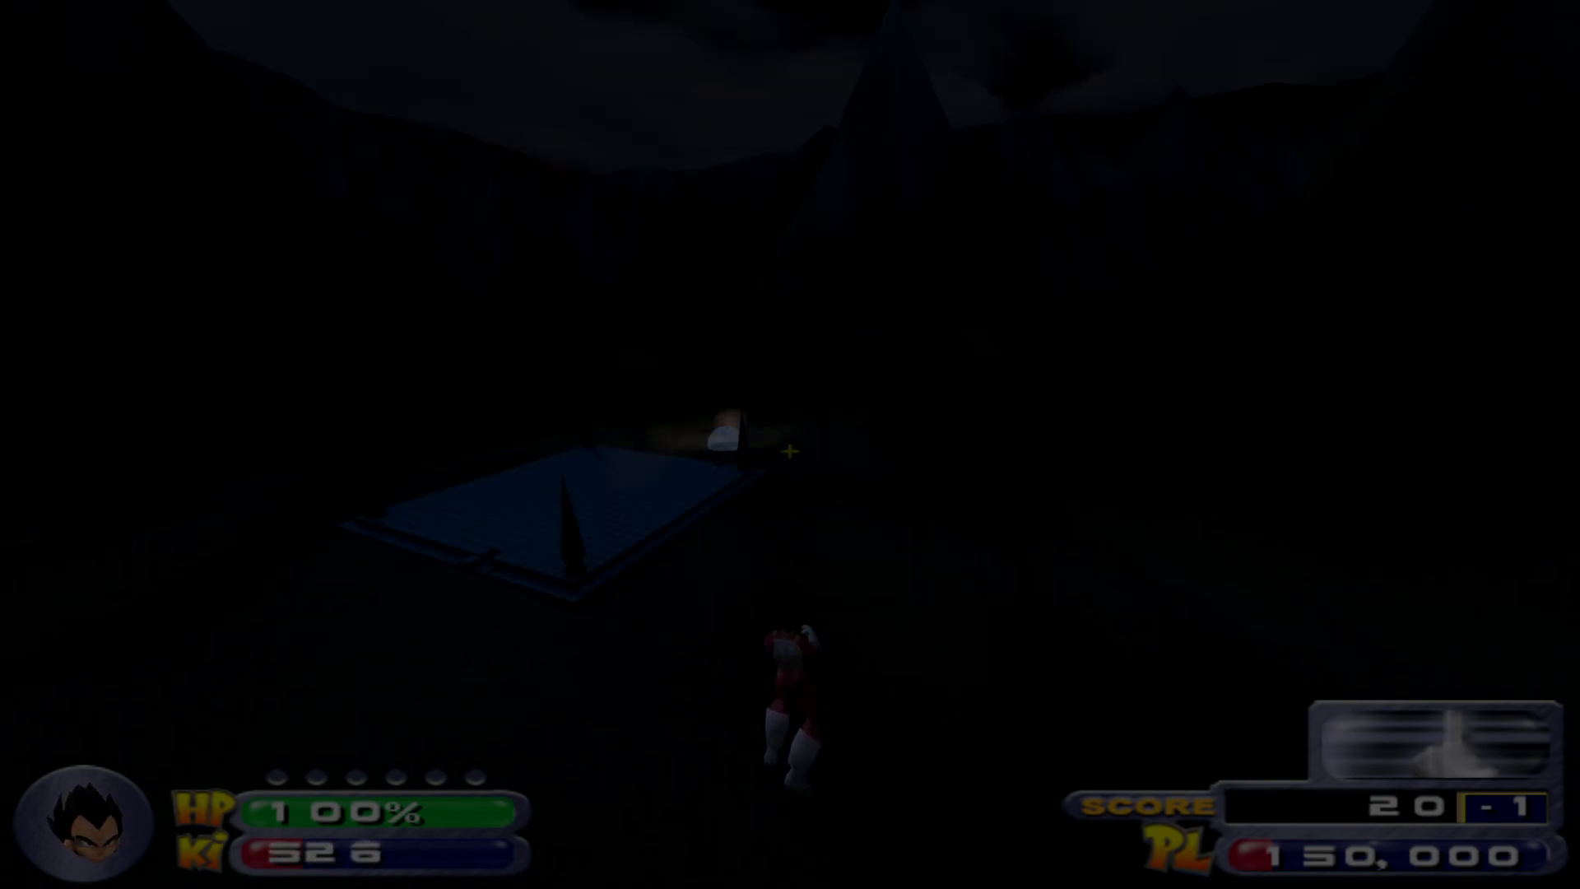
Leave the arena to the Bid for Power main menu and request to exit the game.
key(Escape)
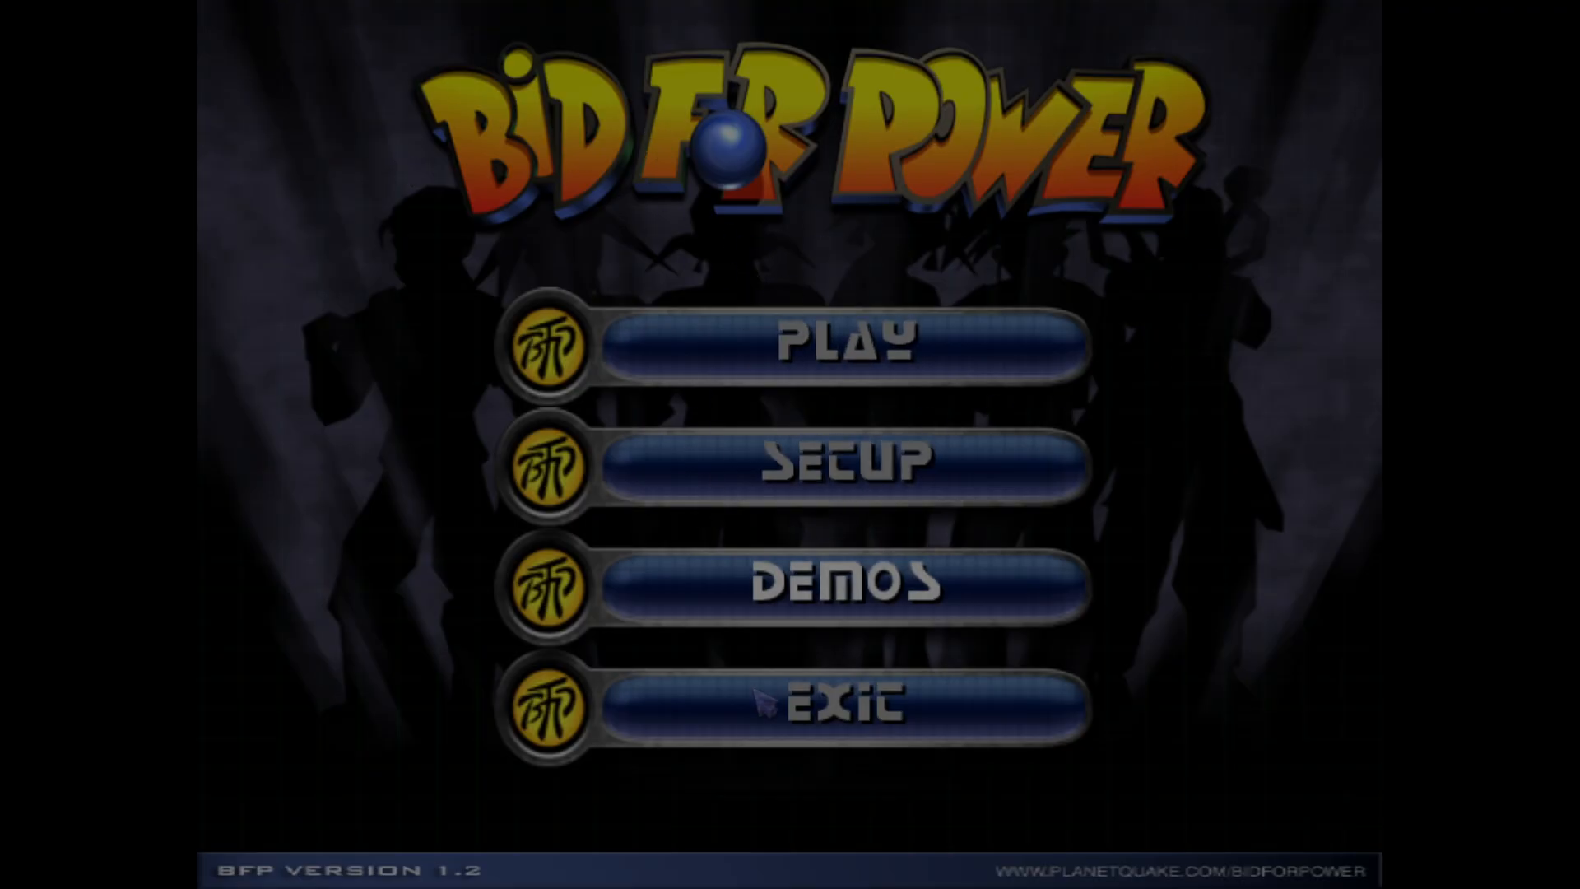
click(839, 701)
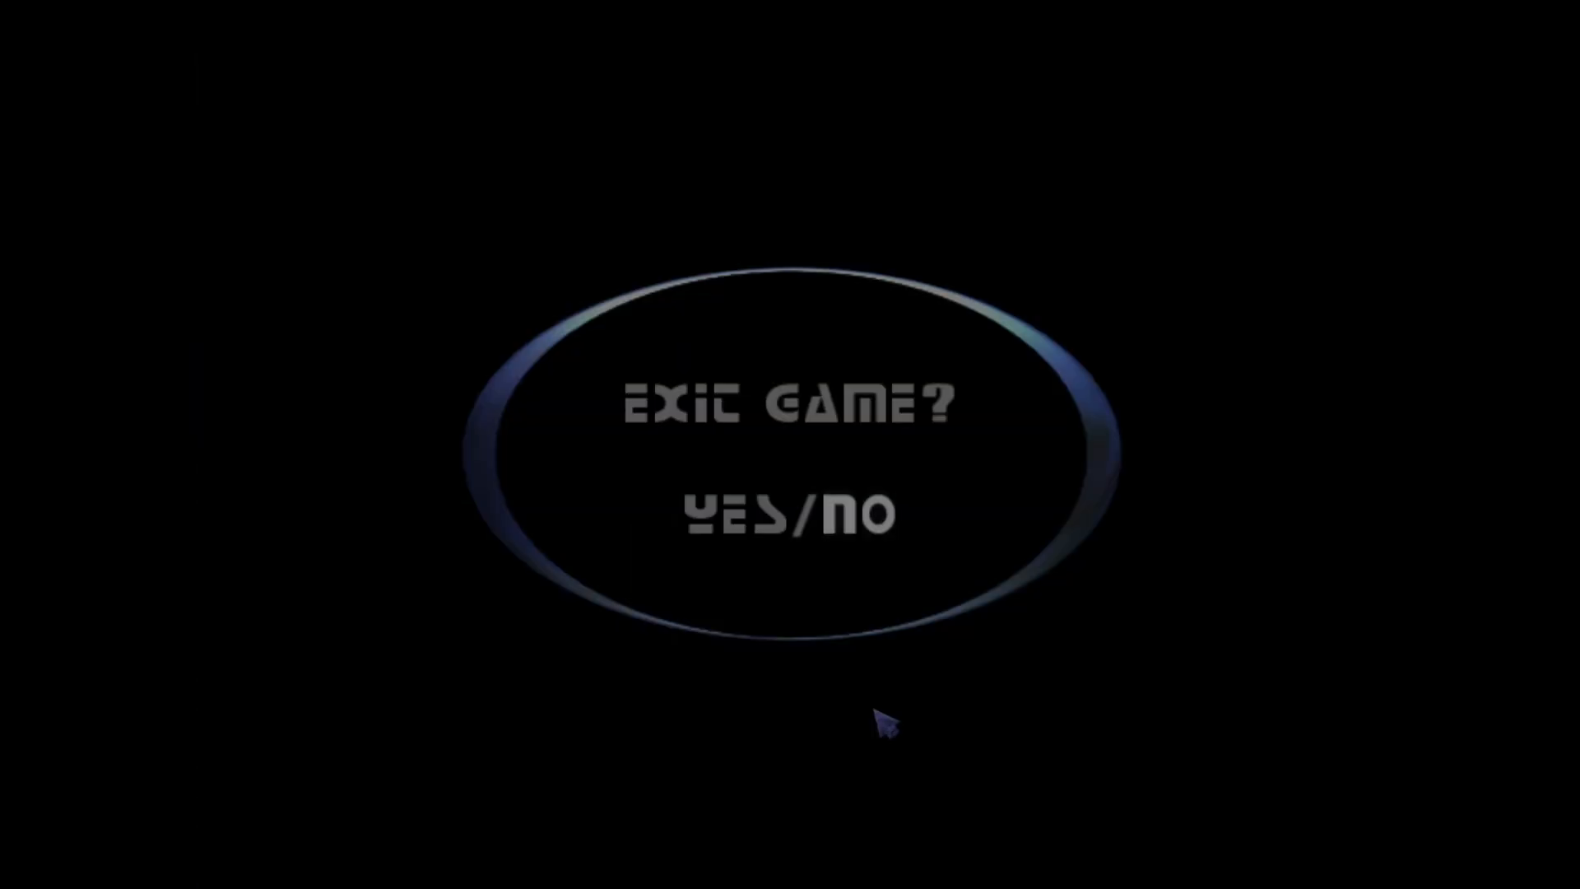